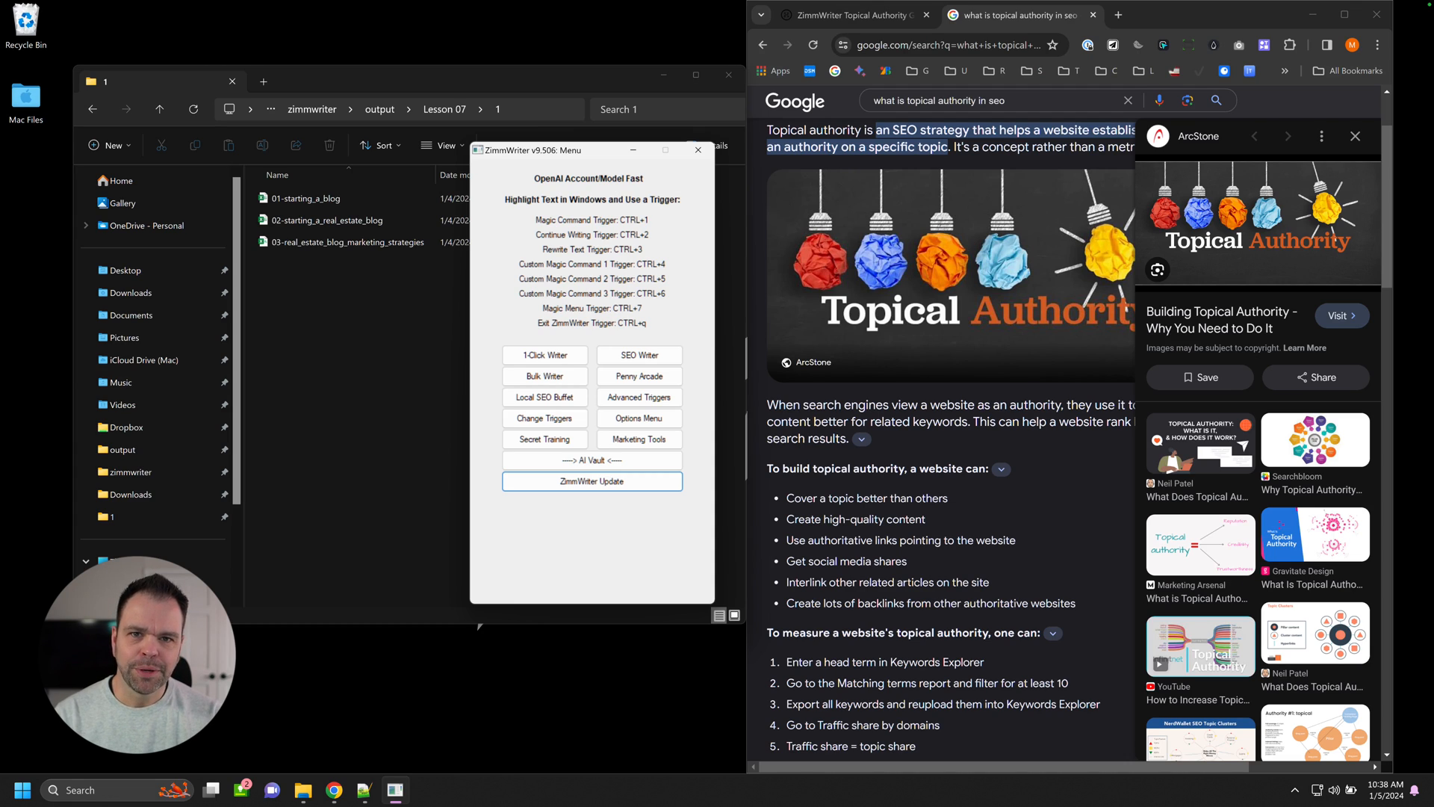
{"action": "mouse_move", "coordinate": [640, 468]}
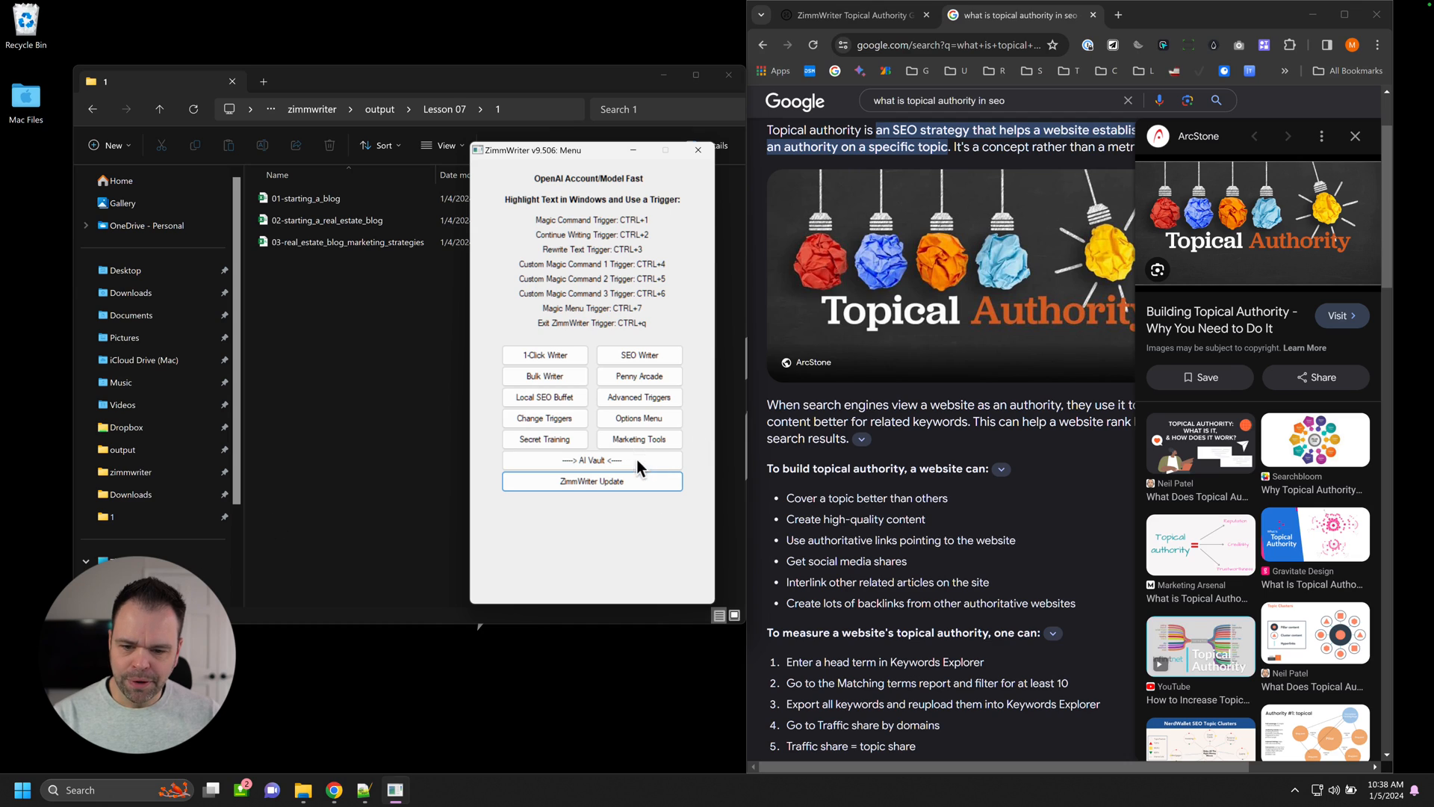
Launch the Topical Authority Generator from the AI Vault, then dismiss it.
{"action": "left_click", "coordinate": [592, 459]}
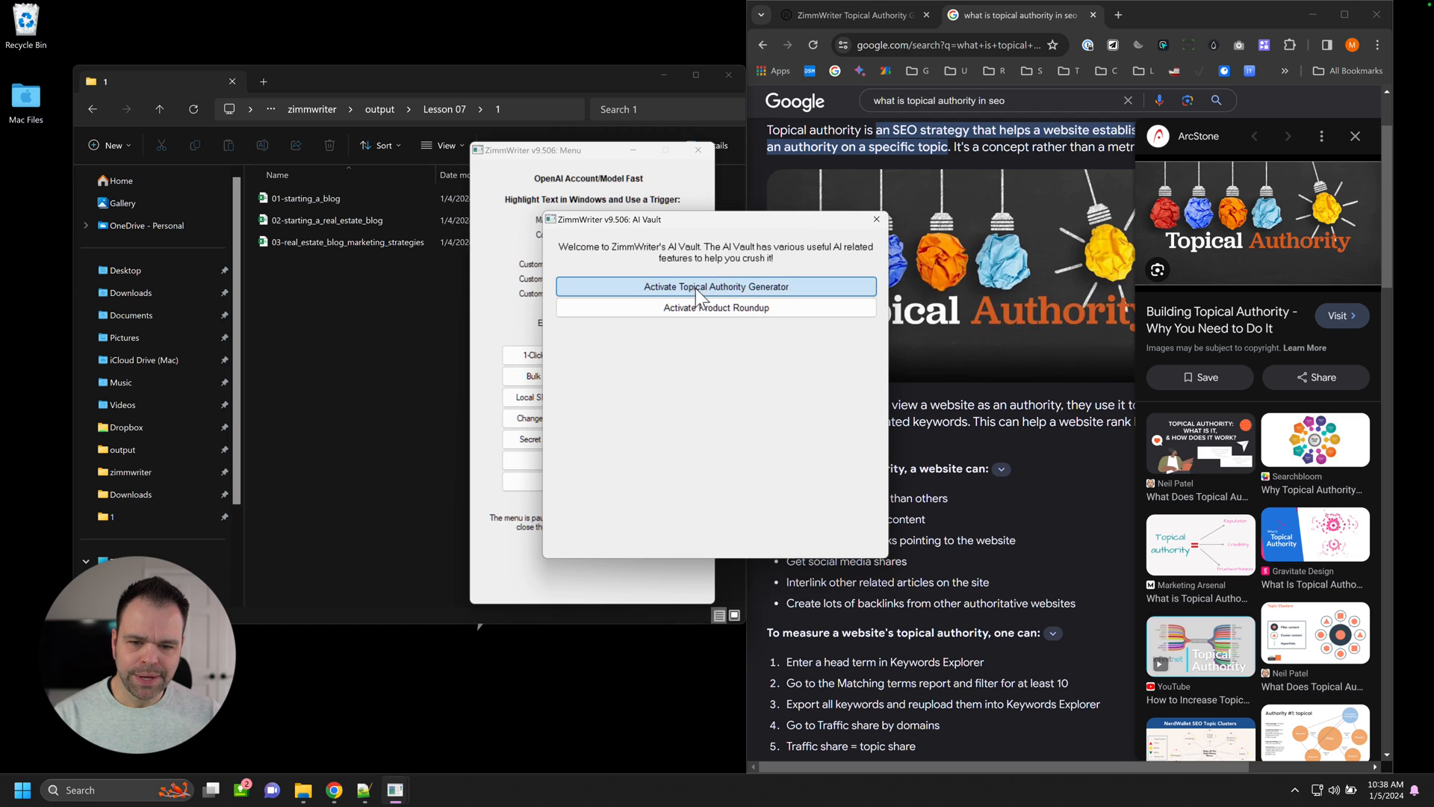
{"action": "left_click", "coordinate": [715, 286]}
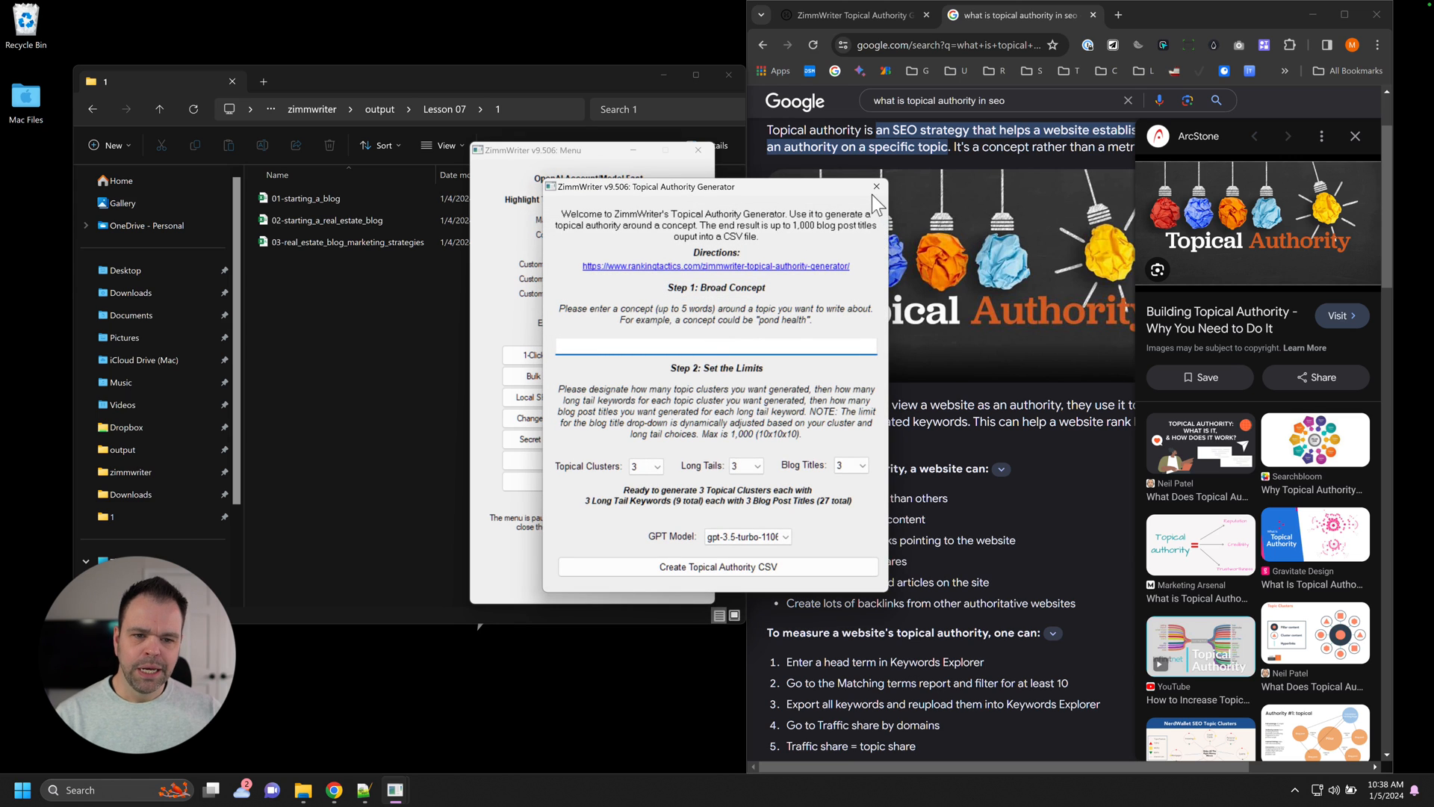
{"action": "left_click", "coordinate": [874, 186]}
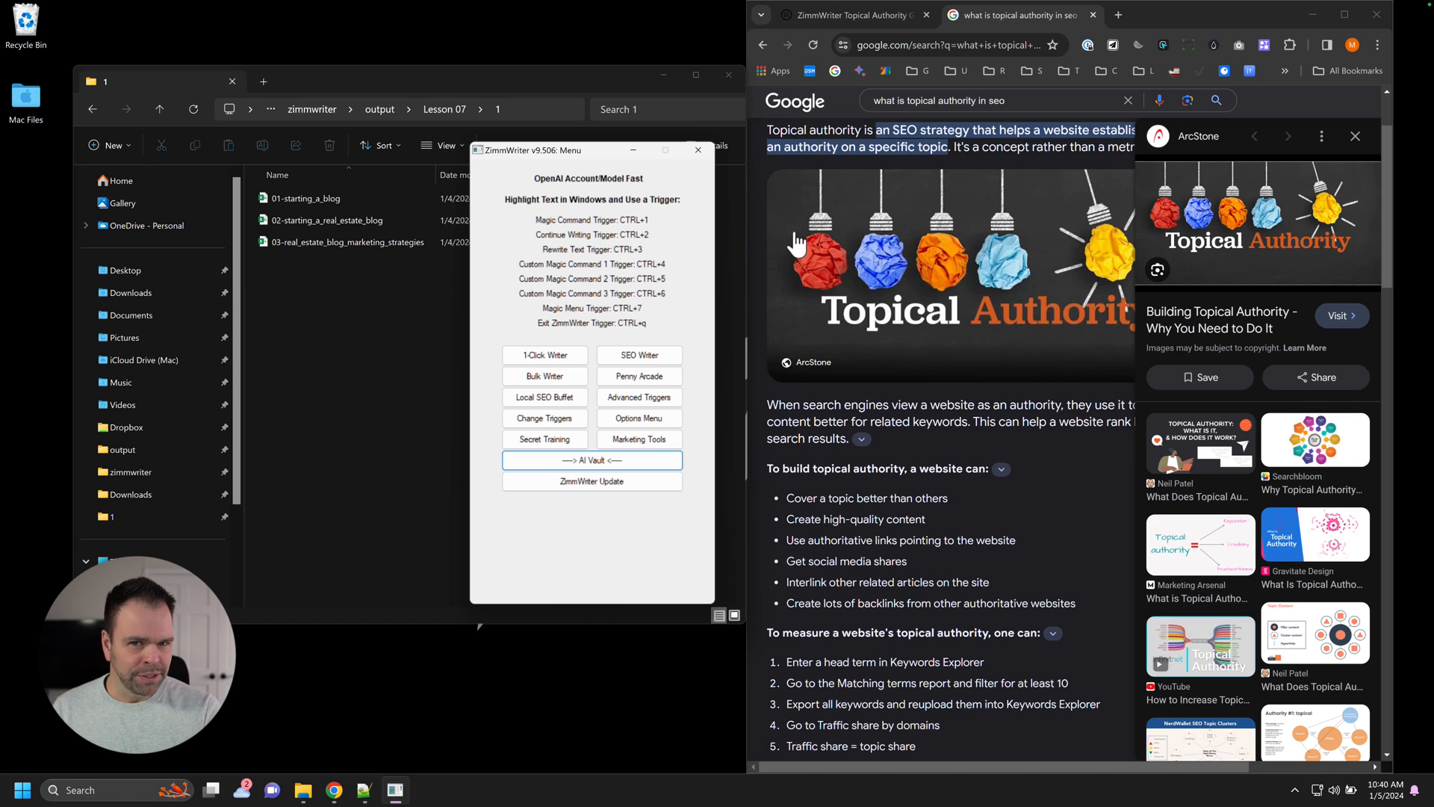
Reopen the AI Vault and launch the Topical Authority Generator again.
{"action": "left_click", "coordinate": [592, 460]}
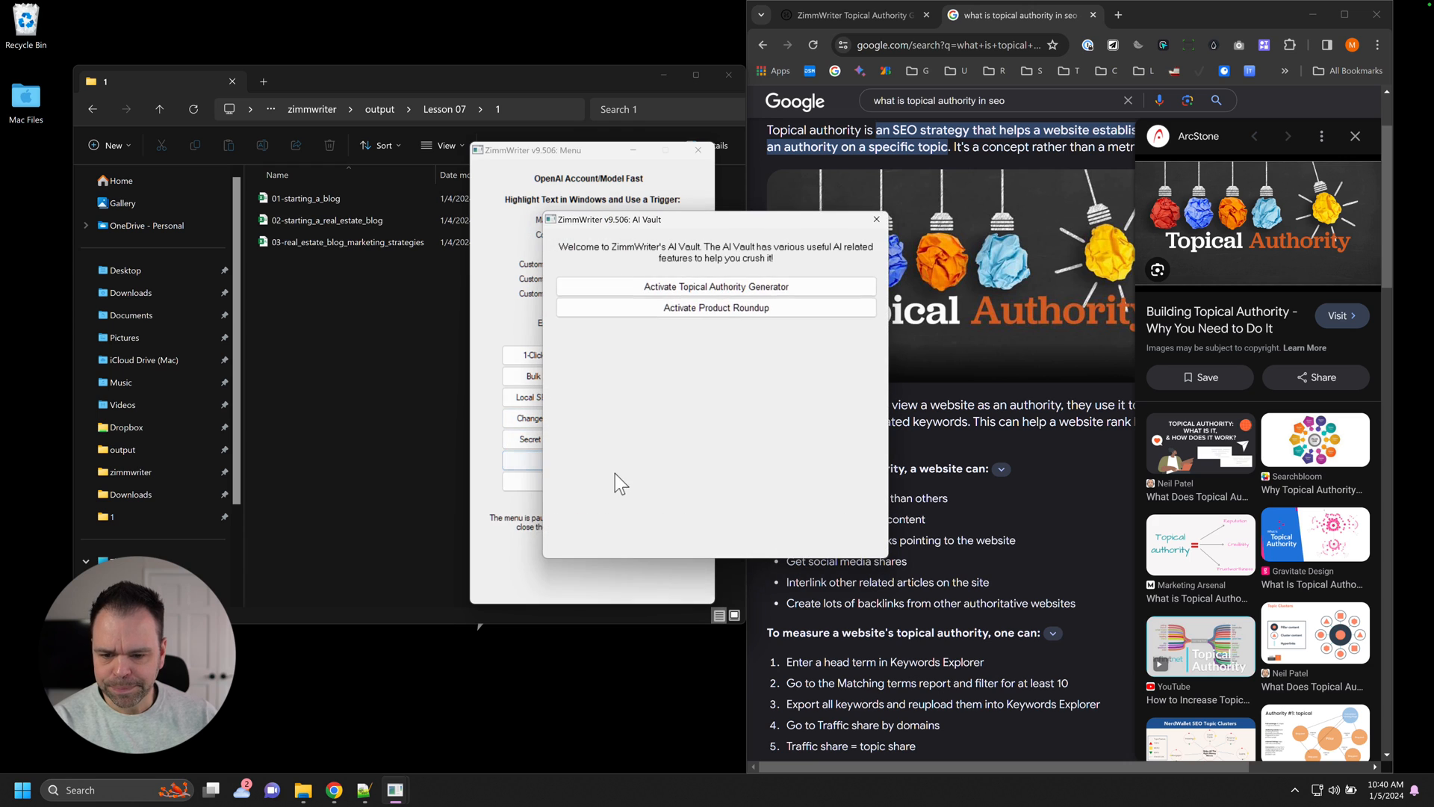
{"action": "left_click", "coordinate": [716, 287]}
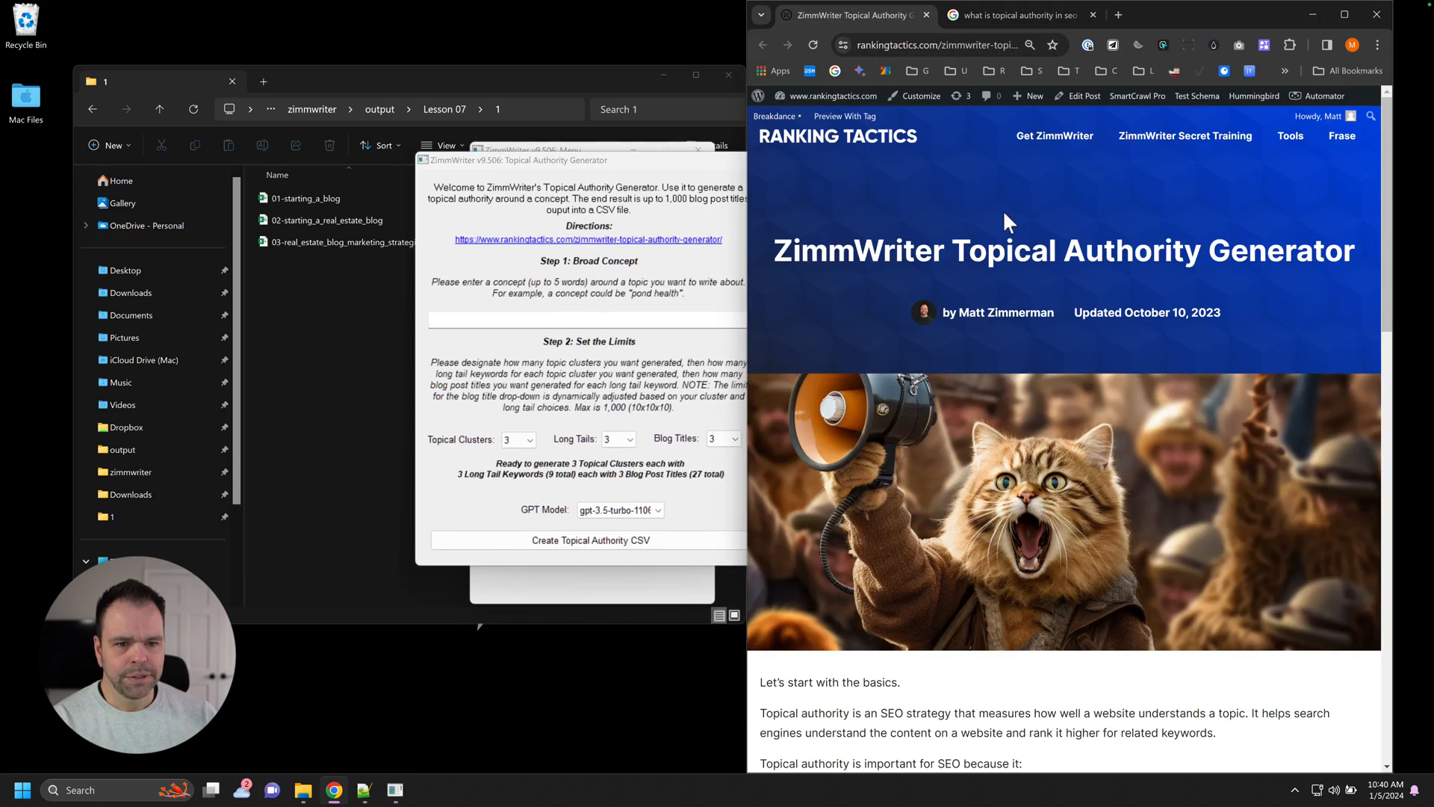
Scroll down and back up through the Ranking Tactics guide on the Topical Authority Generator.
{"action": "scroll", "scroll_direction": "down", "scroll_amount": 3}
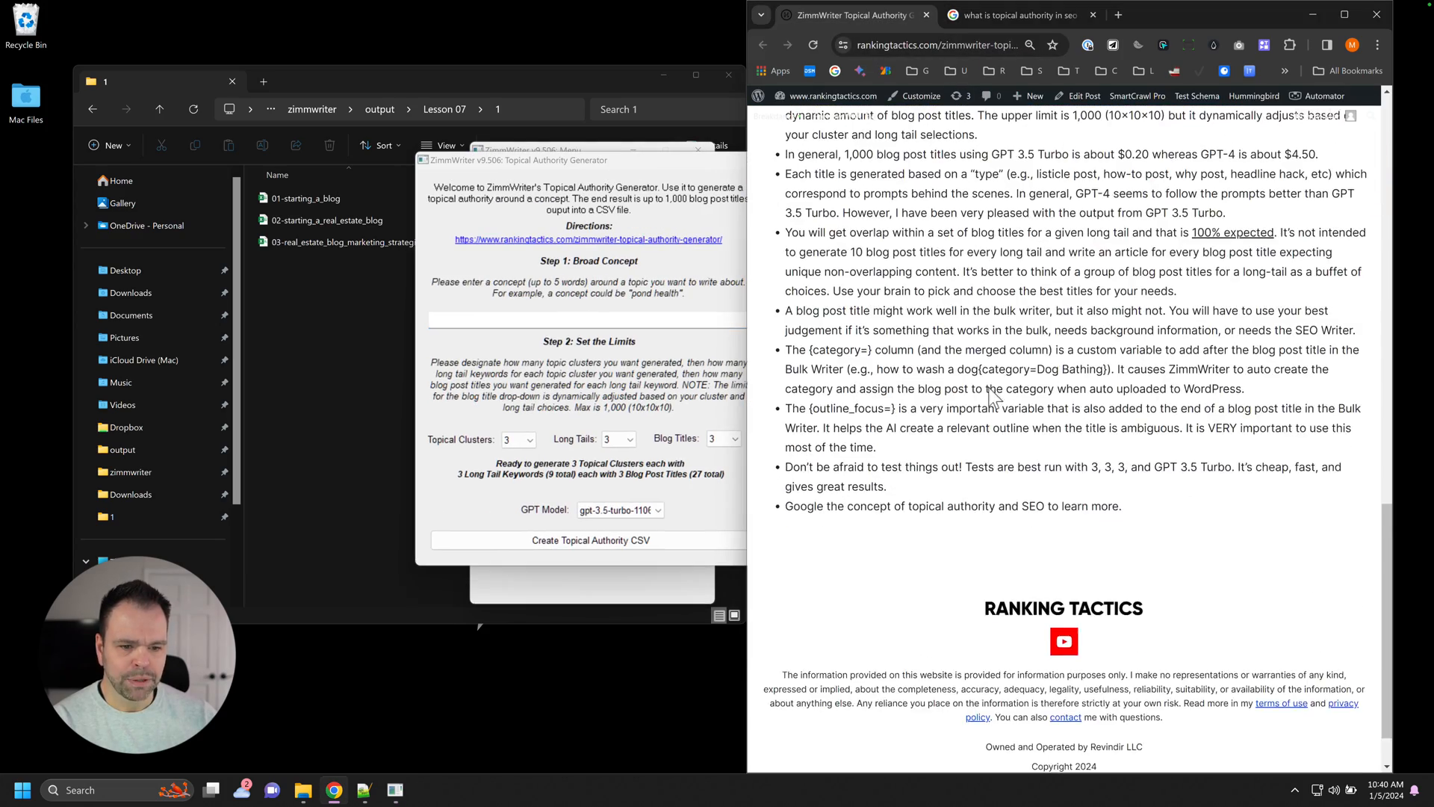
{"action": "scroll", "scroll_direction": "up", "scroll_amount": 3}
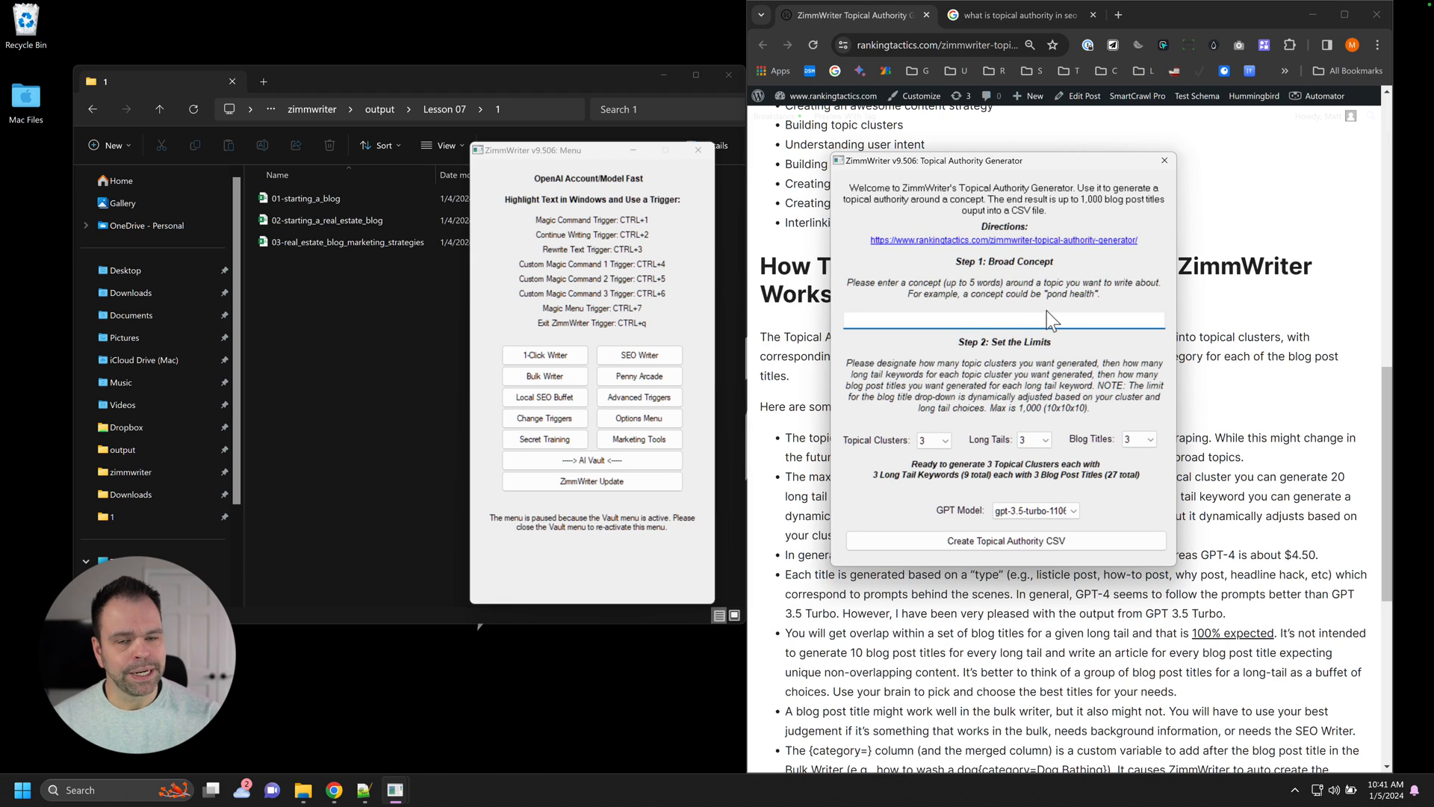
Enter 'starting a blog' as the Step 1 Broad Concept, after glancing at the 01-starting_a_blog output file.
{"action": "left_click", "coordinate": [1004, 320]}
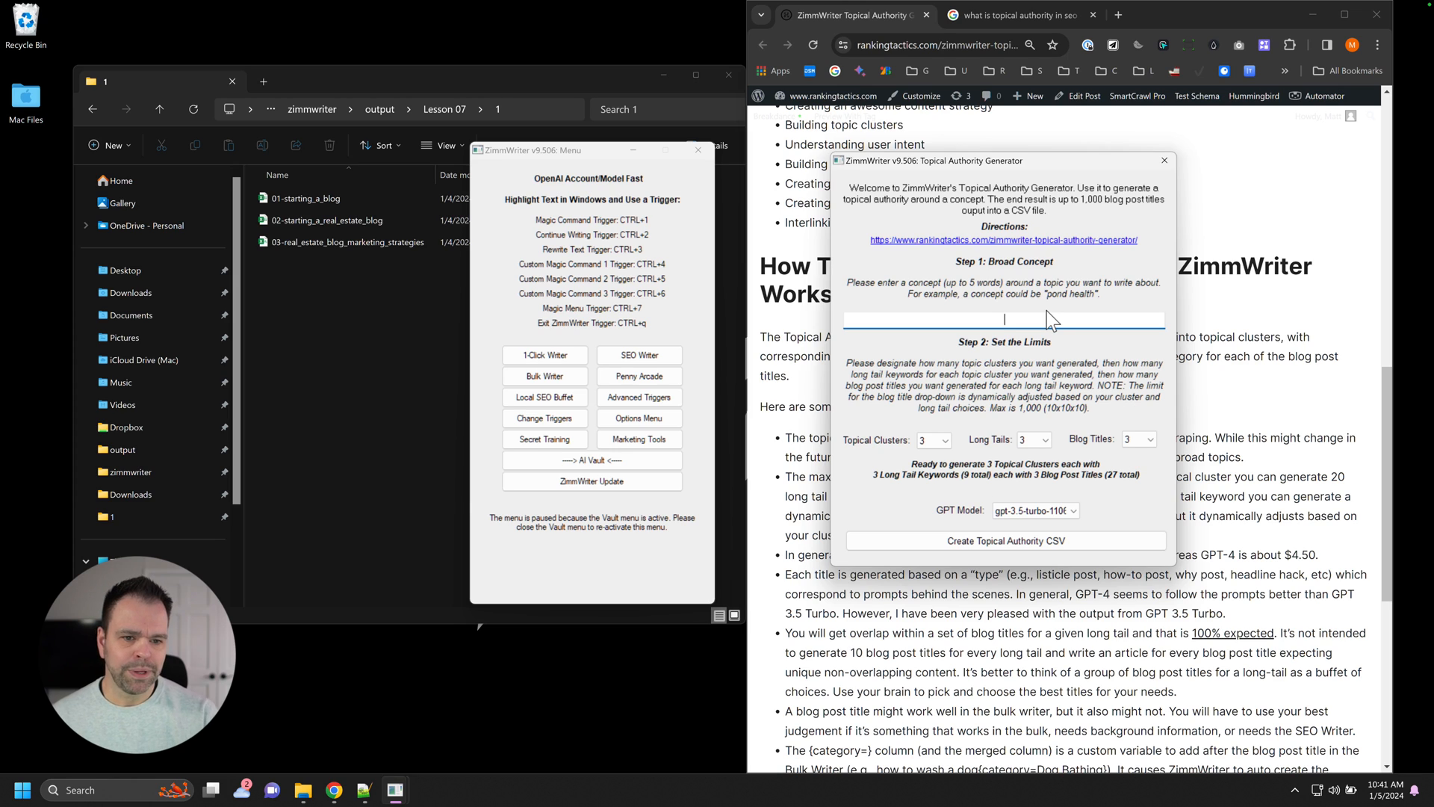
{"action": "left_click", "coordinate": [306, 198]}
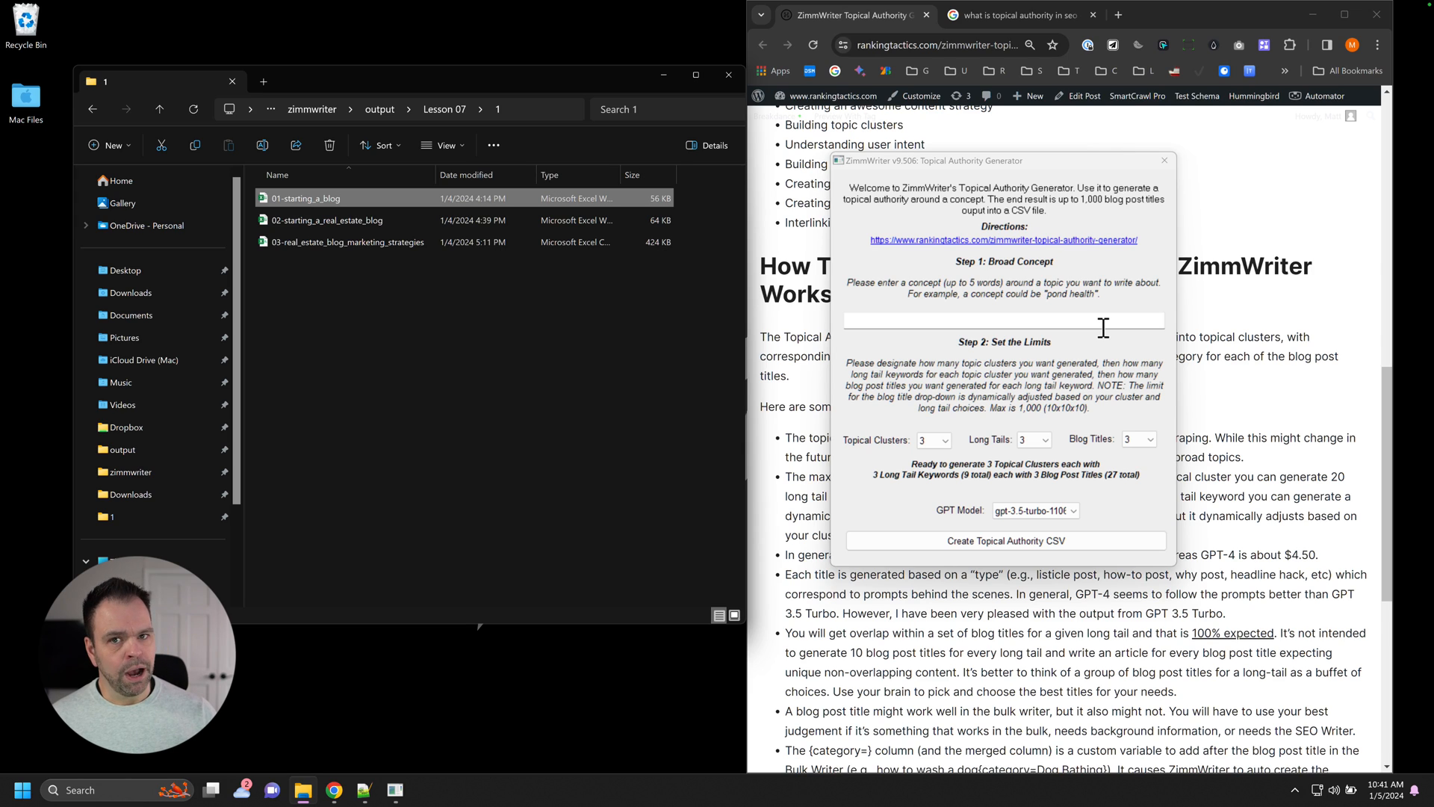
{"action": "left_click", "coordinate": [997, 320]}
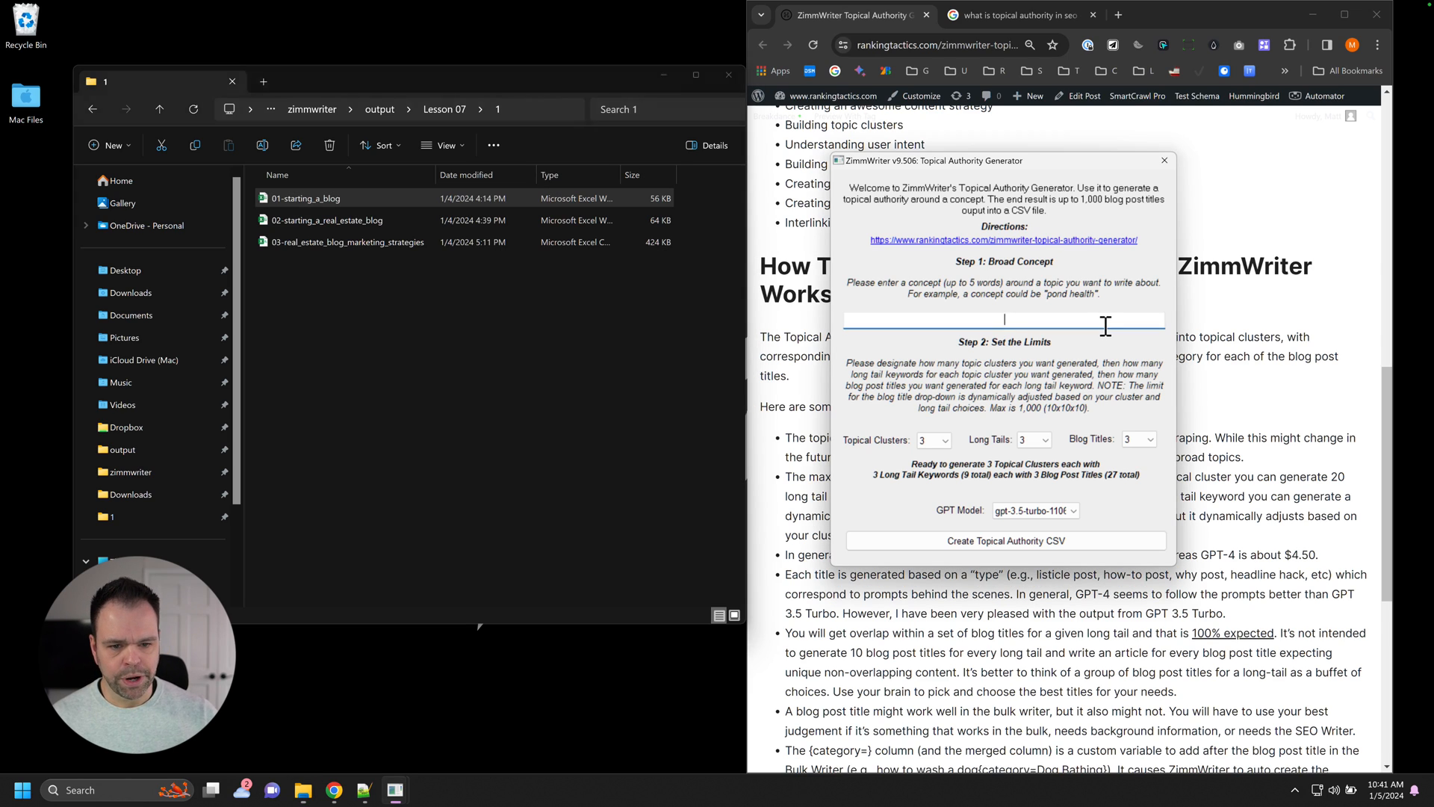
{"action": "type", "text": "starting a blog"}
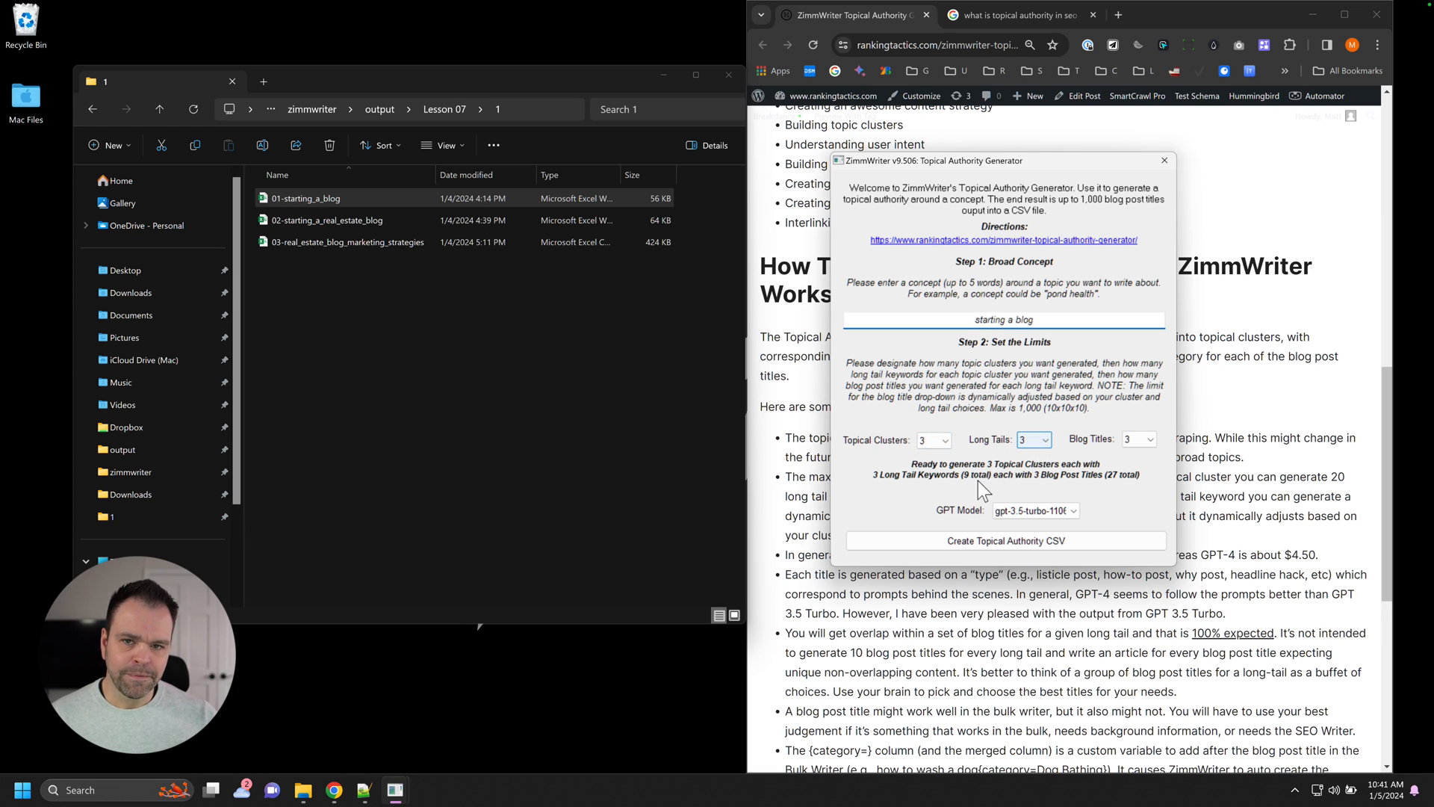
{"action": "mouse_move", "coordinate": [890, 451]}
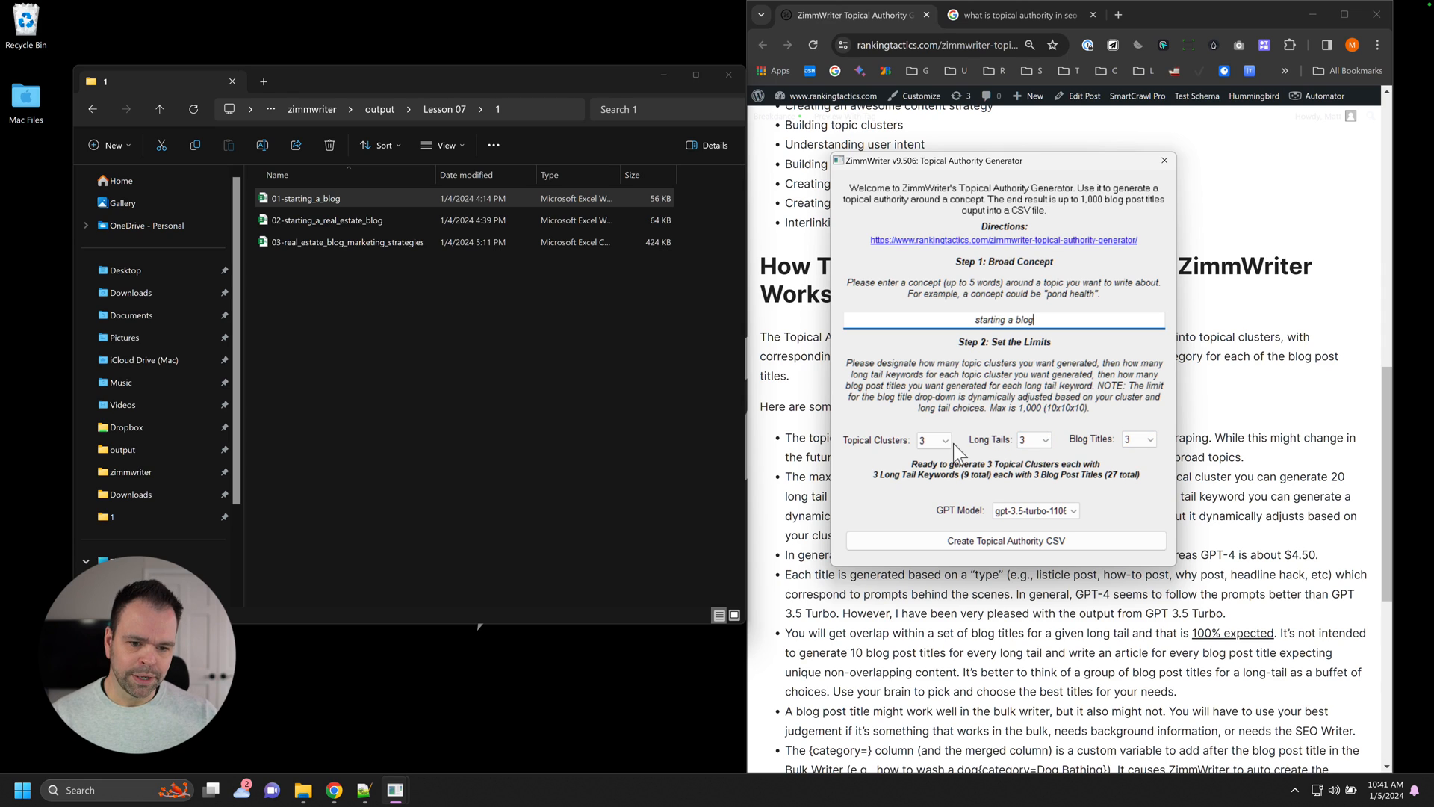
Try limits of 10 topical clusters, 10 long tails and 10 blog titles.
{"action": "left_click", "coordinate": [932, 439]}
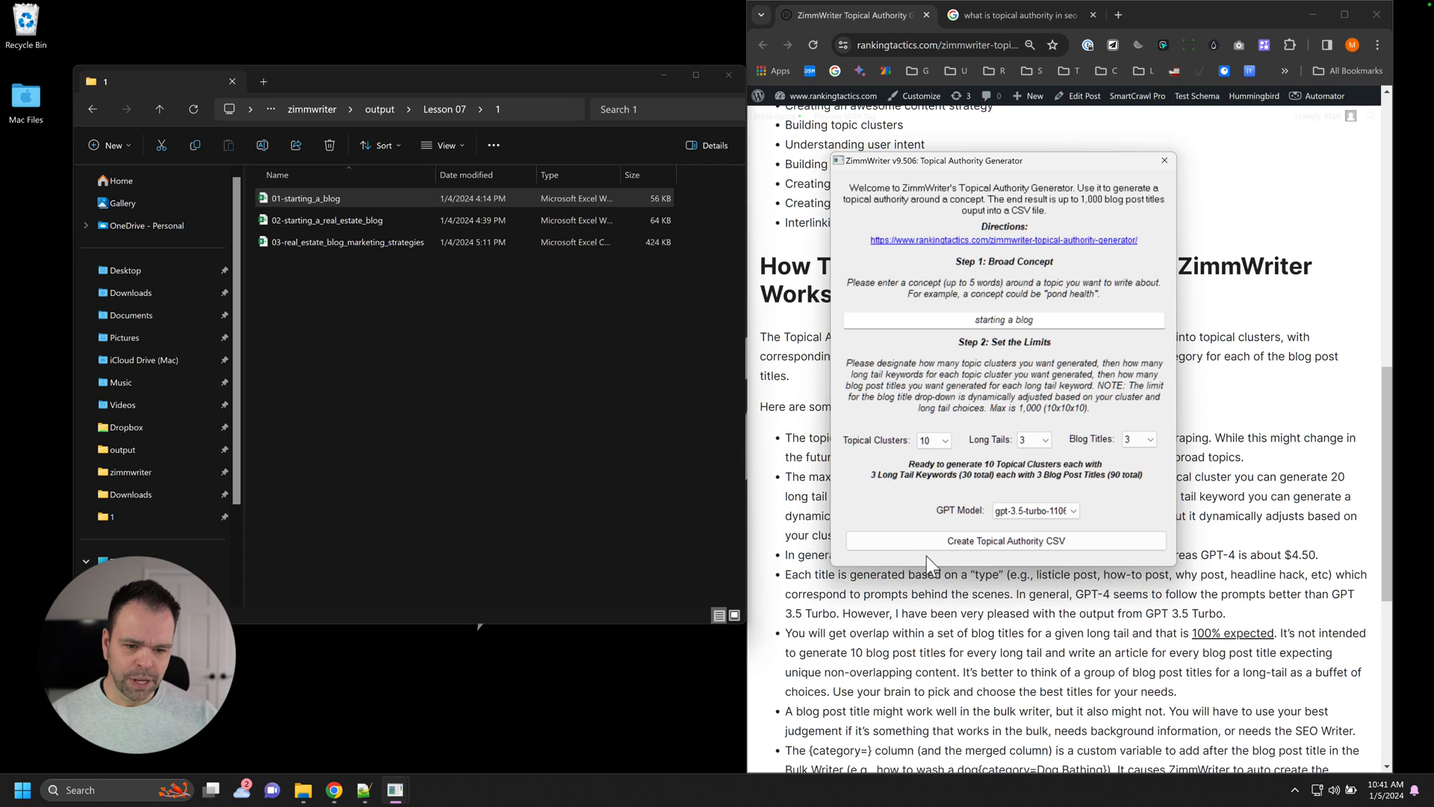
{"action": "left_click", "coordinate": [1046, 439]}
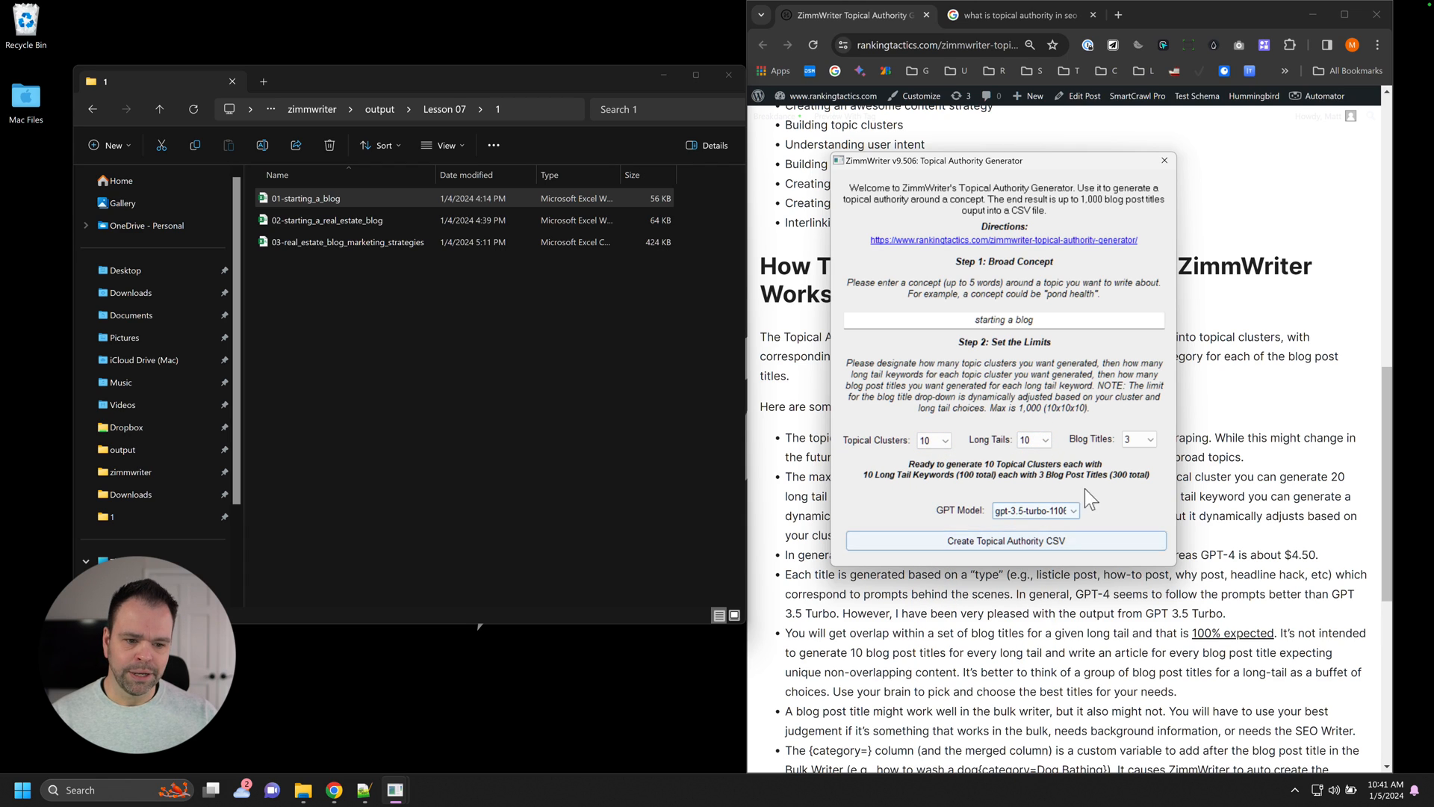
{"action": "left_click", "coordinate": [1155, 439]}
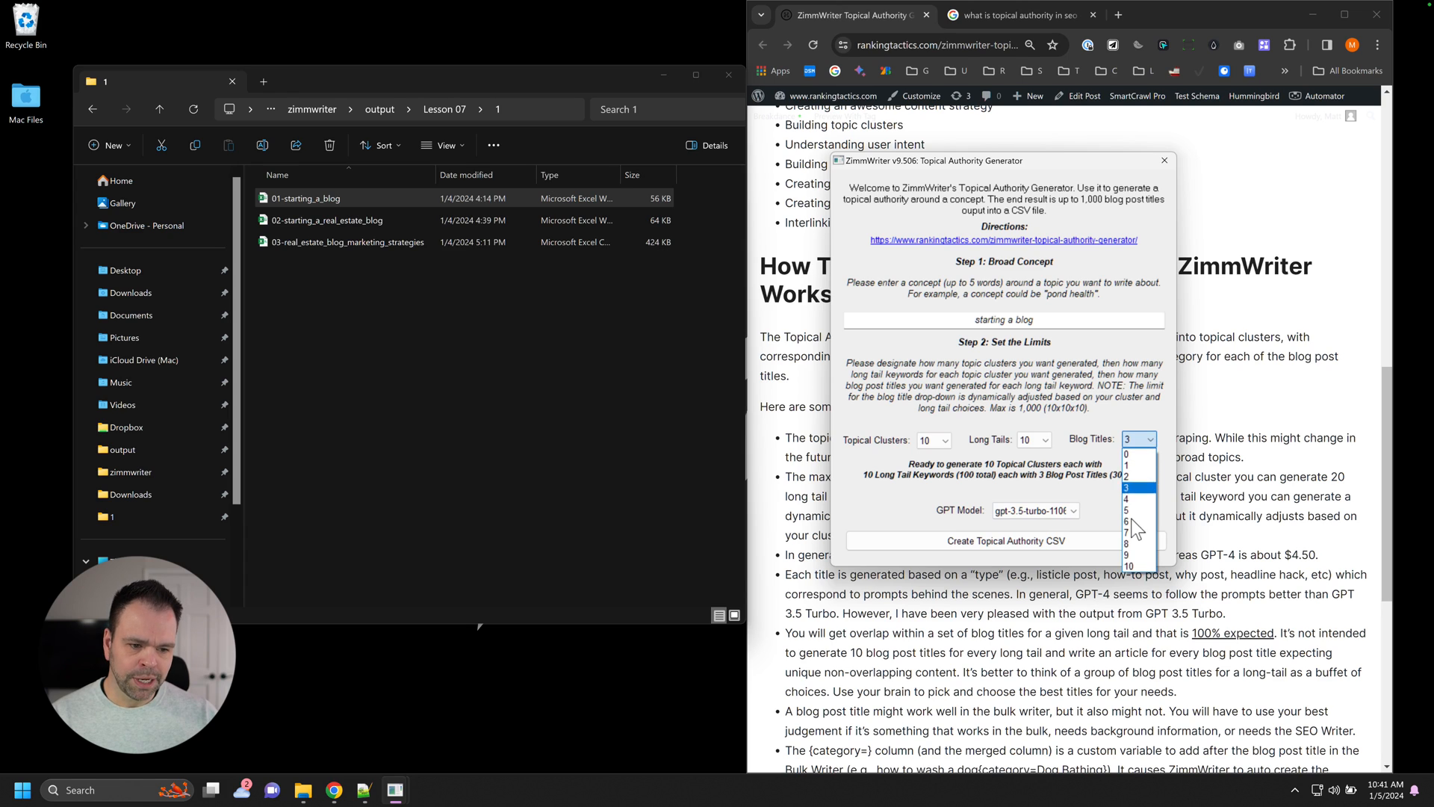
{"action": "left_click", "coordinate": [1128, 566]}
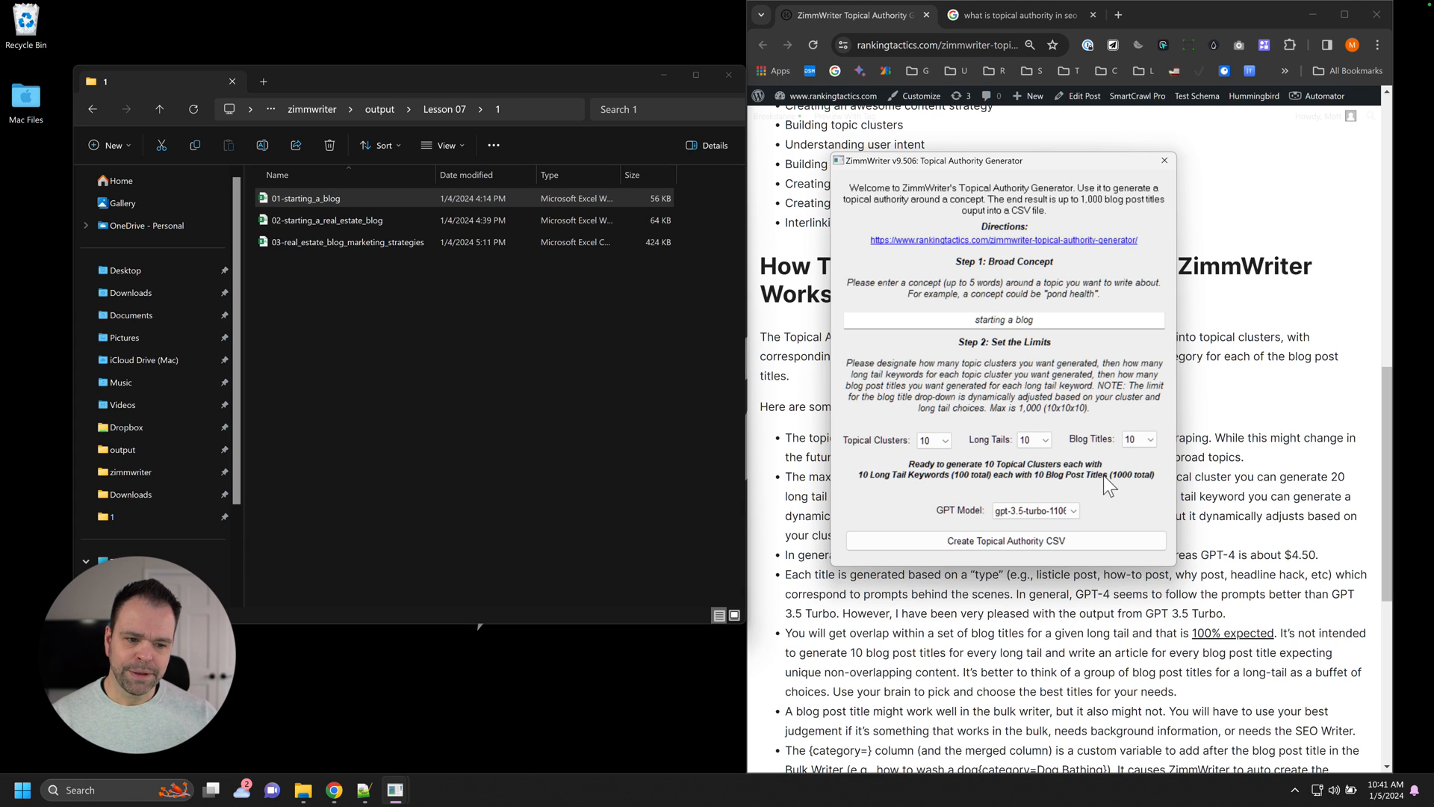
{"action": "mouse_move", "coordinate": [1119, 485]}
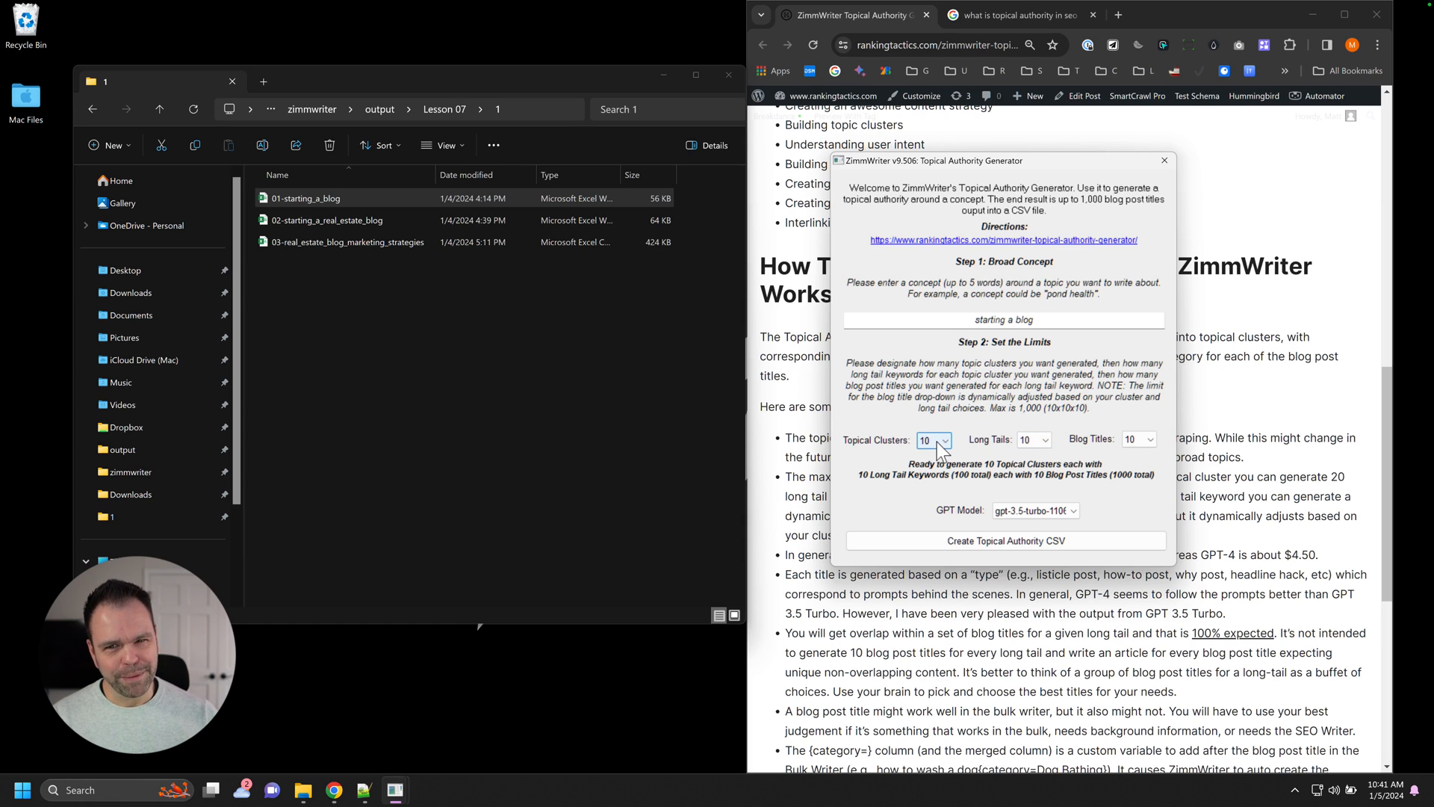
Set limits to 30 clusters, 30 long tails and 1 blog title, and choose the GPT model.
{"action": "left_click", "coordinate": [947, 439]}
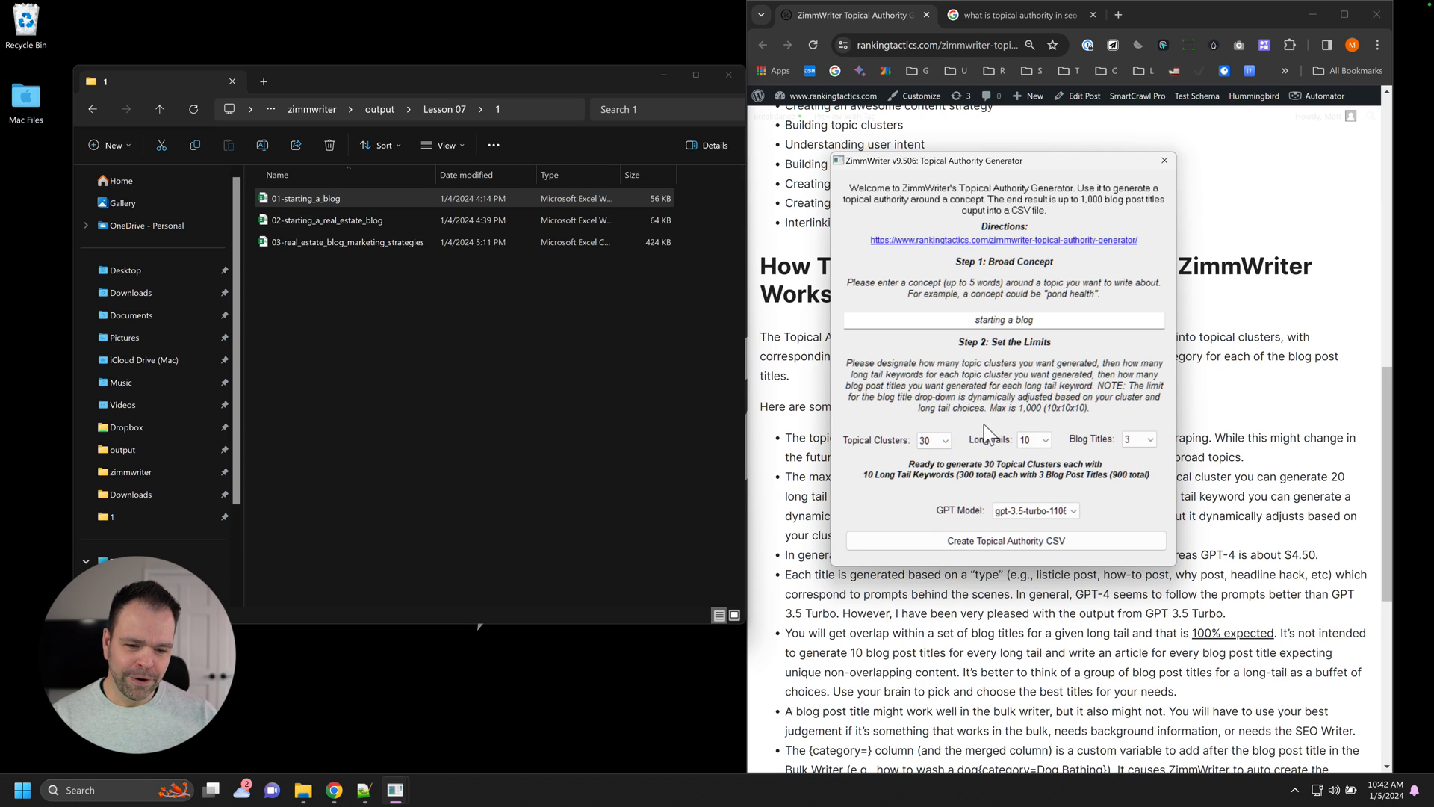
{"action": "left_click", "coordinate": [1046, 439]}
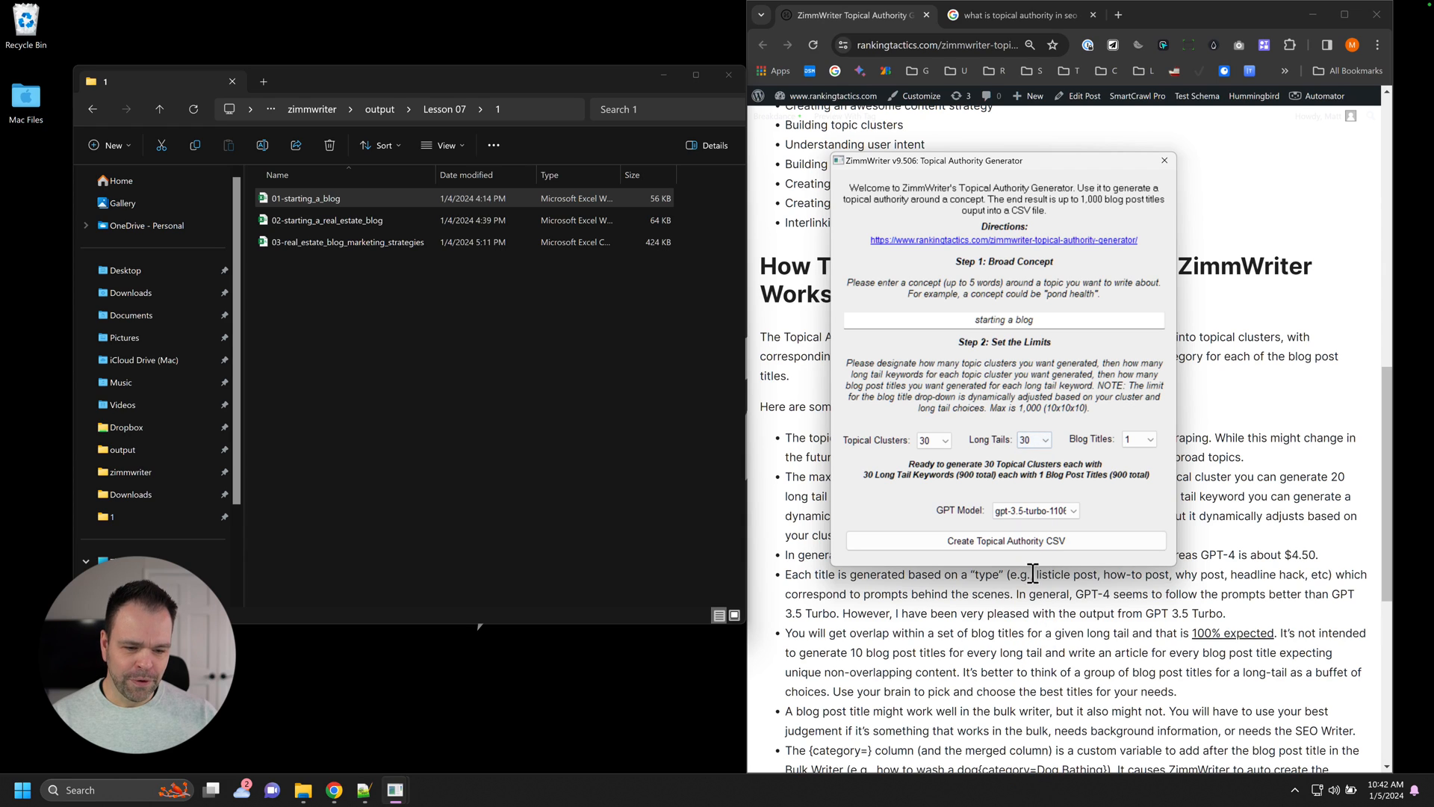
{"action": "left_click", "coordinate": [1153, 439]}
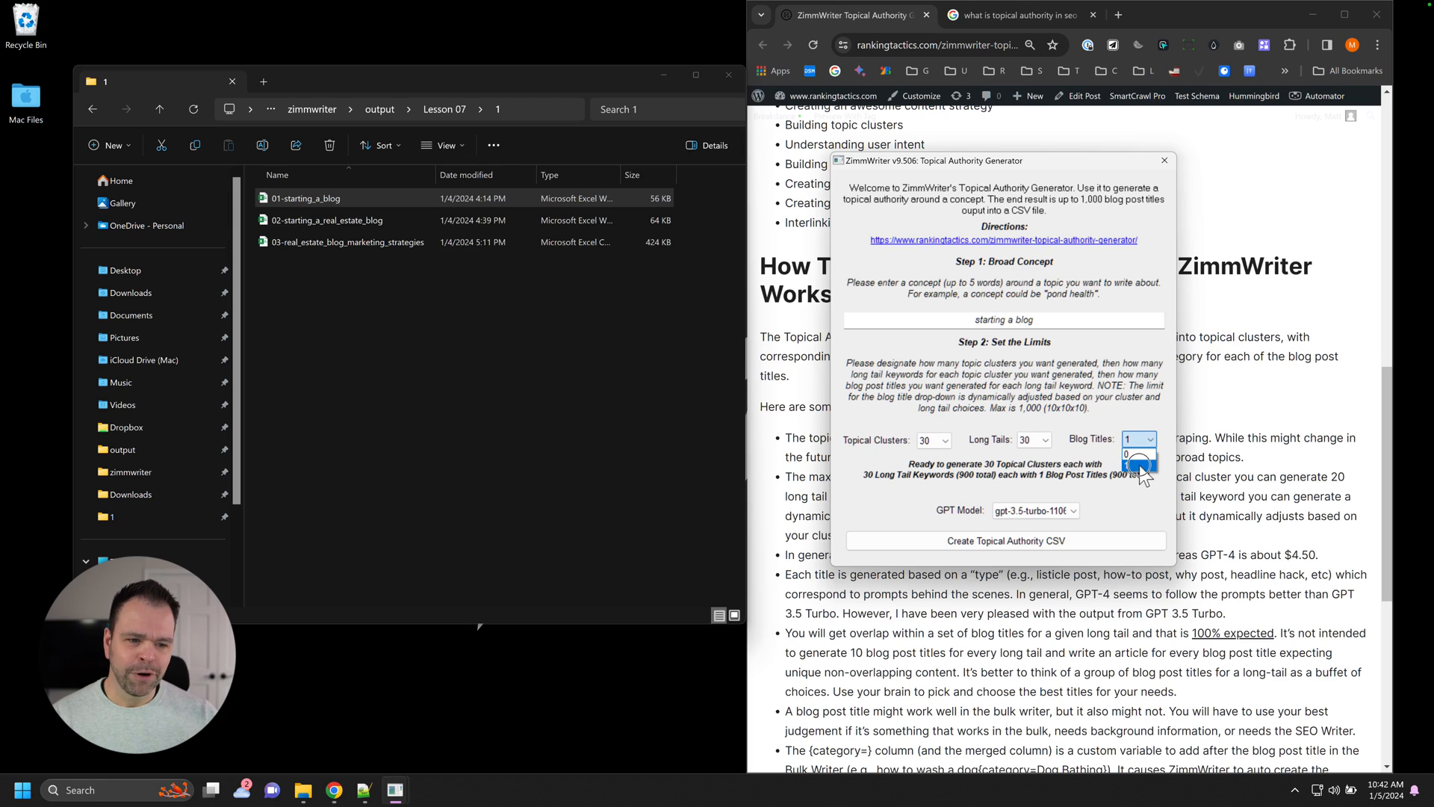
{"action": "left_click", "coordinate": [1134, 439]}
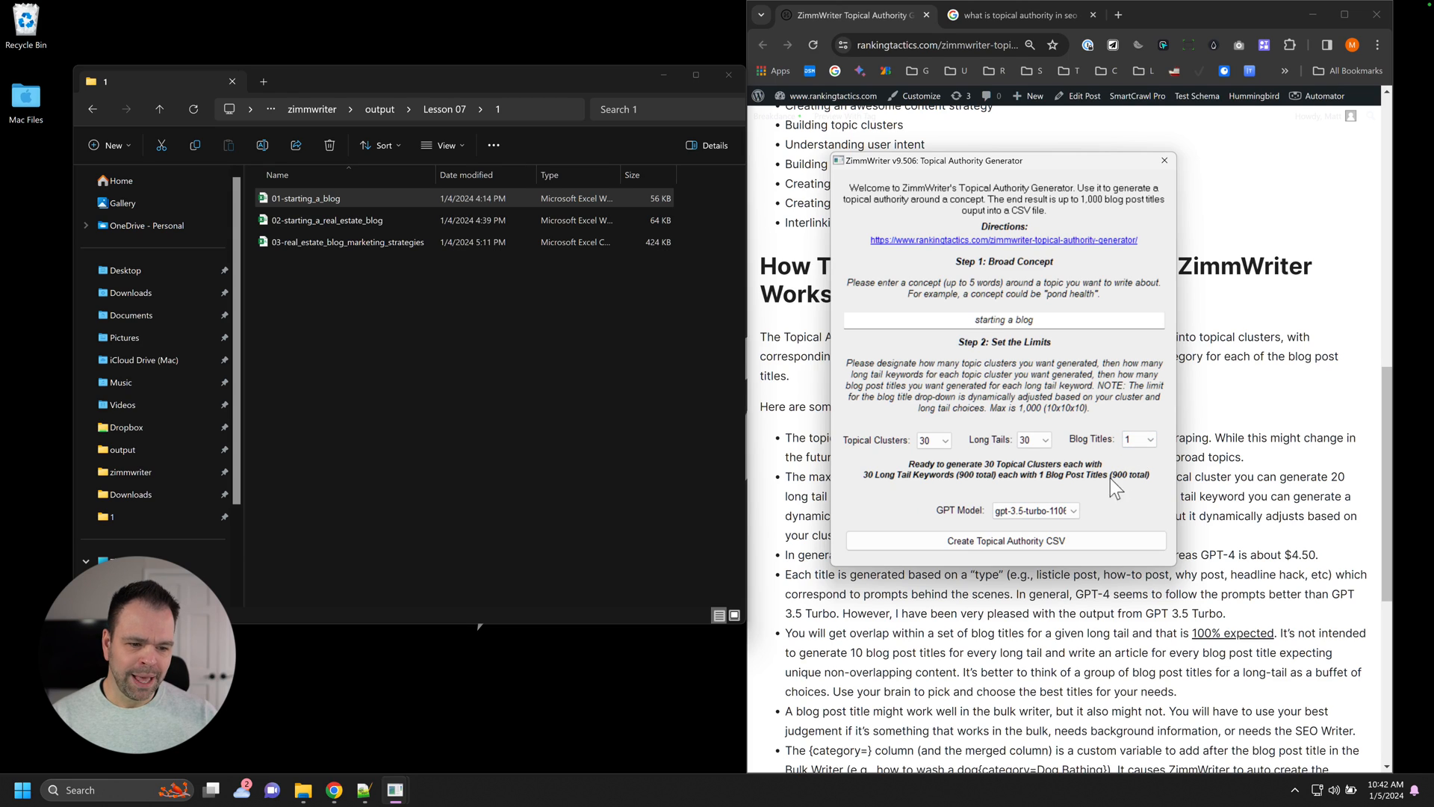
{"action": "mouse_move", "coordinate": [1079, 461]}
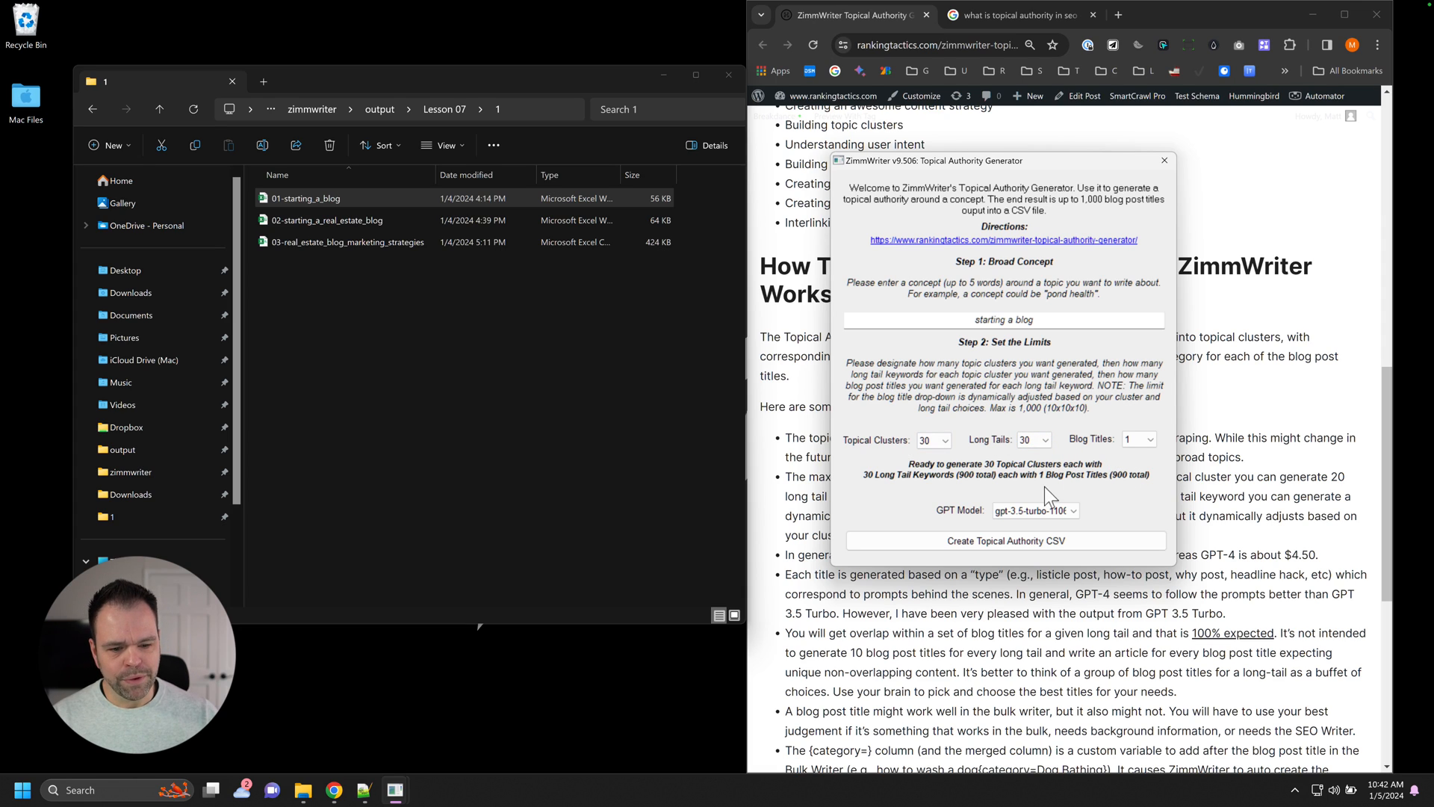
{"action": "left_click", "coordinate": [1033, 511]}
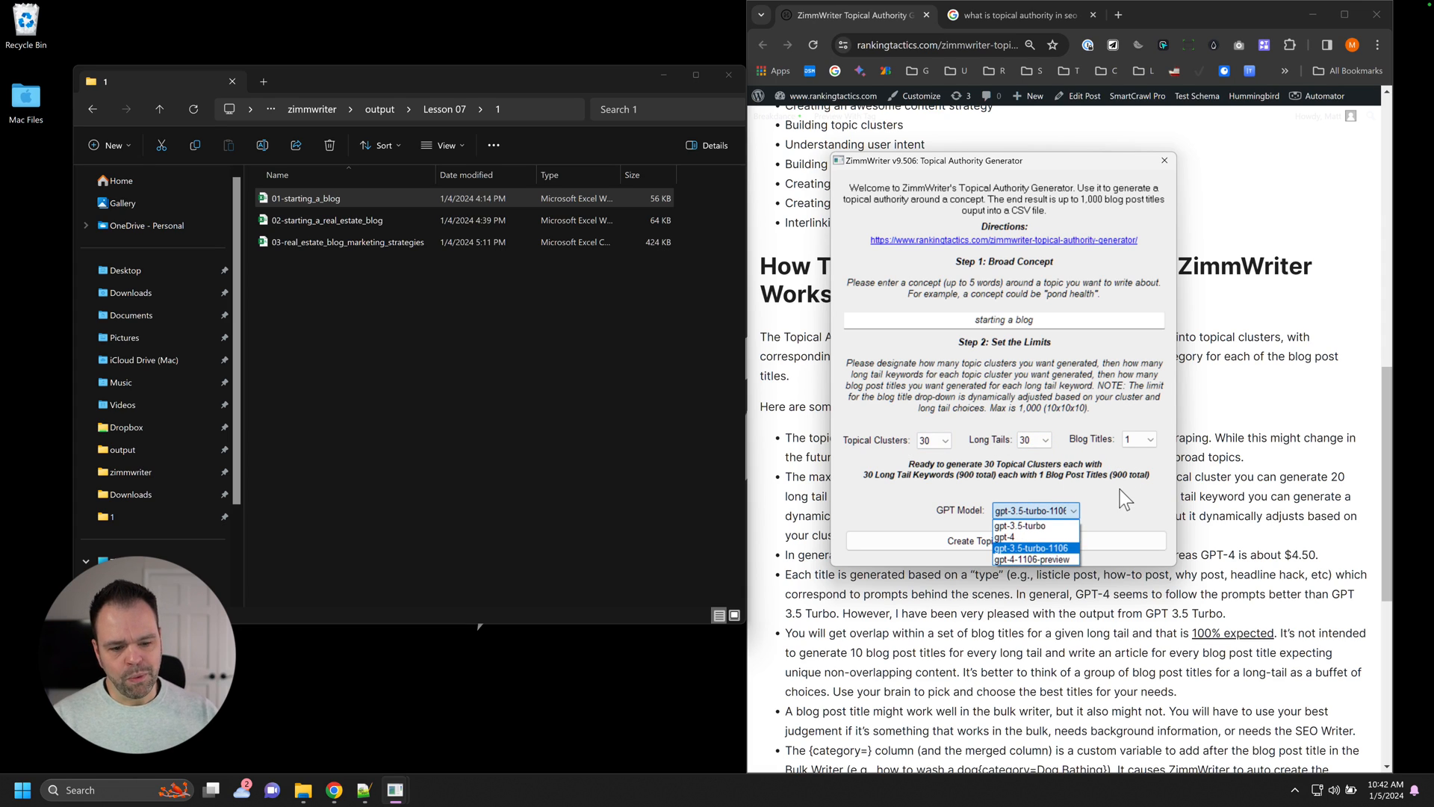
{"action": "left_click", "coordinate": [1032, 546]}
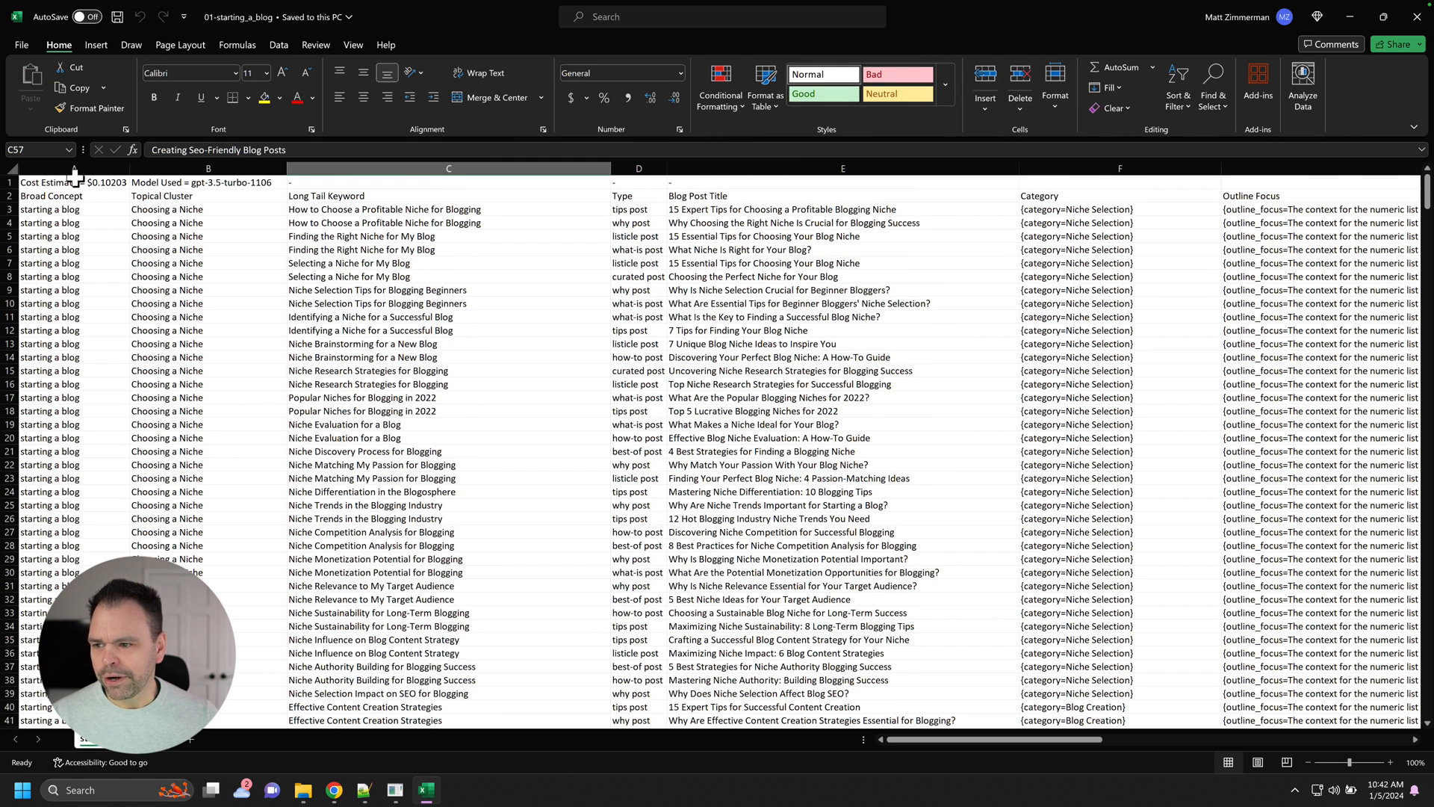
{"action": "left_click", "coordinate": [74, 169]}
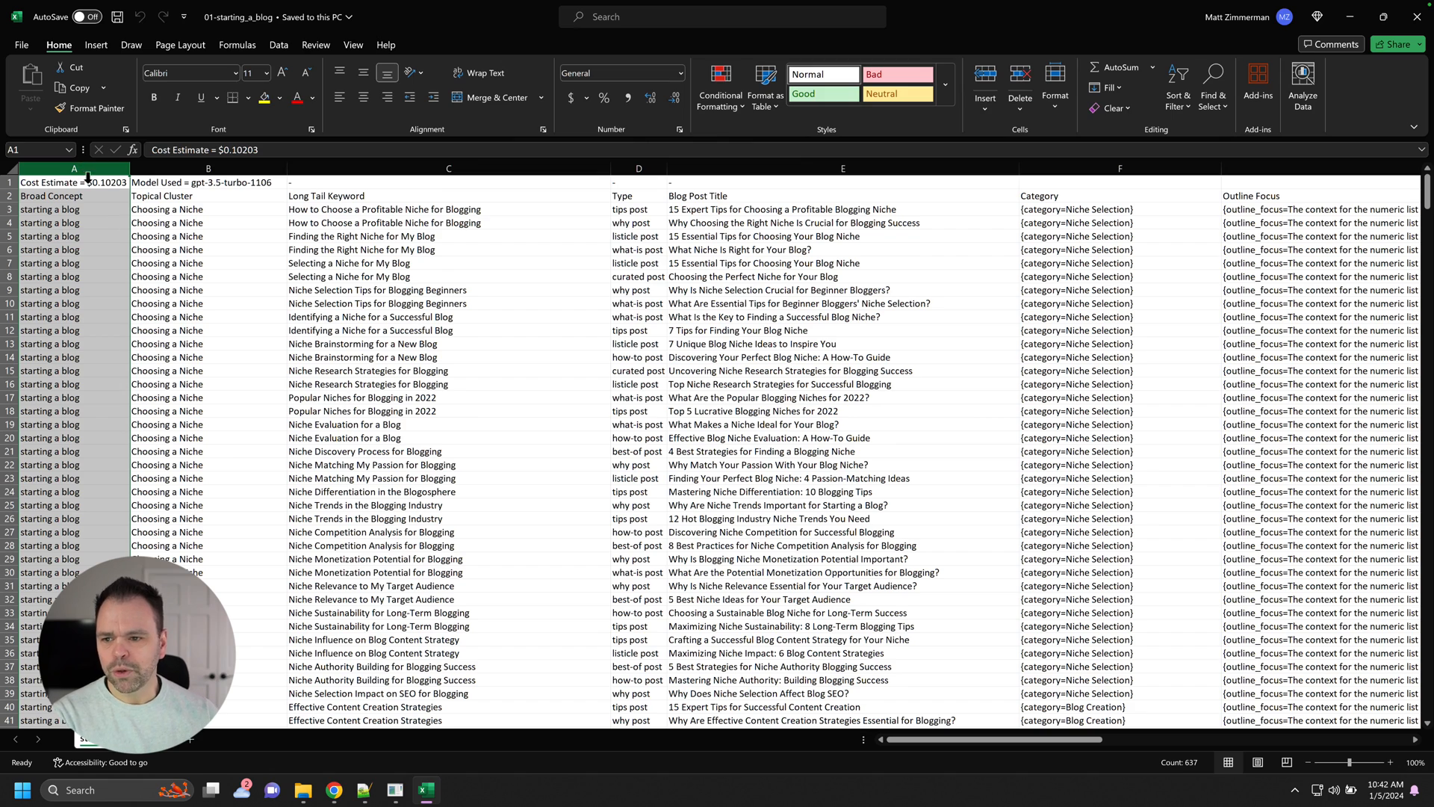
{"action": "mouse_move", "coordinate": [732, 190]}
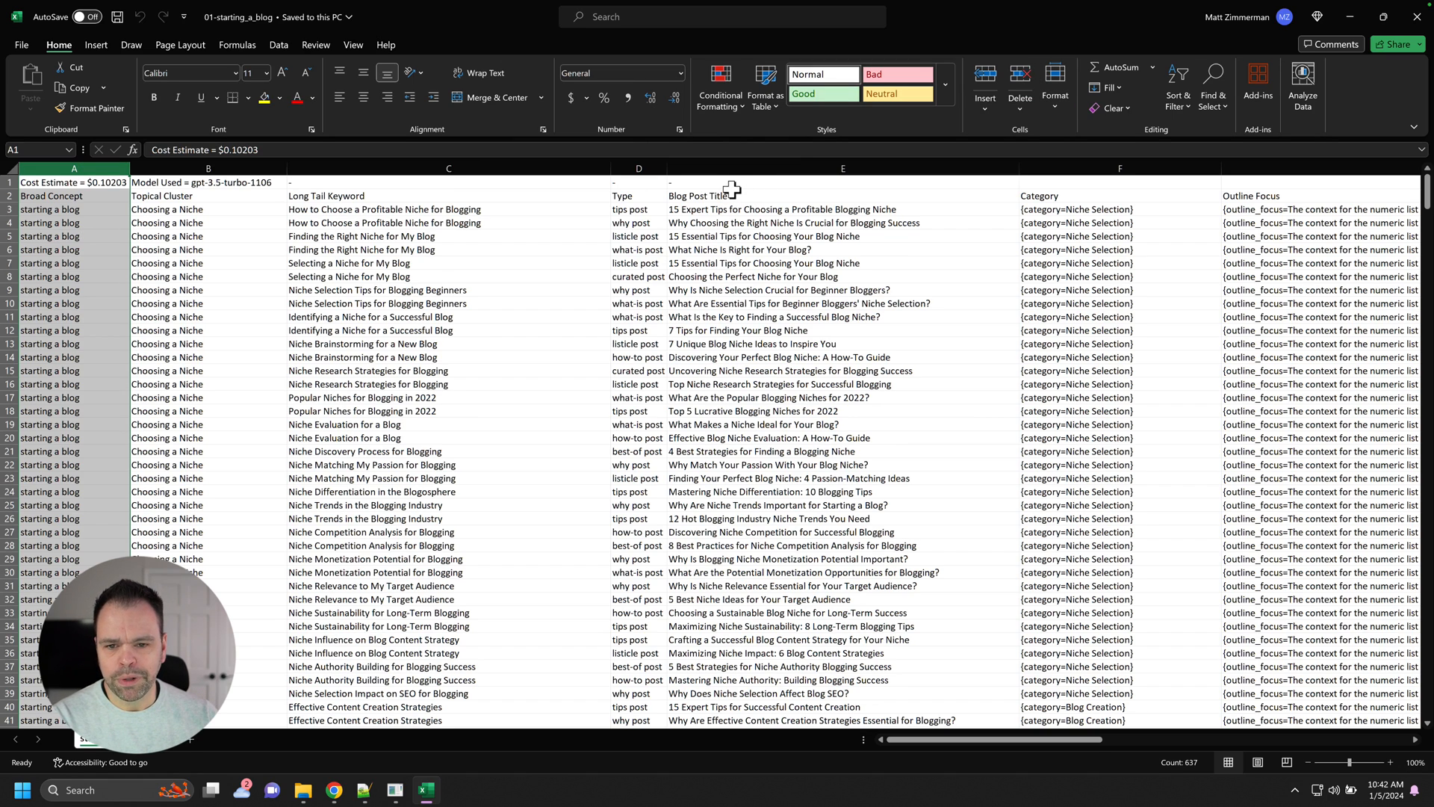
{"action": "left_click", "coordinate": [208, 222]}
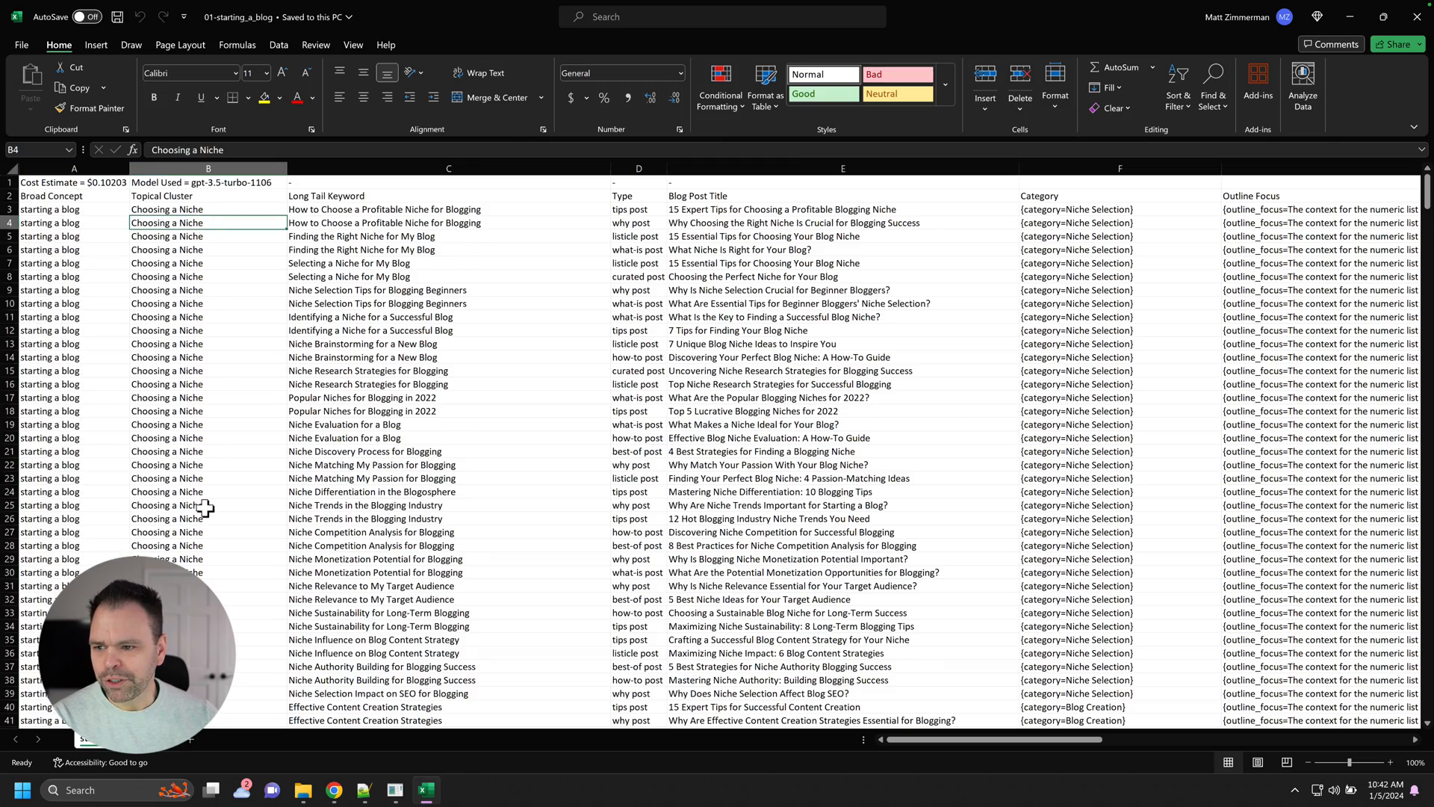
{"action": "scroll", "scroll_direction": "down", "scroll_amount": 3}
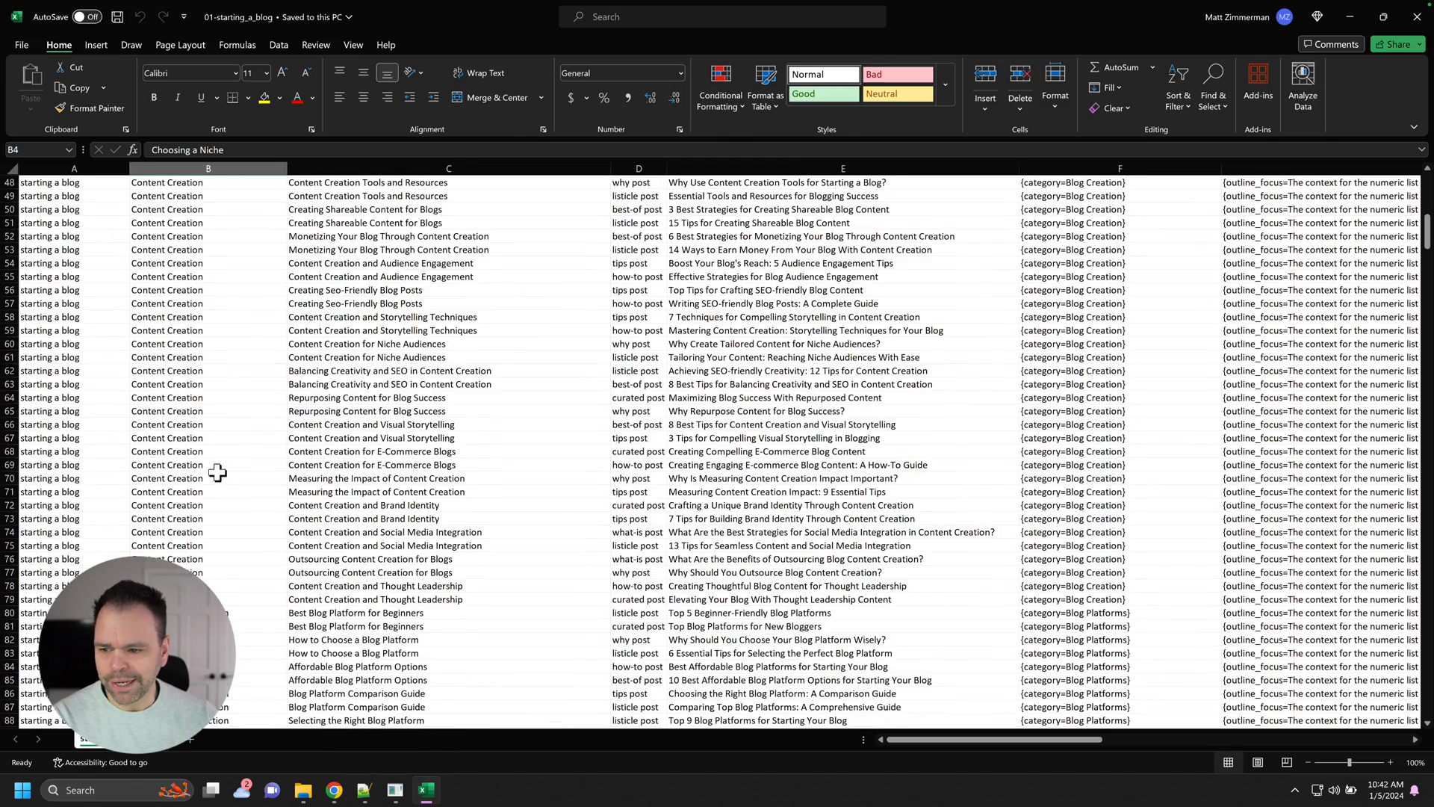
{"action": "scroll", "scroll_direction": "down", "scroll_amount": 3}
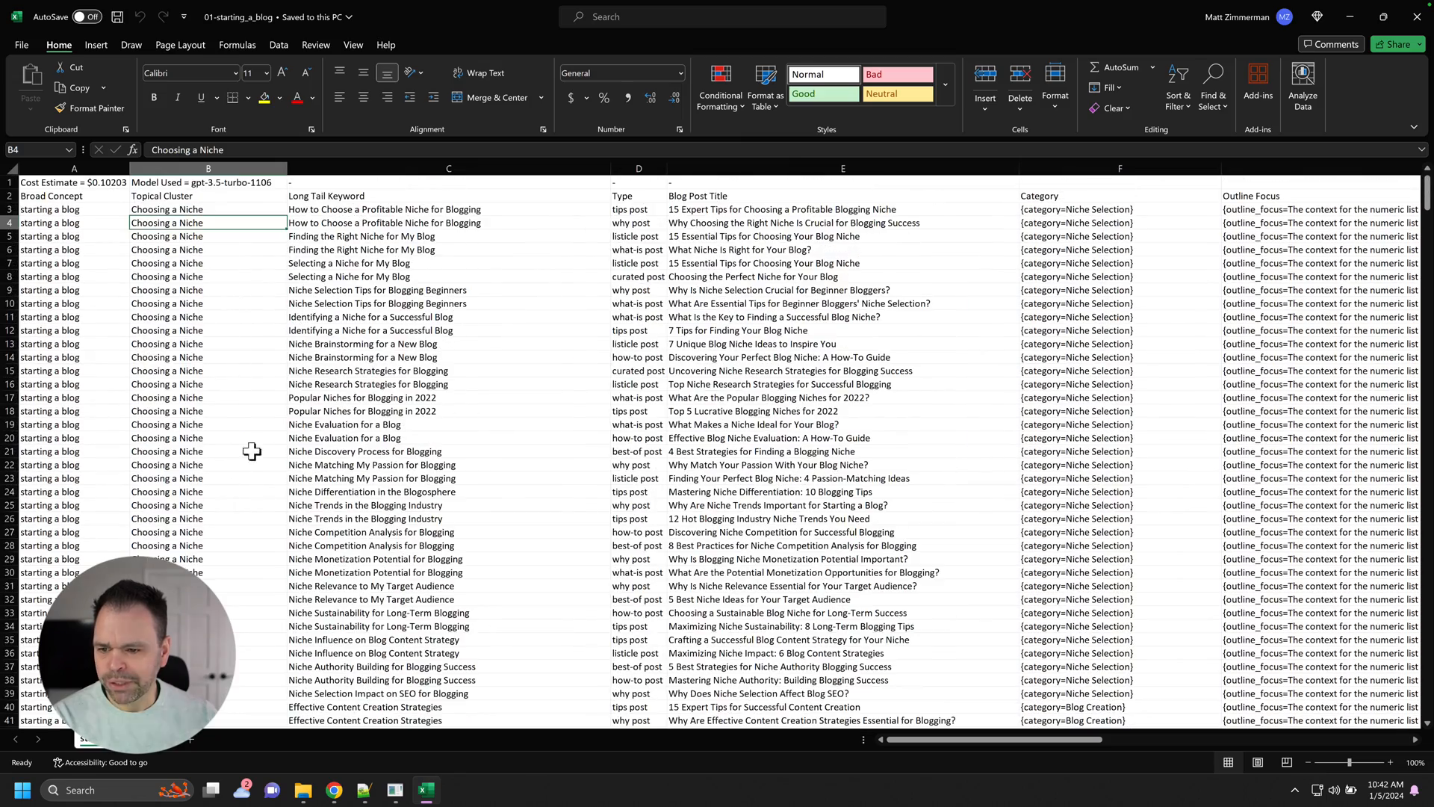
{"action": "left_click", "coordinate": [448, 169]}
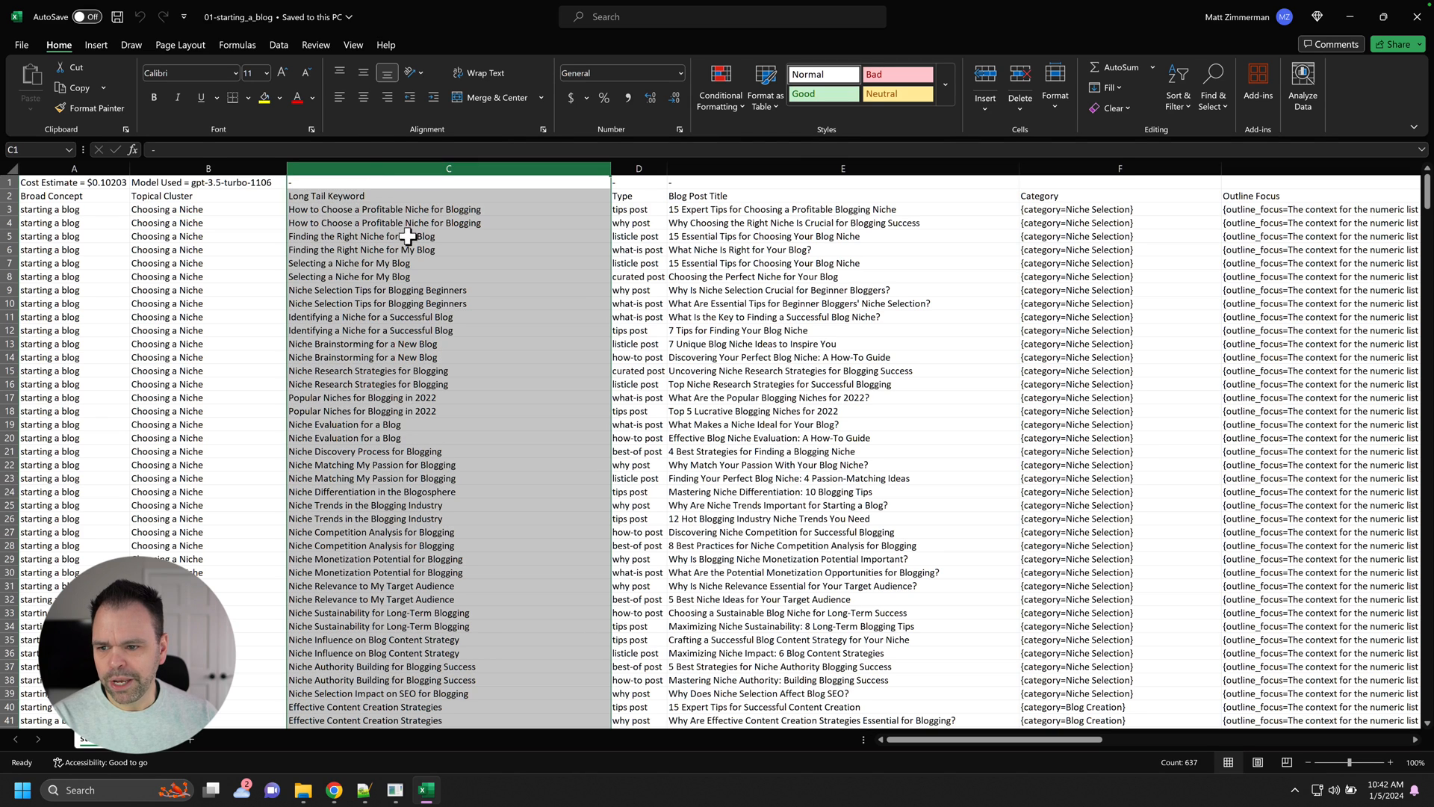
{"action": "mouse_move", "coordinate": [354, 214]}
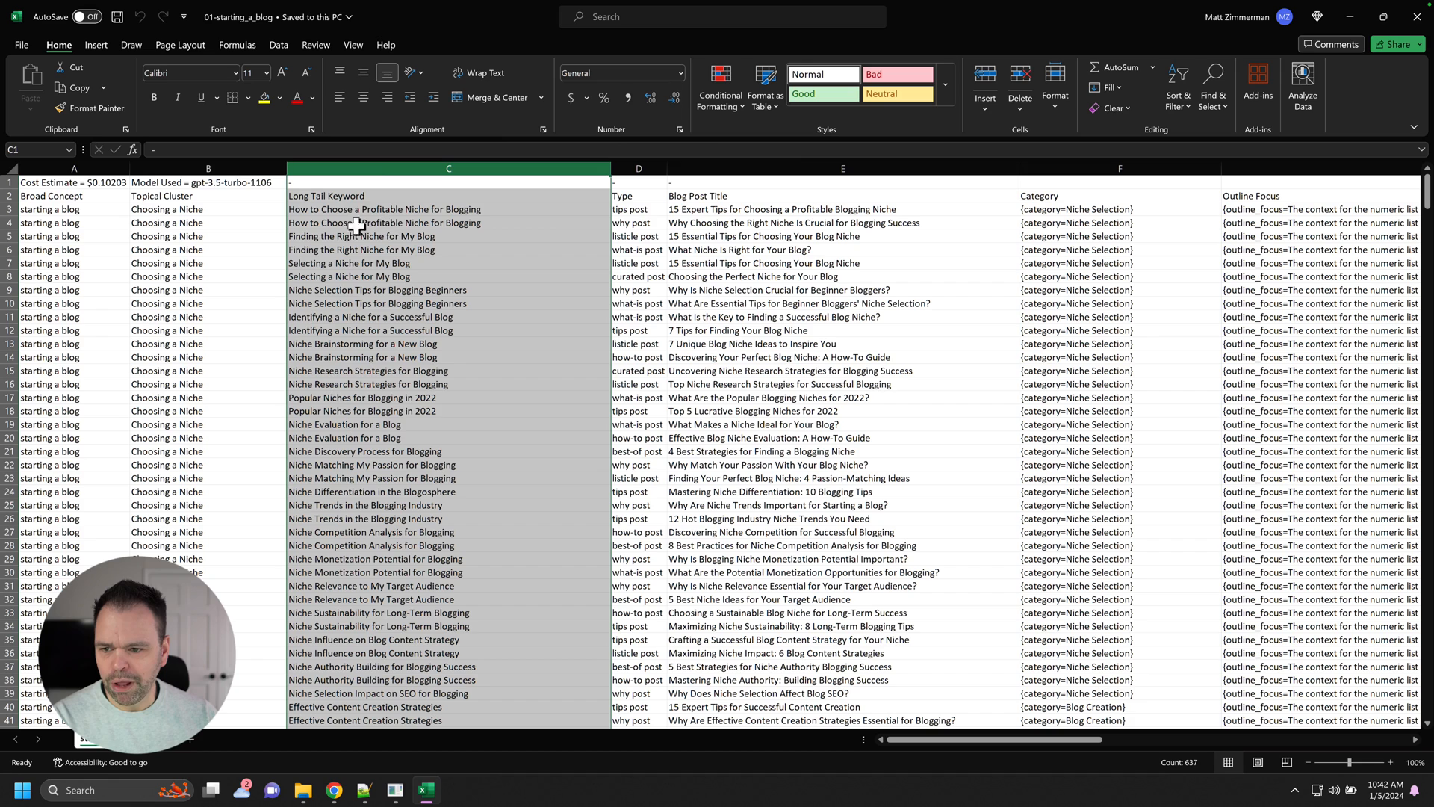
{"action": "left_click", "coordinate": [360, 236]}
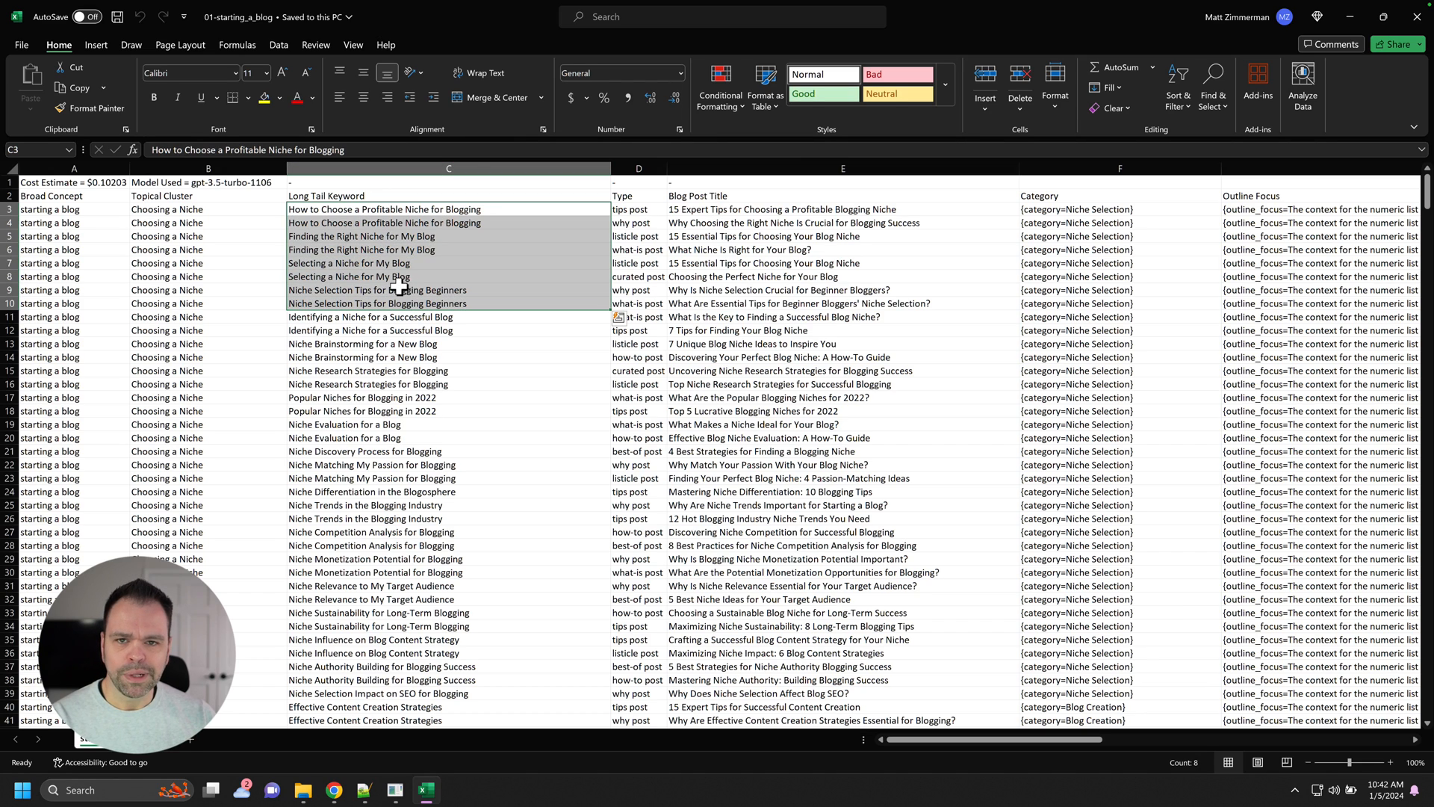
Highlight the chosen blog post titles, pick the title in E5 and review the rows below.
{"action": "left_click", "coordinate": [449, 263]}
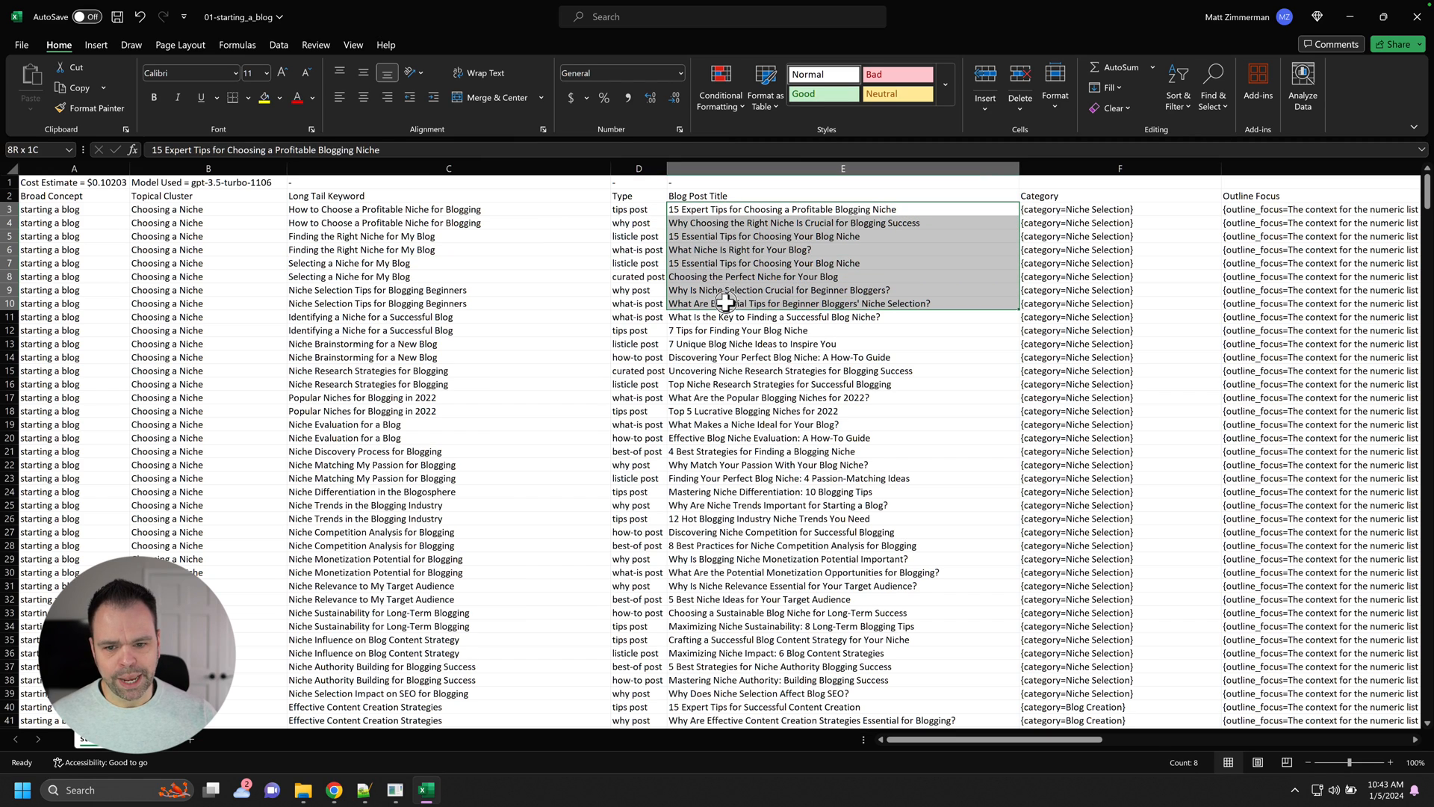
{"action": "left_click", "coordinate": [774, 317]}
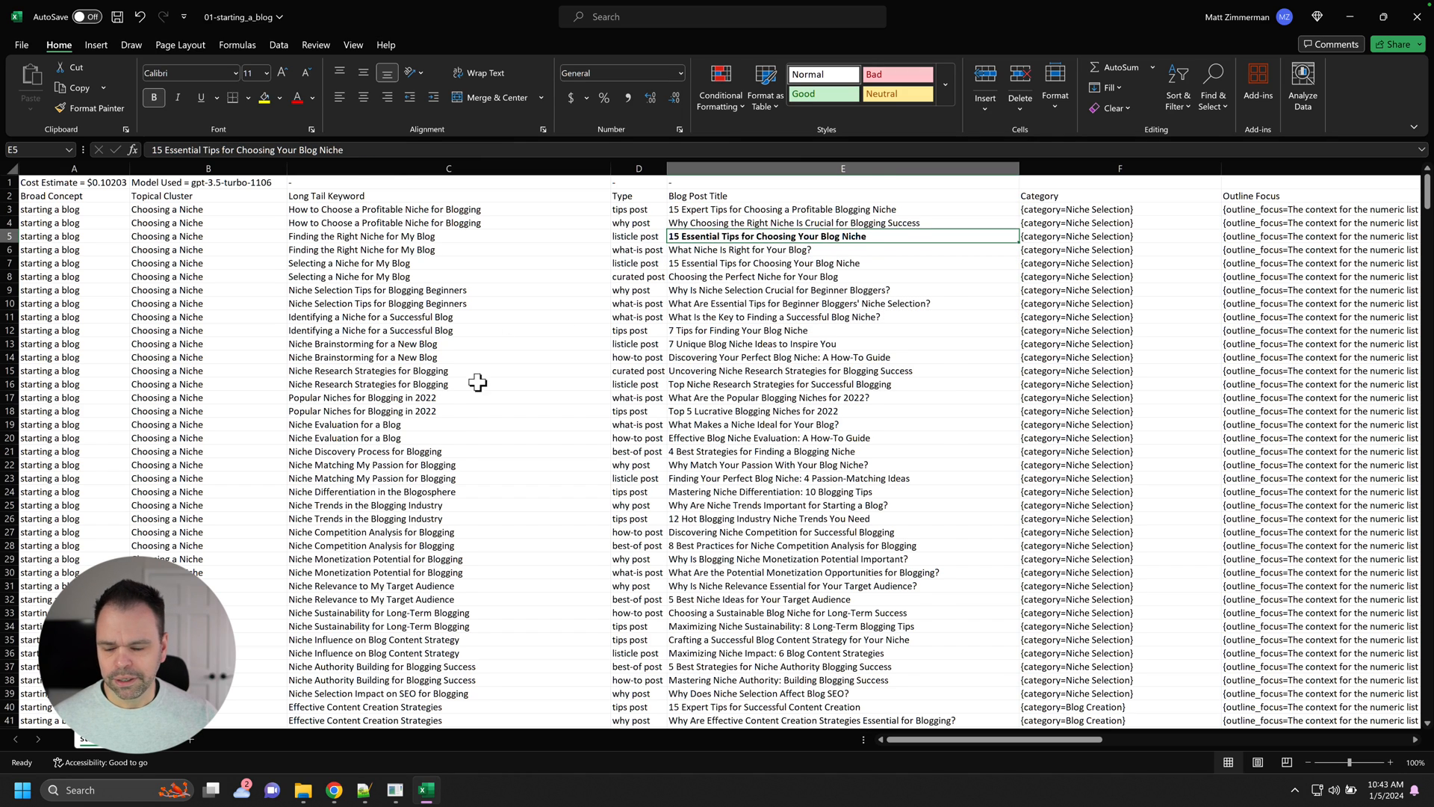
{"action": "scroll", "scroll_direction": "down", "scroll_amount": 3}
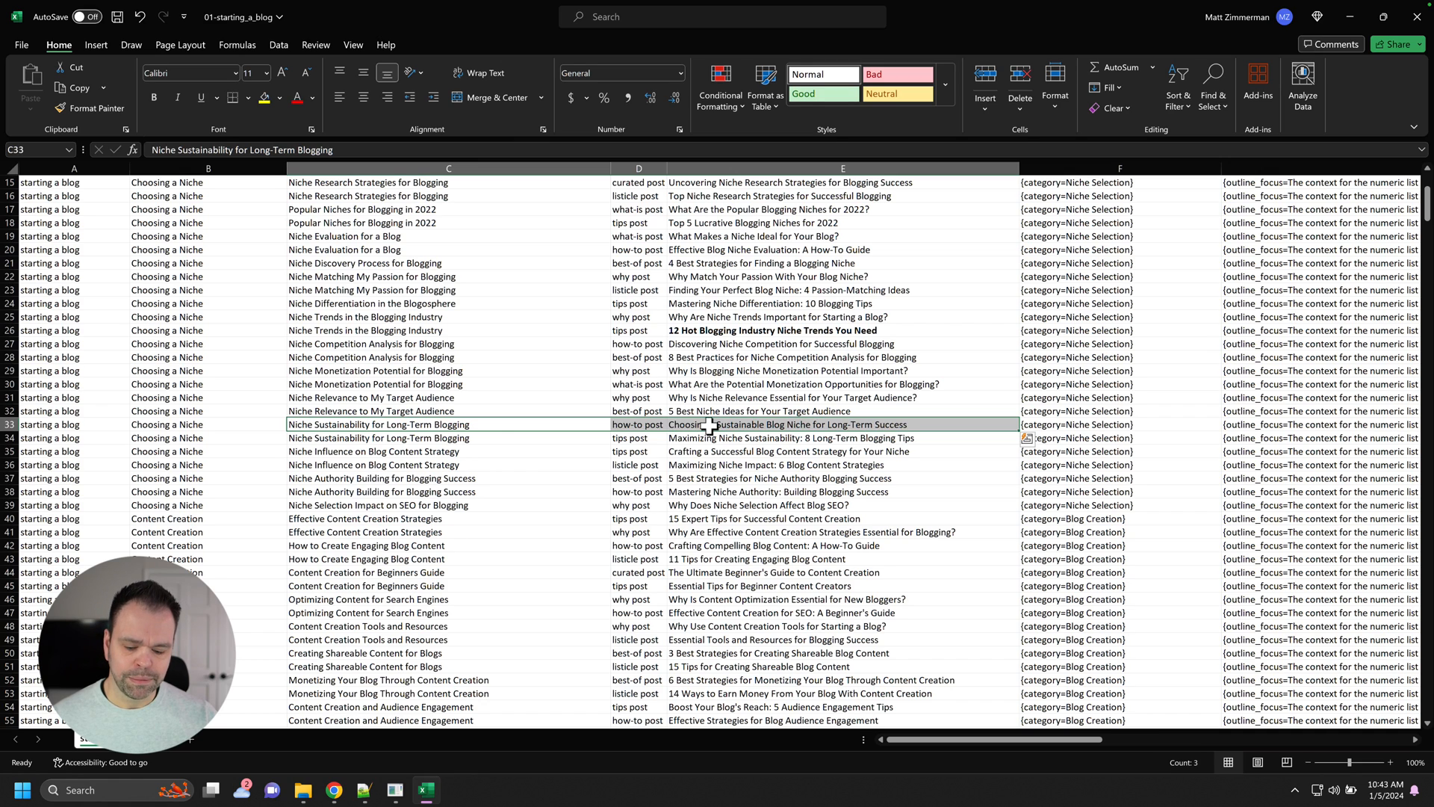
{"action": "scroll", "scroll_direction": "down", "scroll_amount": 3}
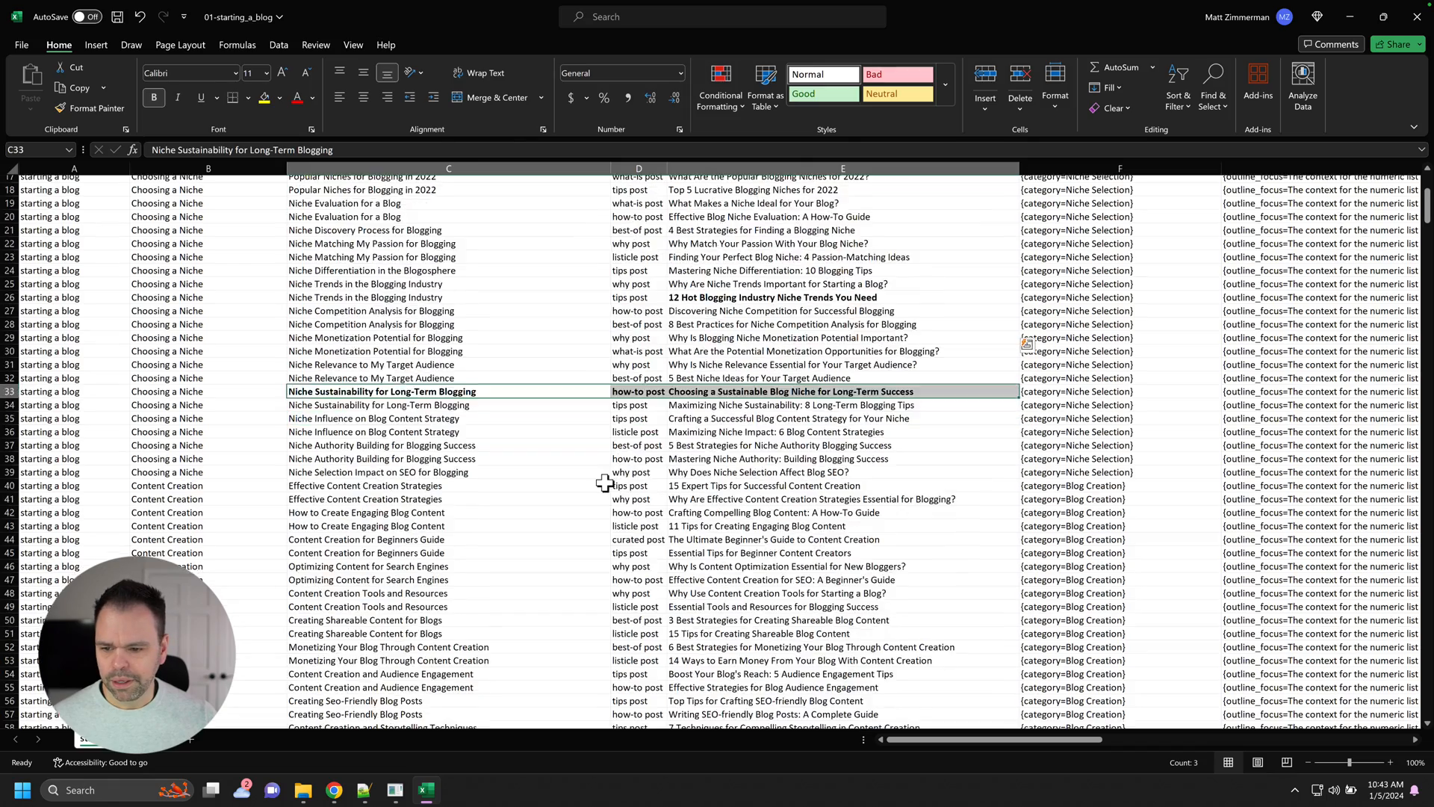
{"action": "scroll", "scroll_direction": "down", "scroll_amount": 3}
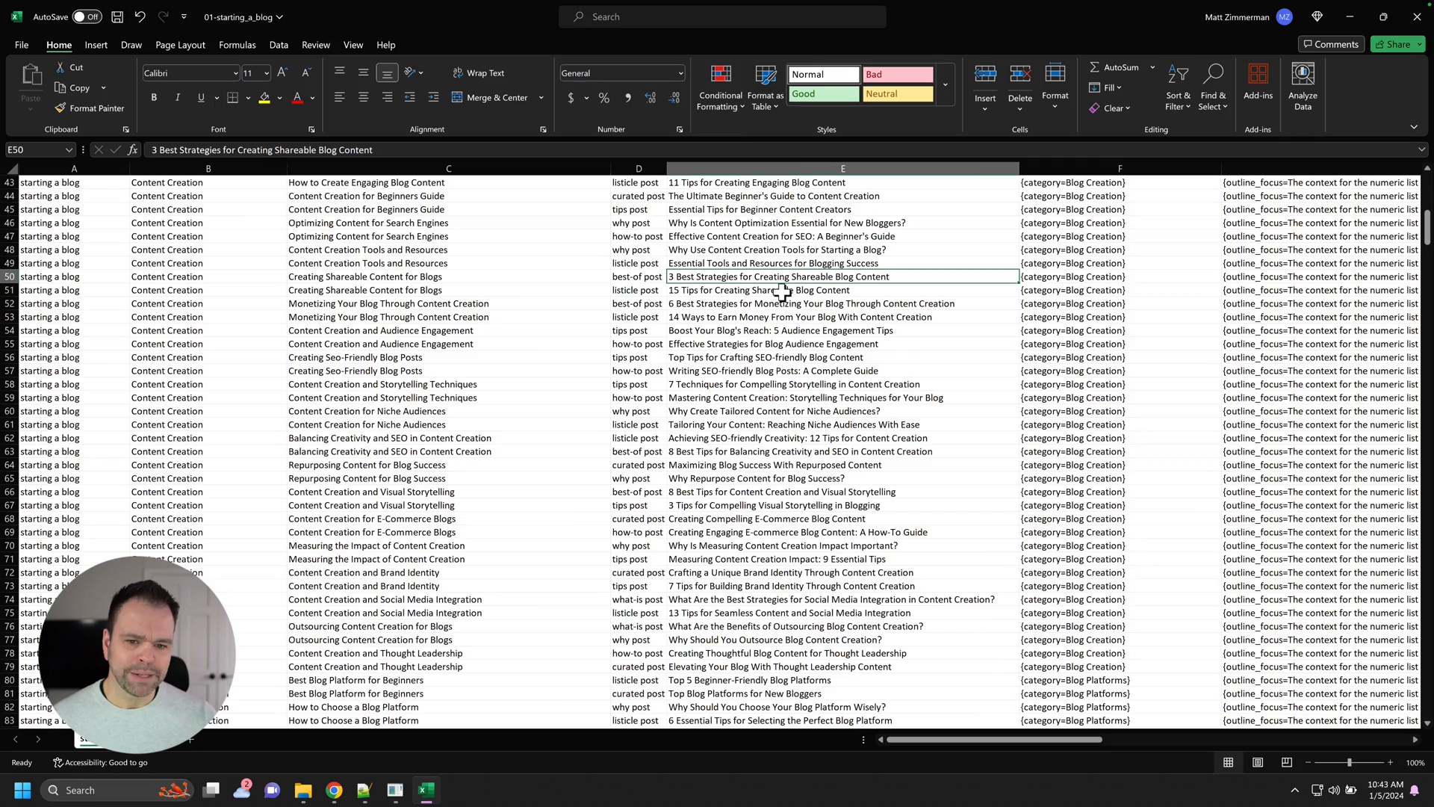
{"action": "scroll", "scroll_direction": "up", "scroll_amount": 3}
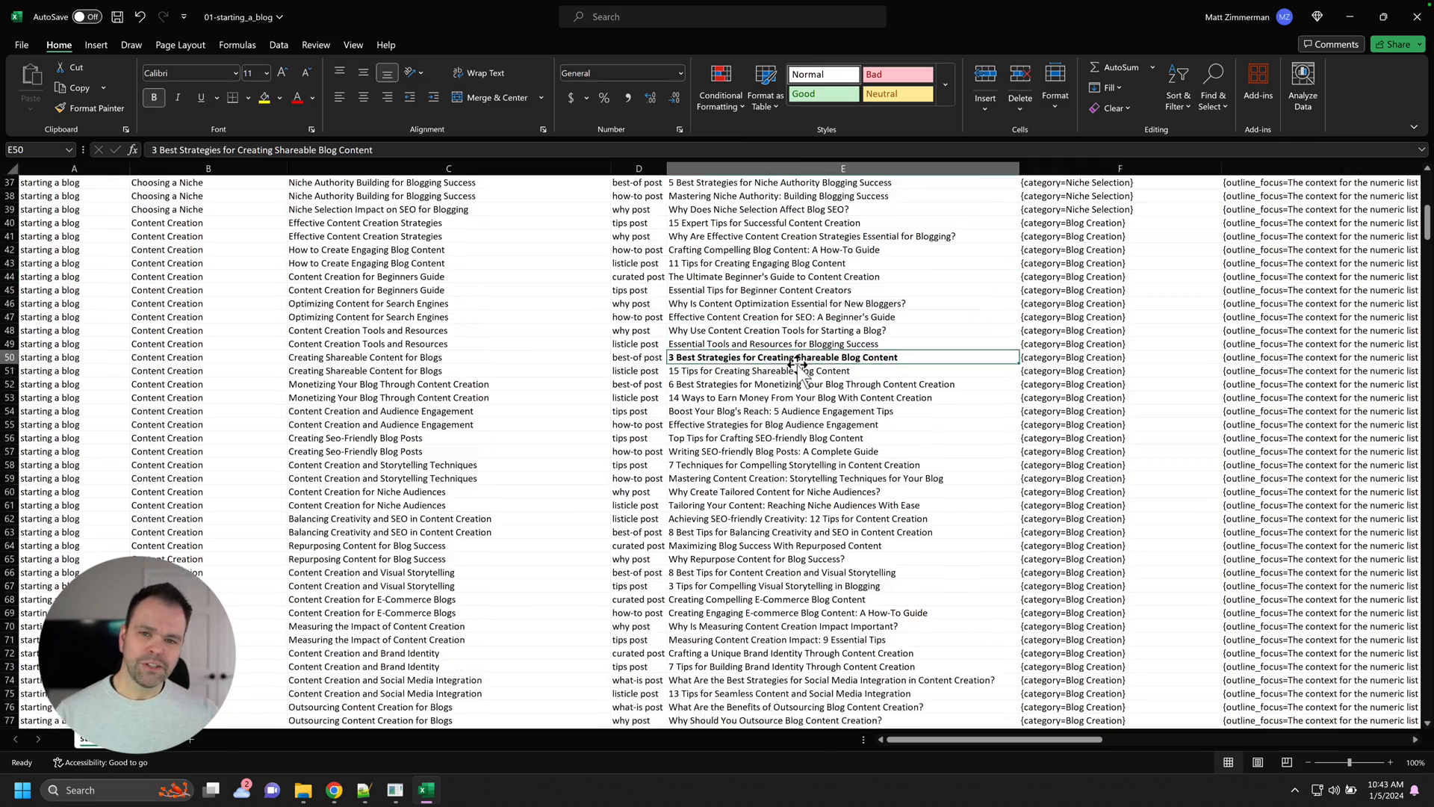
{"action": "scroll", "scroll_direction": "up", "scroll_amount": 3}
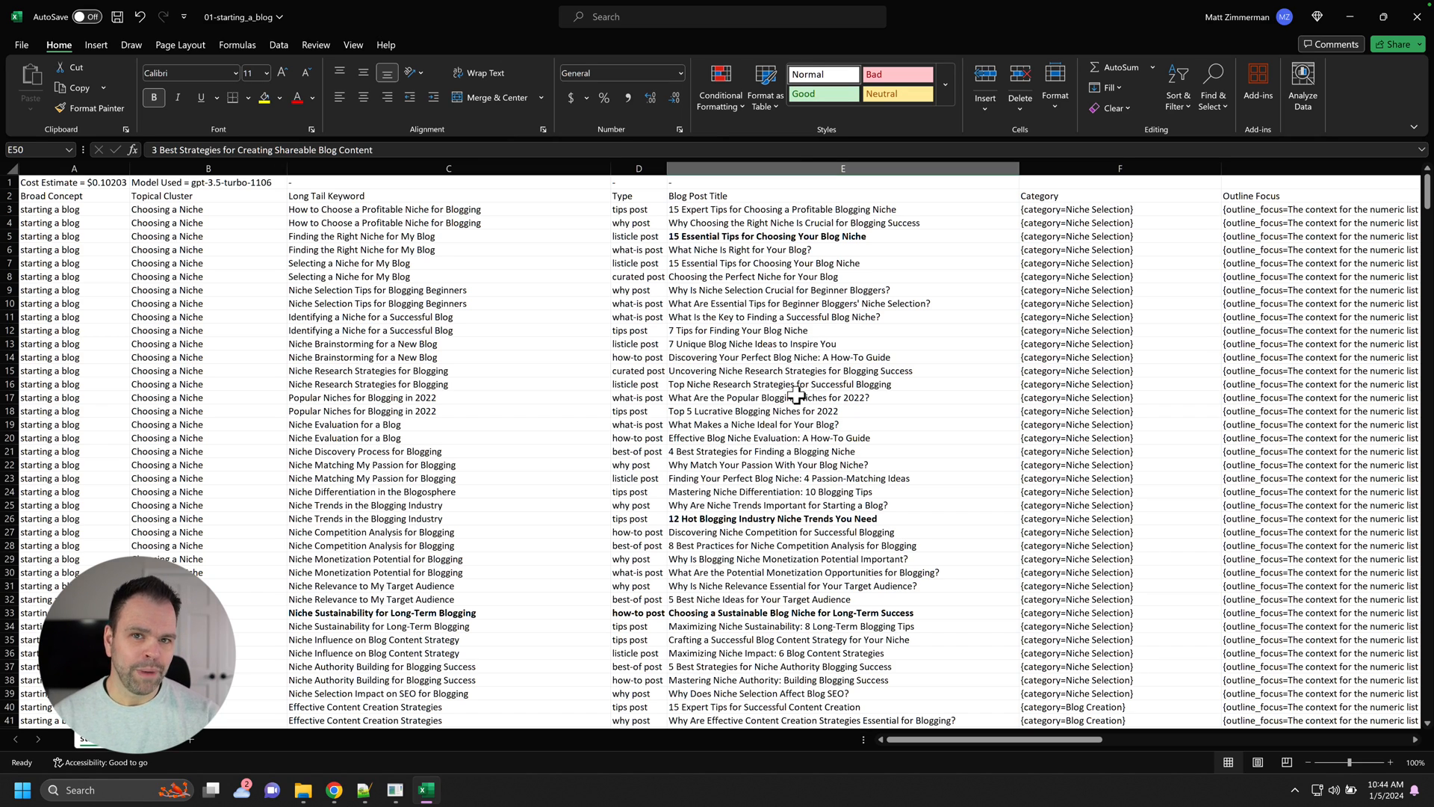
{"action": "mouse_move", "coordinate": [1110, 275]}
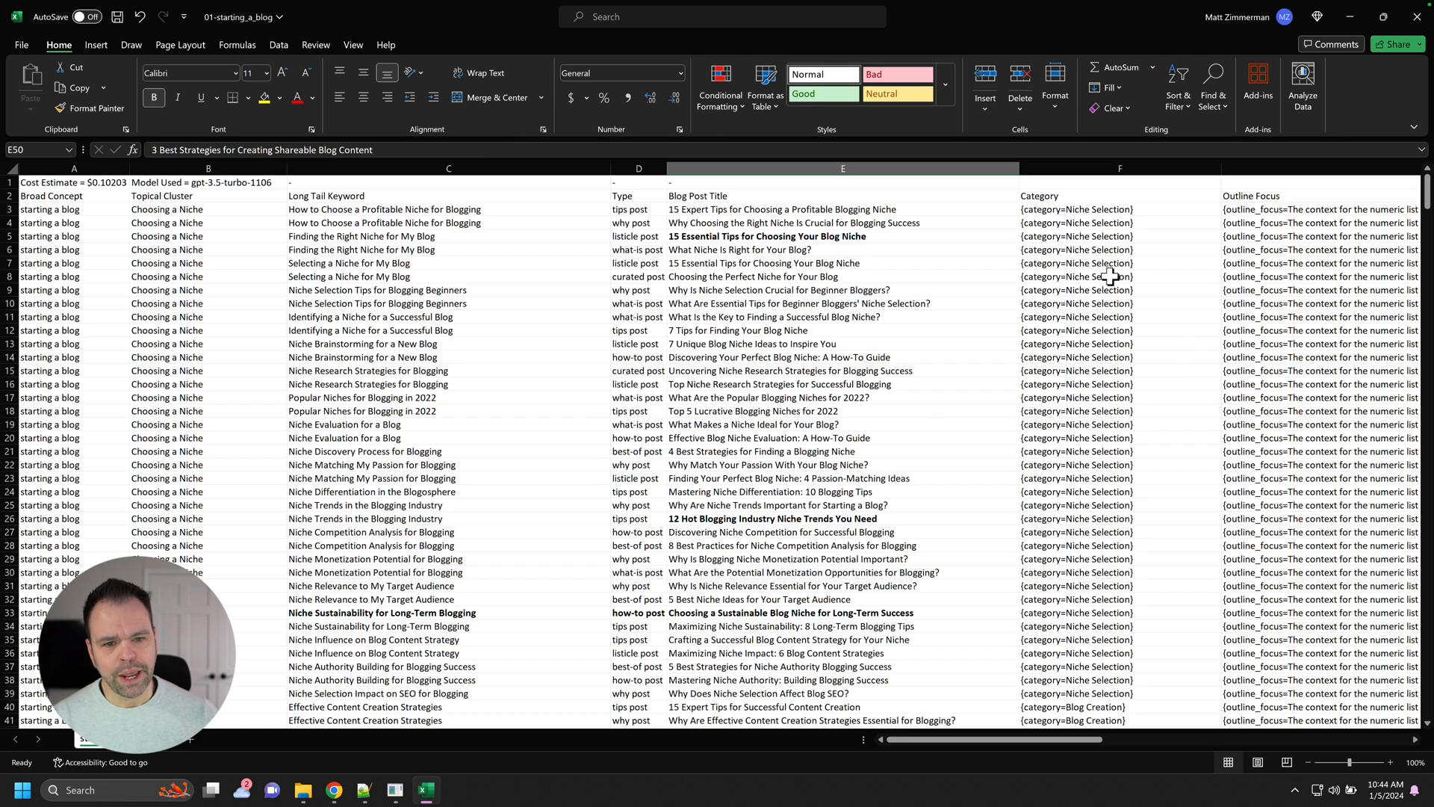
Select the Outline Focus column and scroll out to the Merged column H and back.
{"action": "left_click", "coordinate": [1119, 169]}
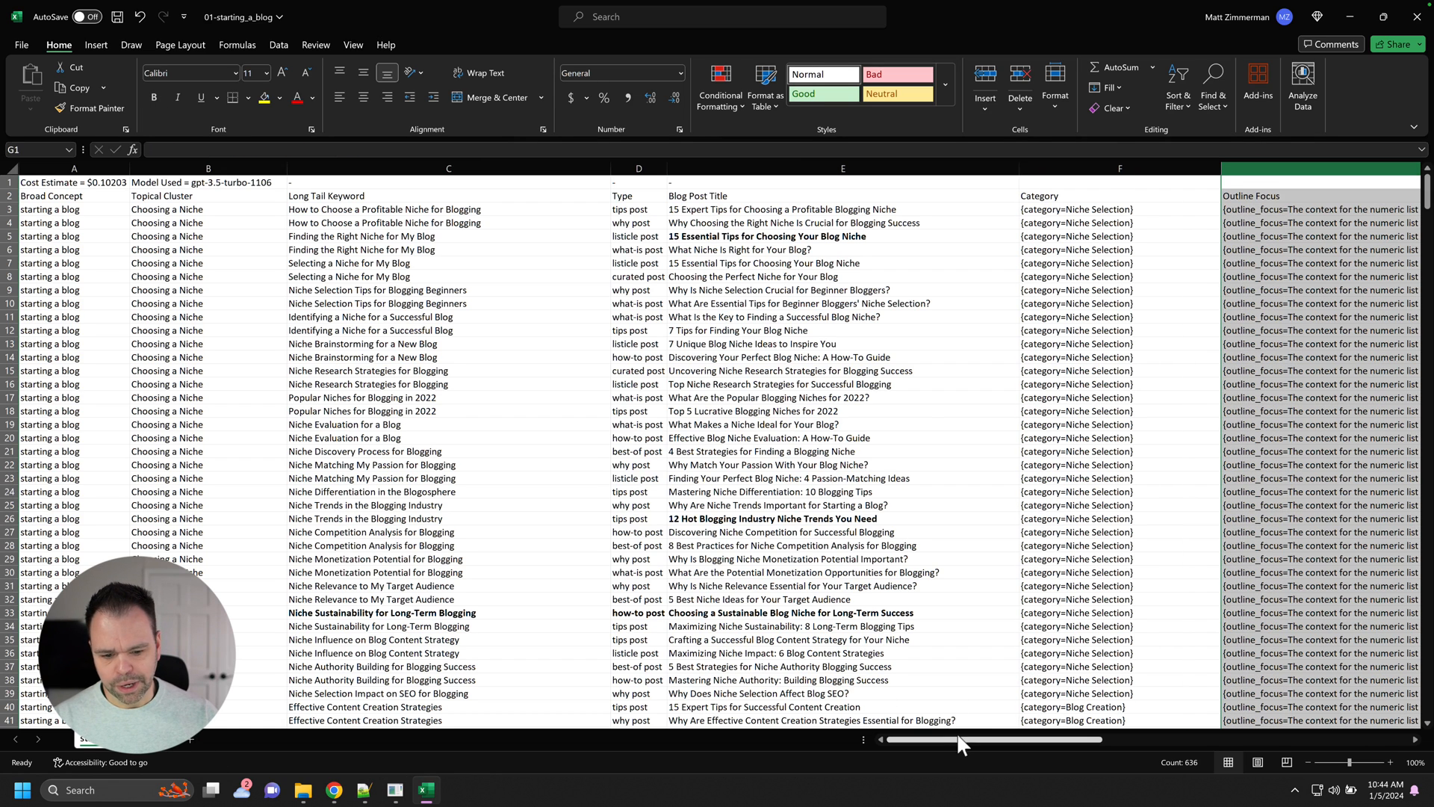
{"action": "scroll", "scroll_direction": "right", "scroll_amount": 3}
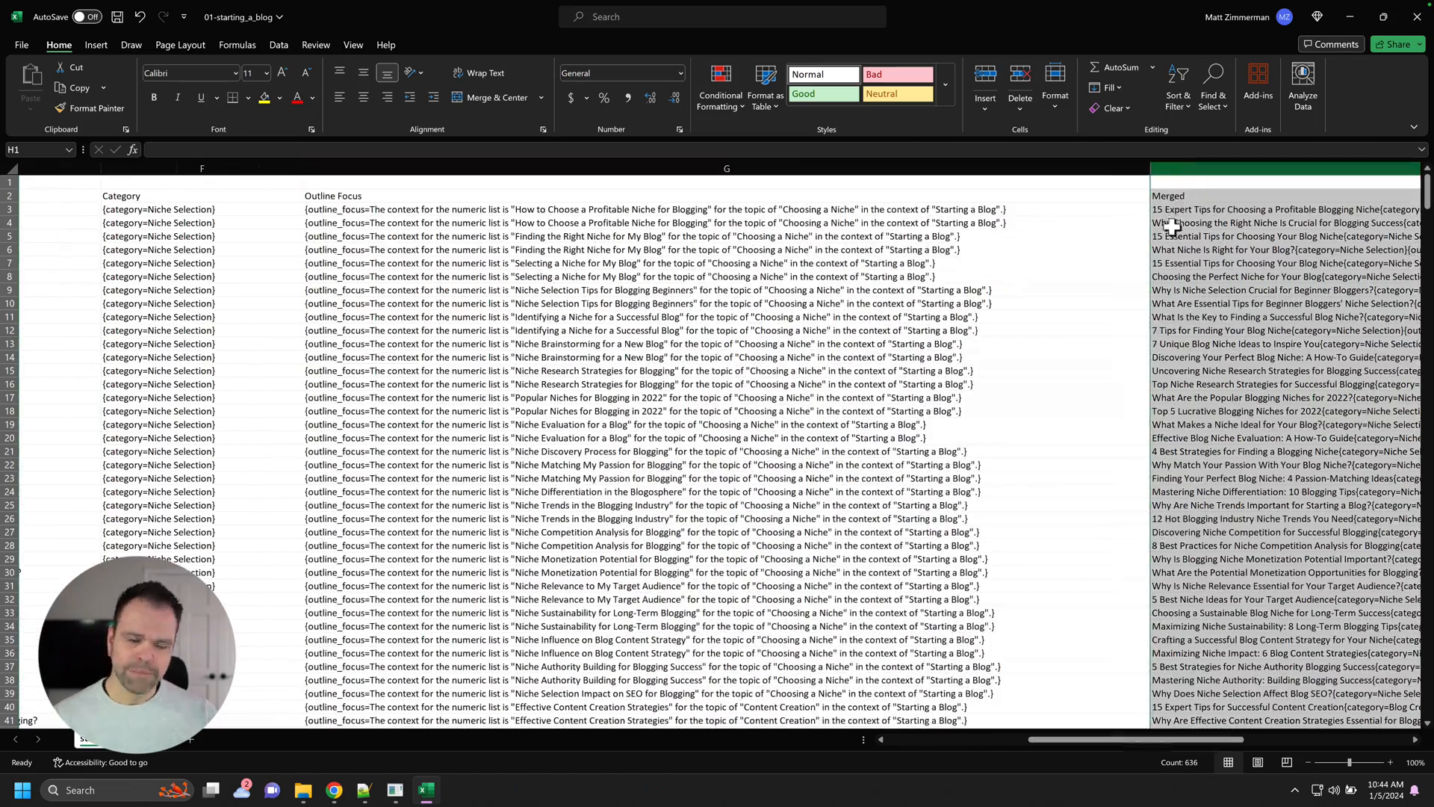
{"action": "mouse_move", "coordinate": [792, 270]}
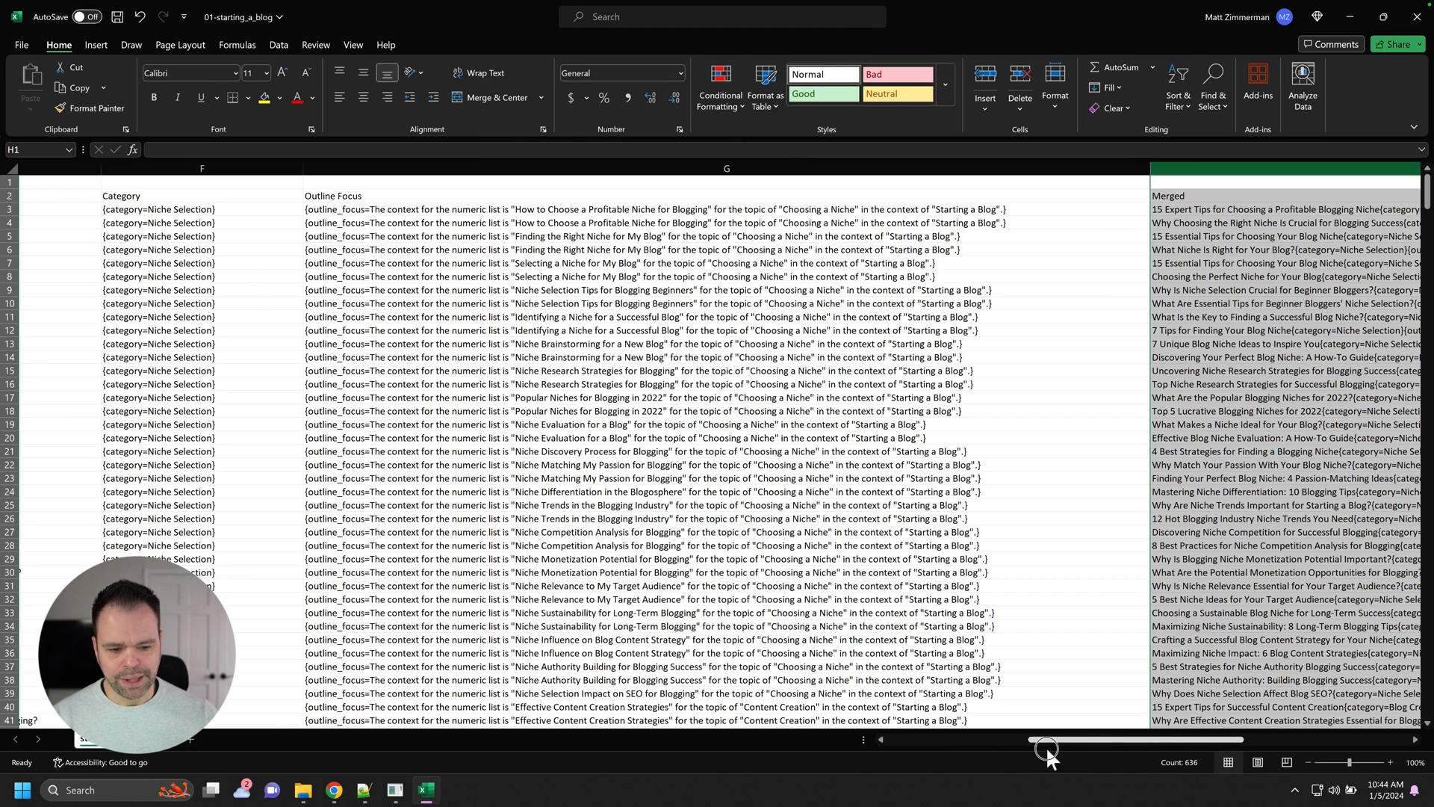
{"action": "scroll", "scroll_direction": "left", "scroll_amount": 3}
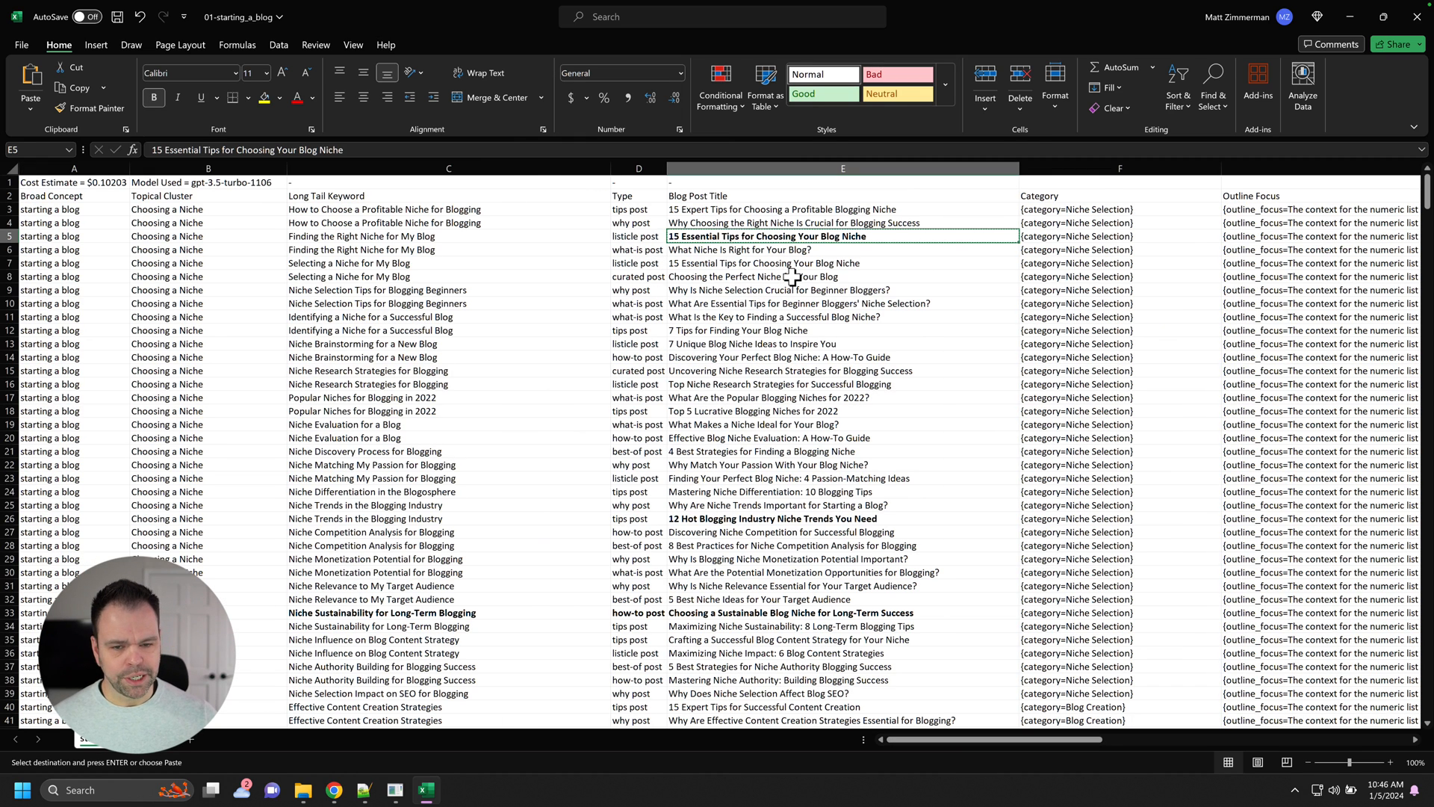
{"action": "mouse_move", "coordinate": [768, 331]}
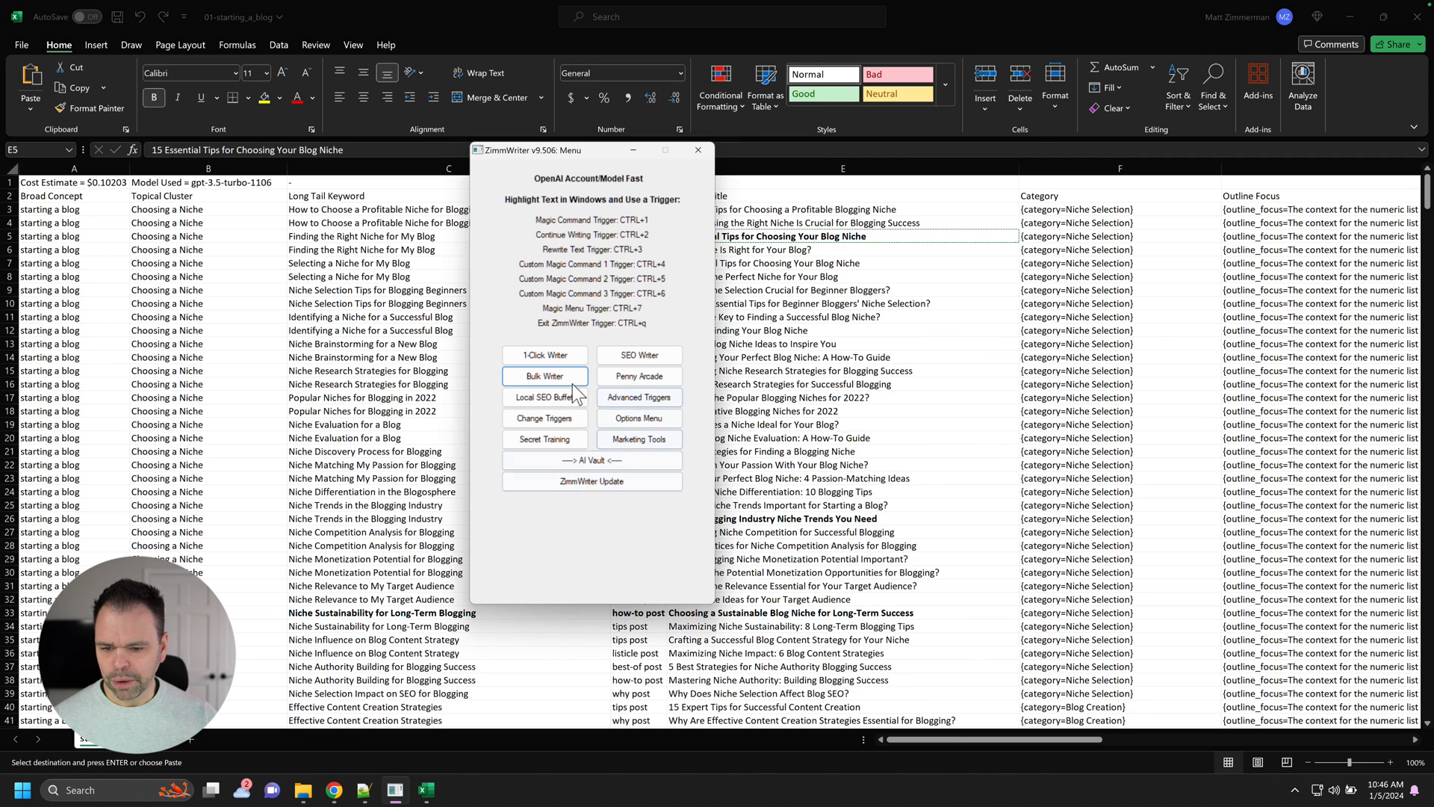
Open the Bulk Blog Writer from the ZimmWriter menu.
{"action": "left_click", "coordinate": [544, 375]}
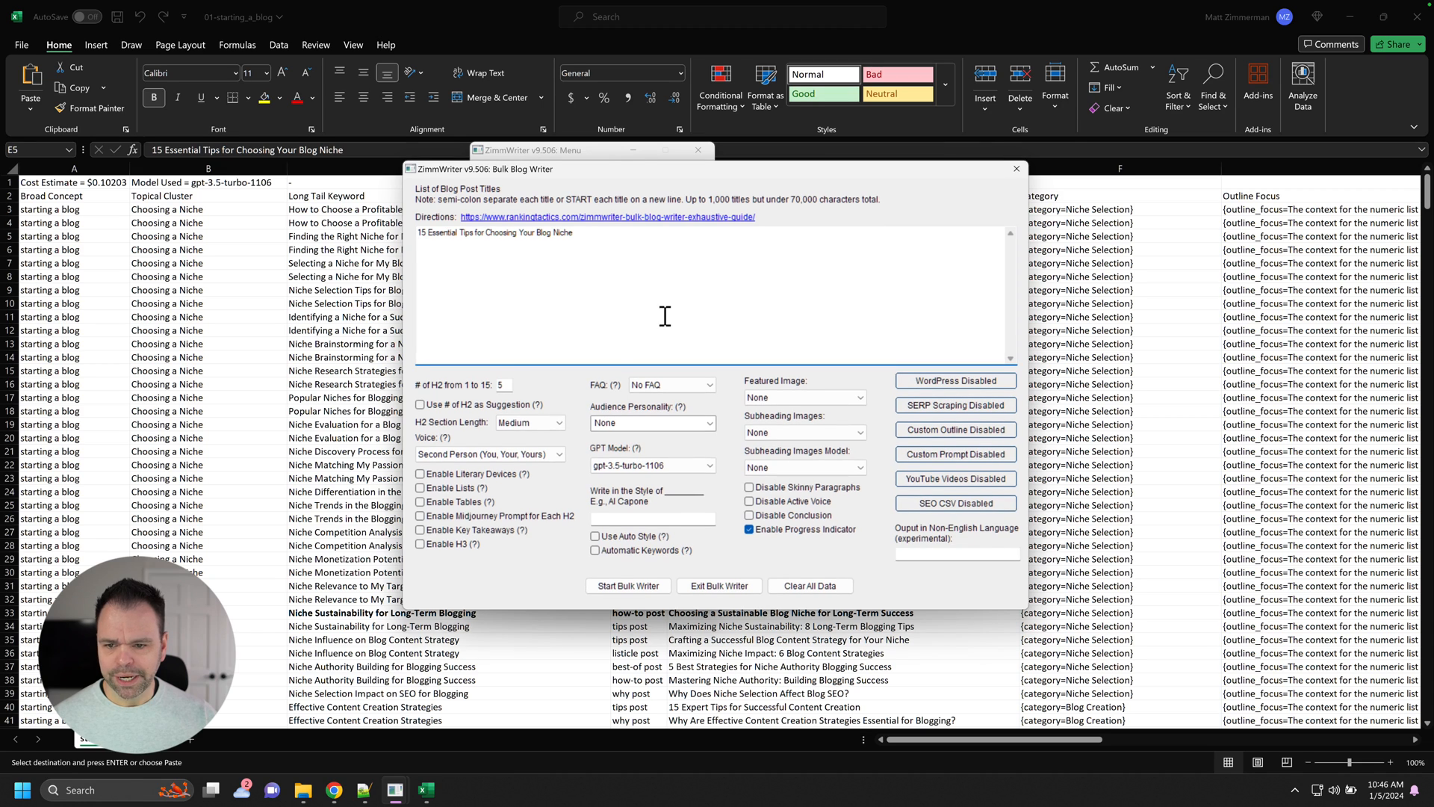
{"action": "mouse_move", "coordinate": [681, 309]}
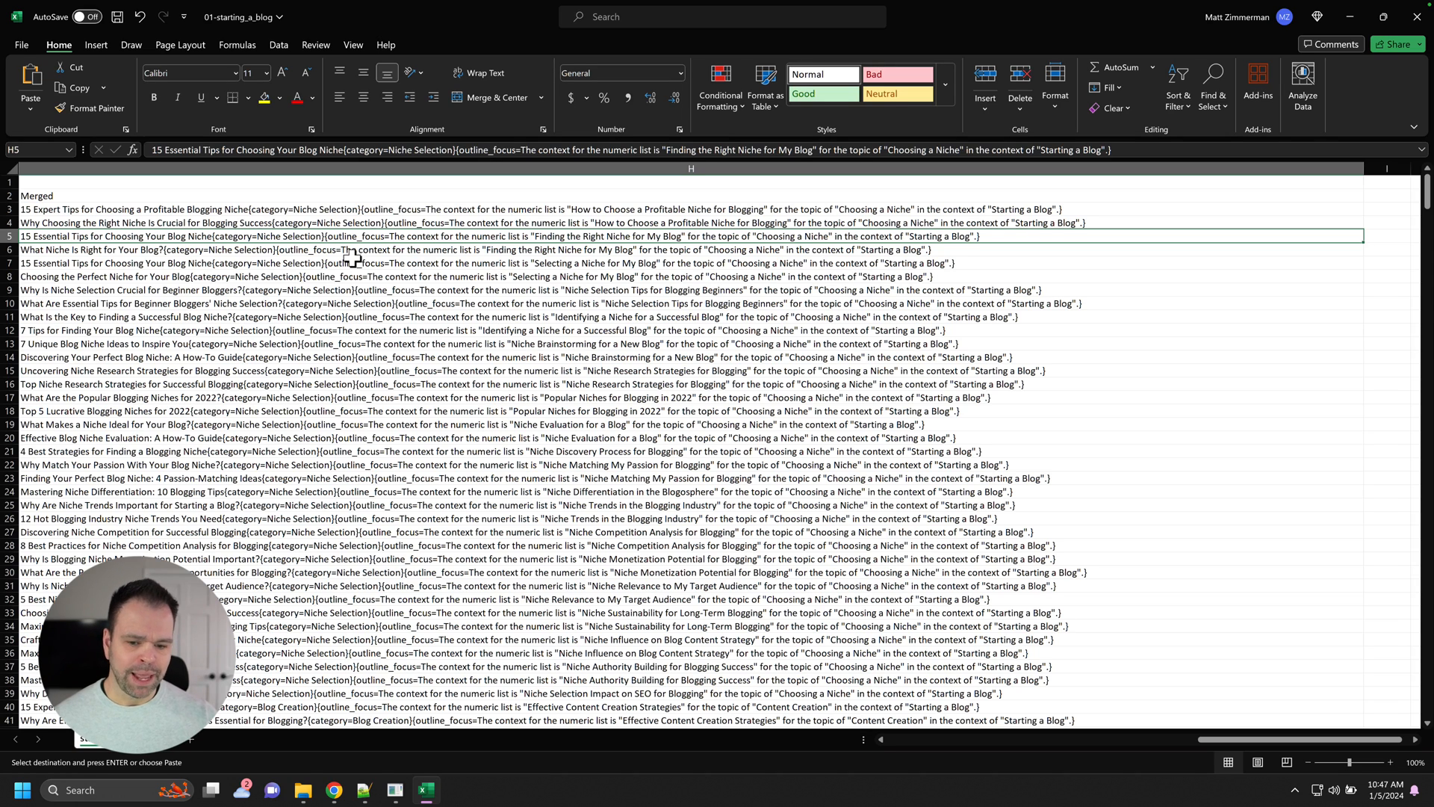
{"action": "mouse_move", "coordinate": [389, 581]}
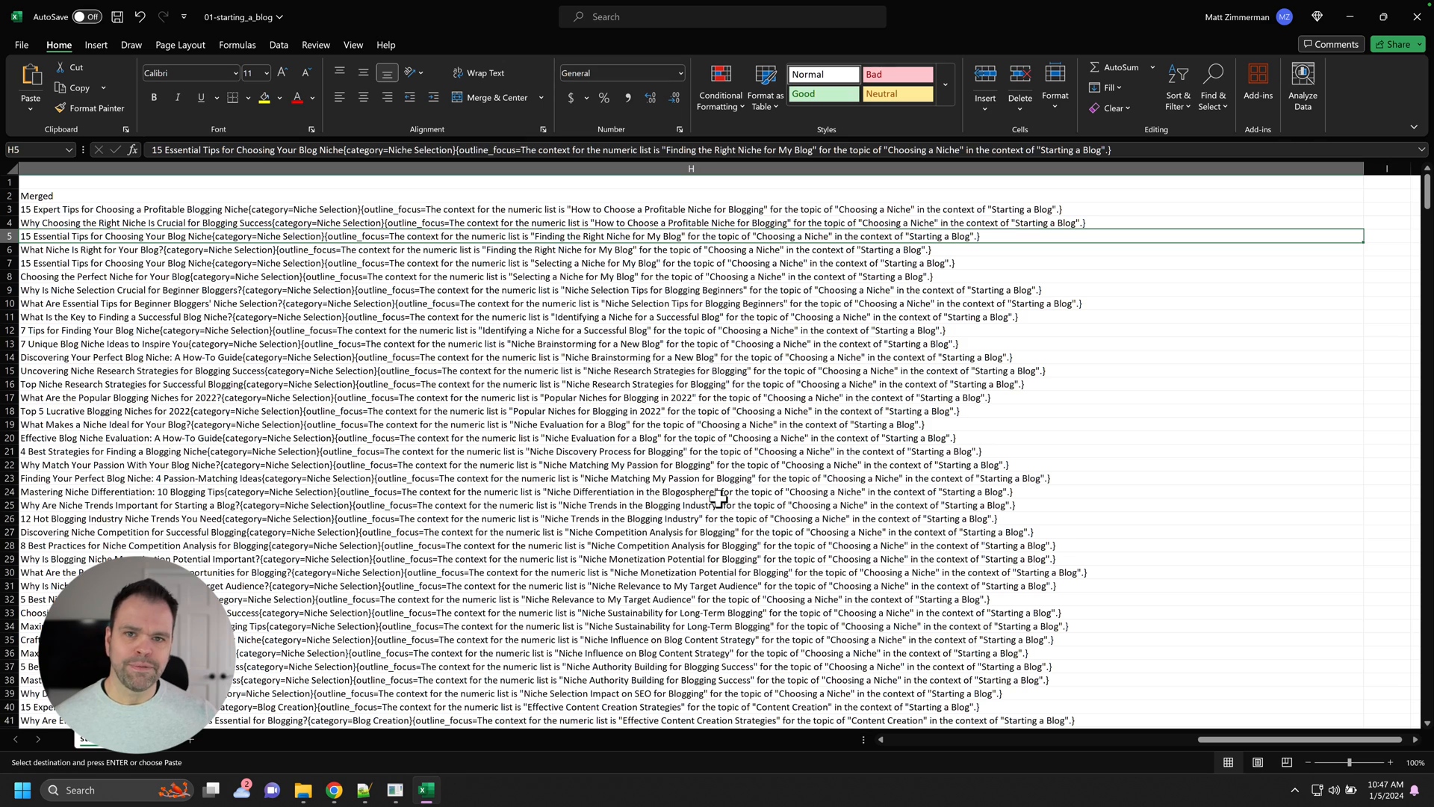
{"action": "mouse_move", "coordinate": [514, 339]}
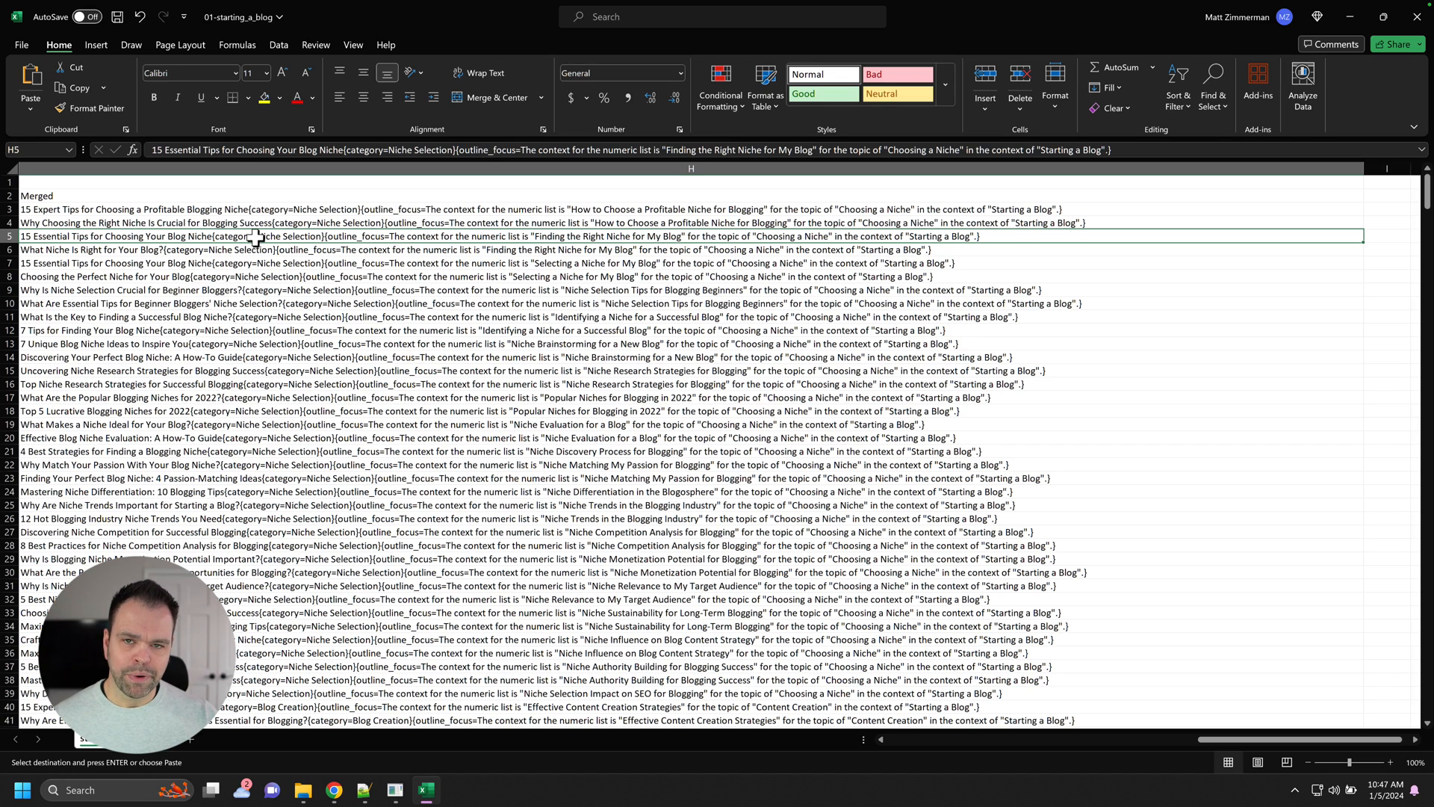
{"action": "mouse_move", "coordinate": [254, 240]}
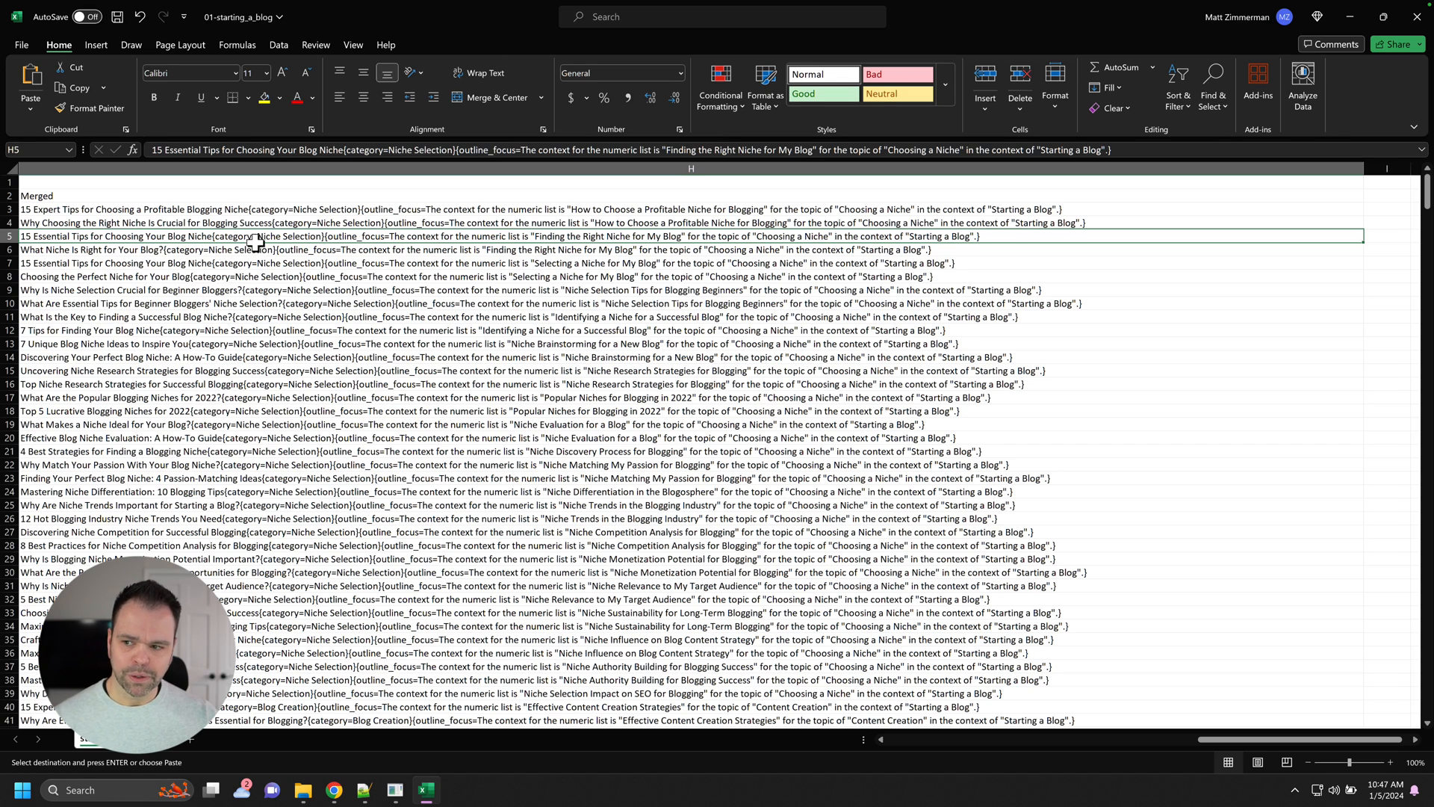
{"action": "mouse_move", "coordinate": [394, 788]}
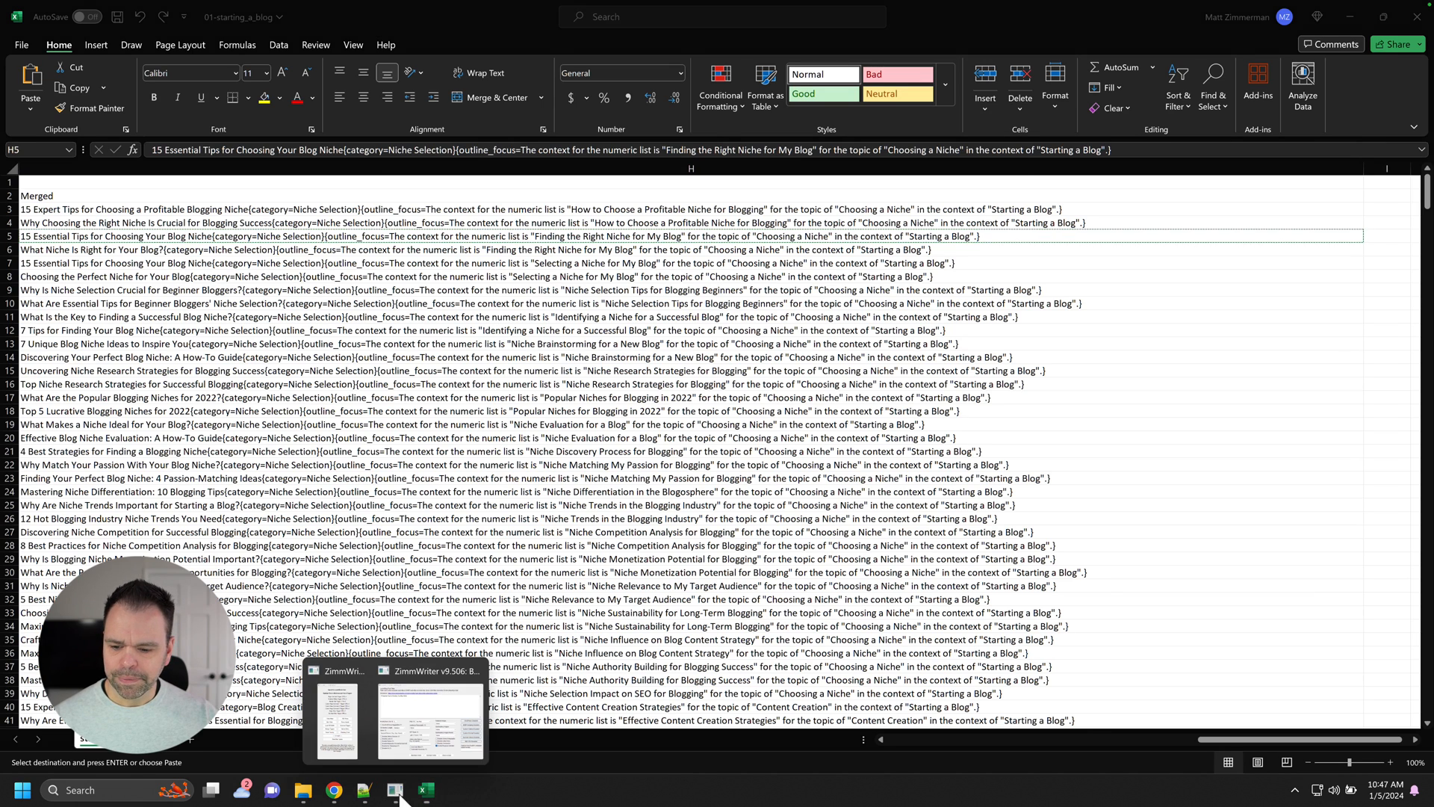
Inspect the pasted title line and WordPress upload settings in the Bulk Blog Writer, then return to the spreadsheet.
{"action": "left_click", "coordinate": [428, 719]}
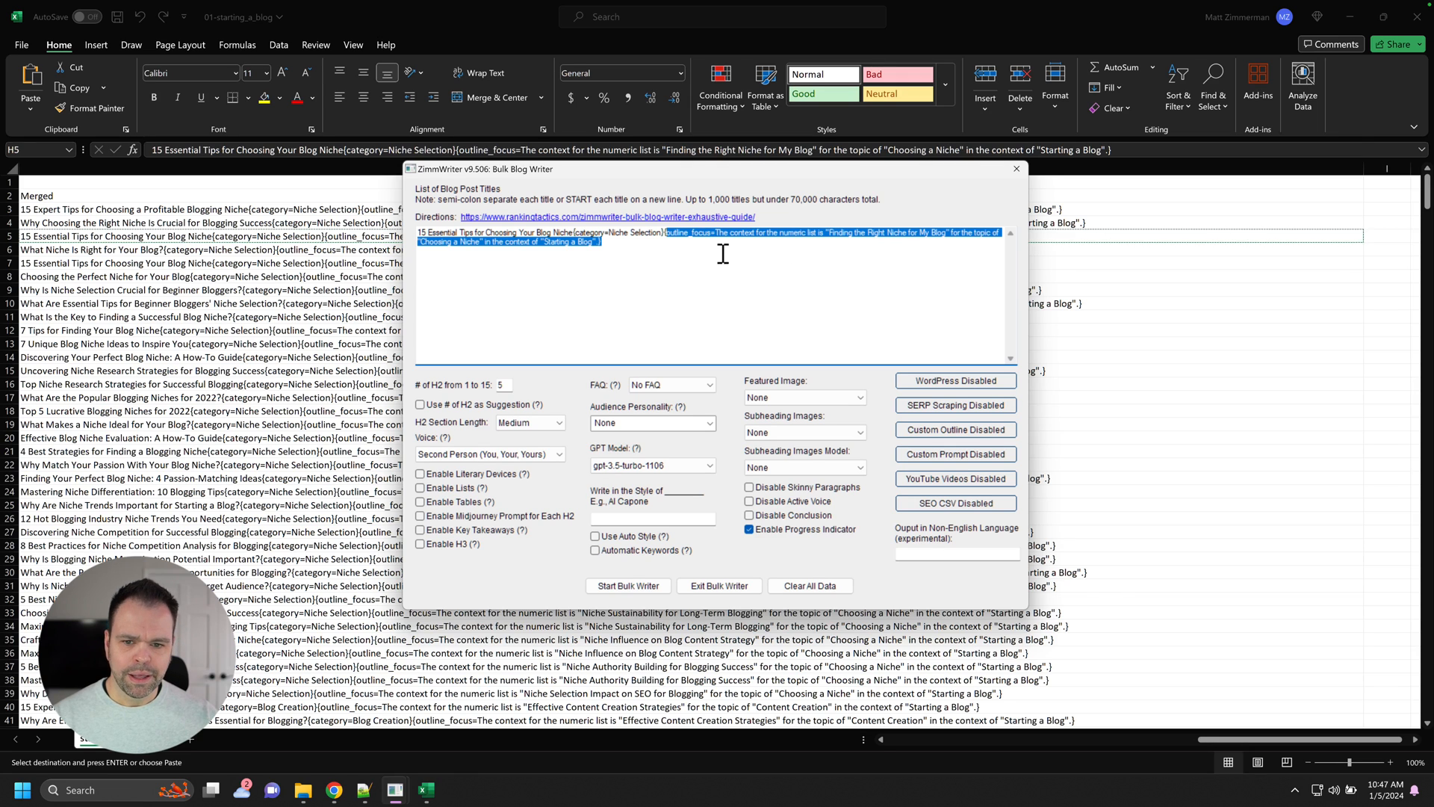
{"action": "left_click", "coordinate": [599, 233]}
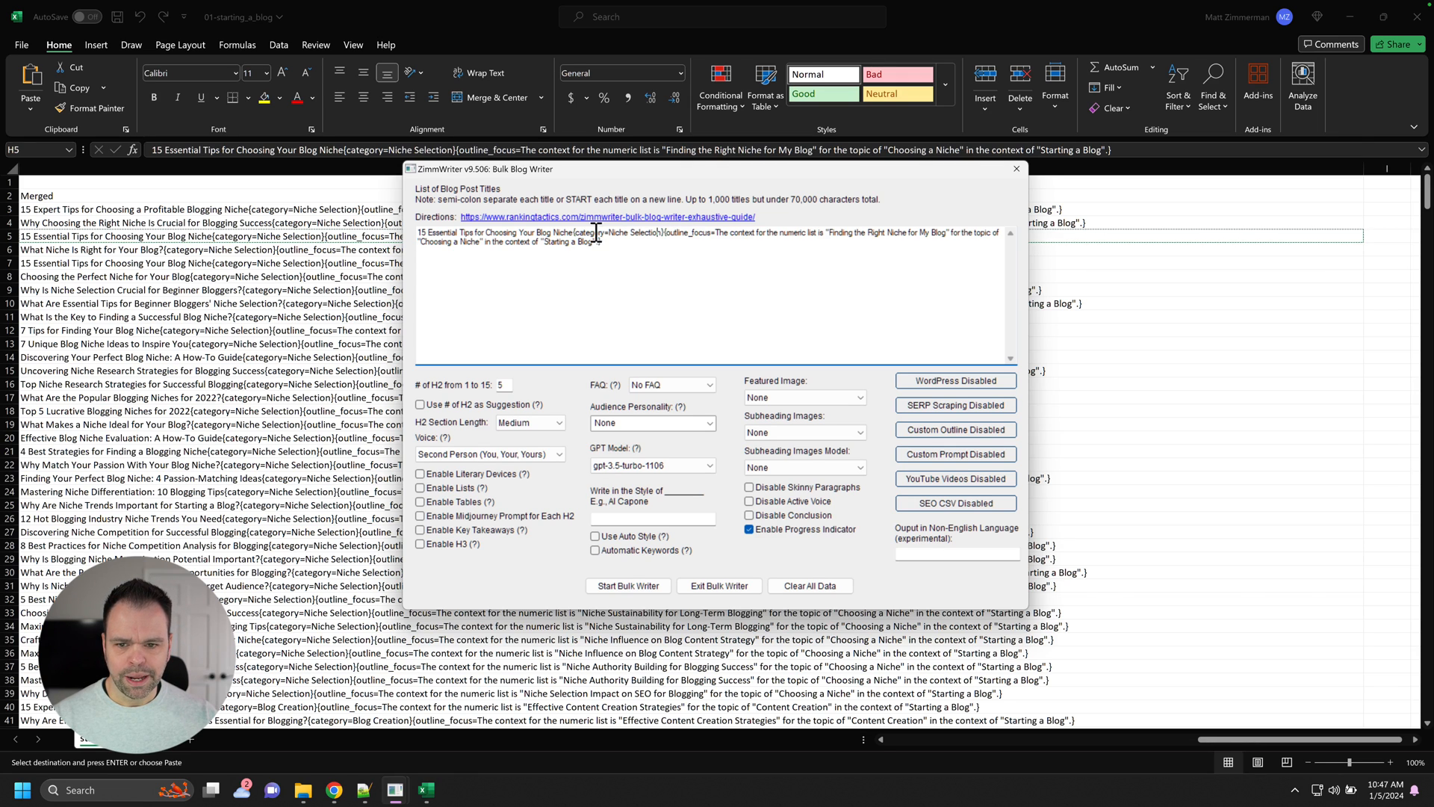
{"action": "double_click", "coordinate": [620, 231]}
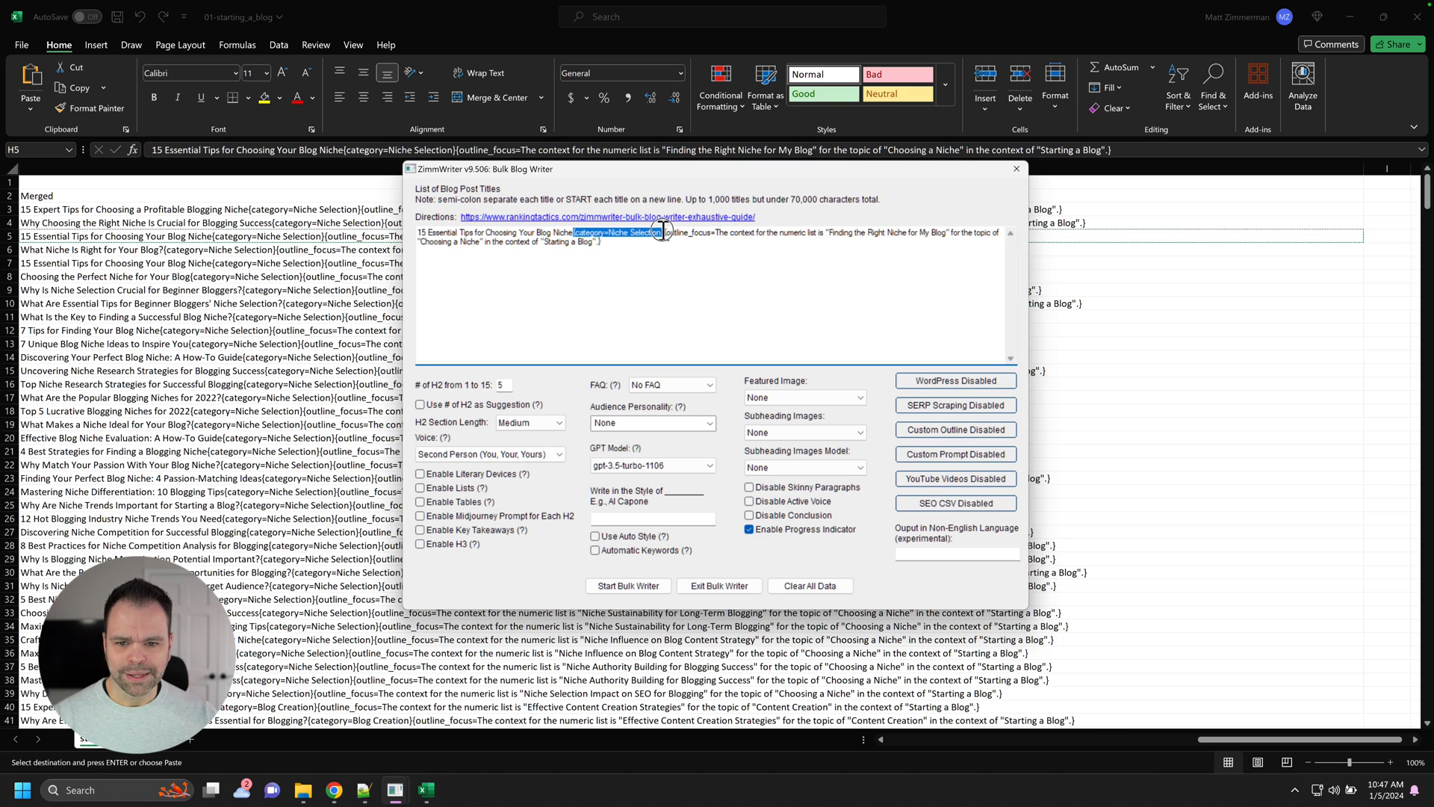
{"action": "left_click", "coordinate": [955, 381]}
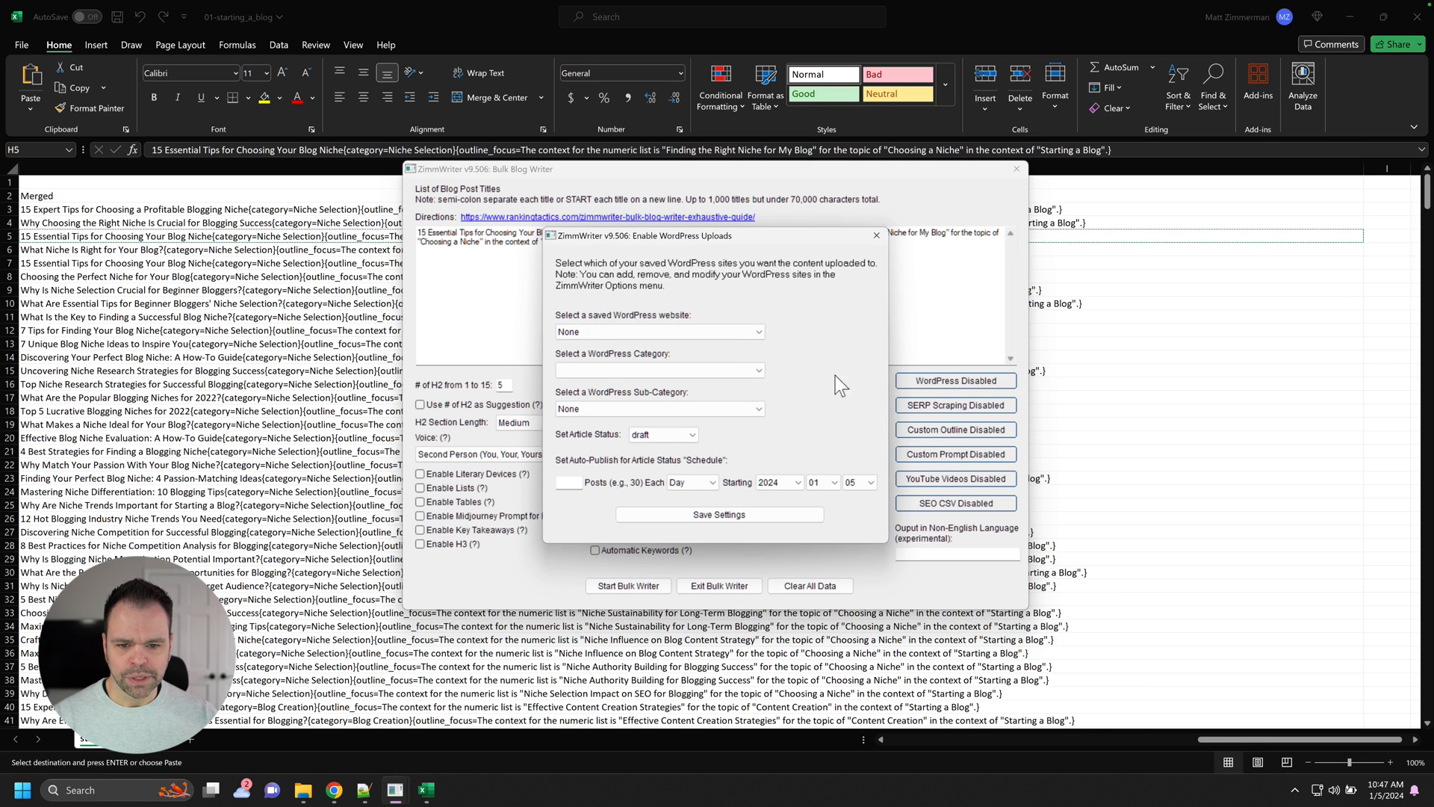
{"action": "left_click", "coordinate": [875, 234]}
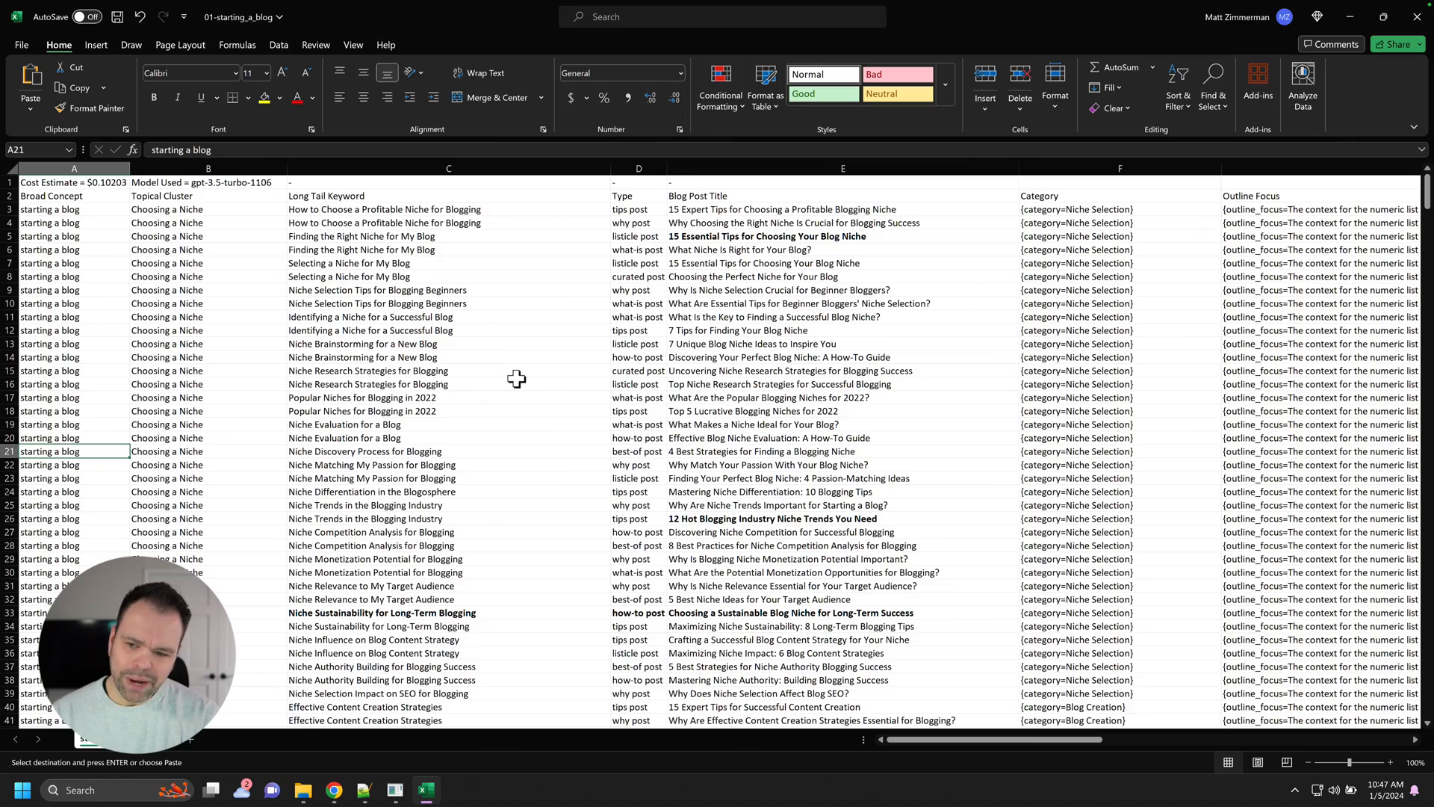
Close the starting a blog workbook, choosing Don't Save.
{"action": "scroll", "scroll_direction": "down", "scroll_amount": 3}
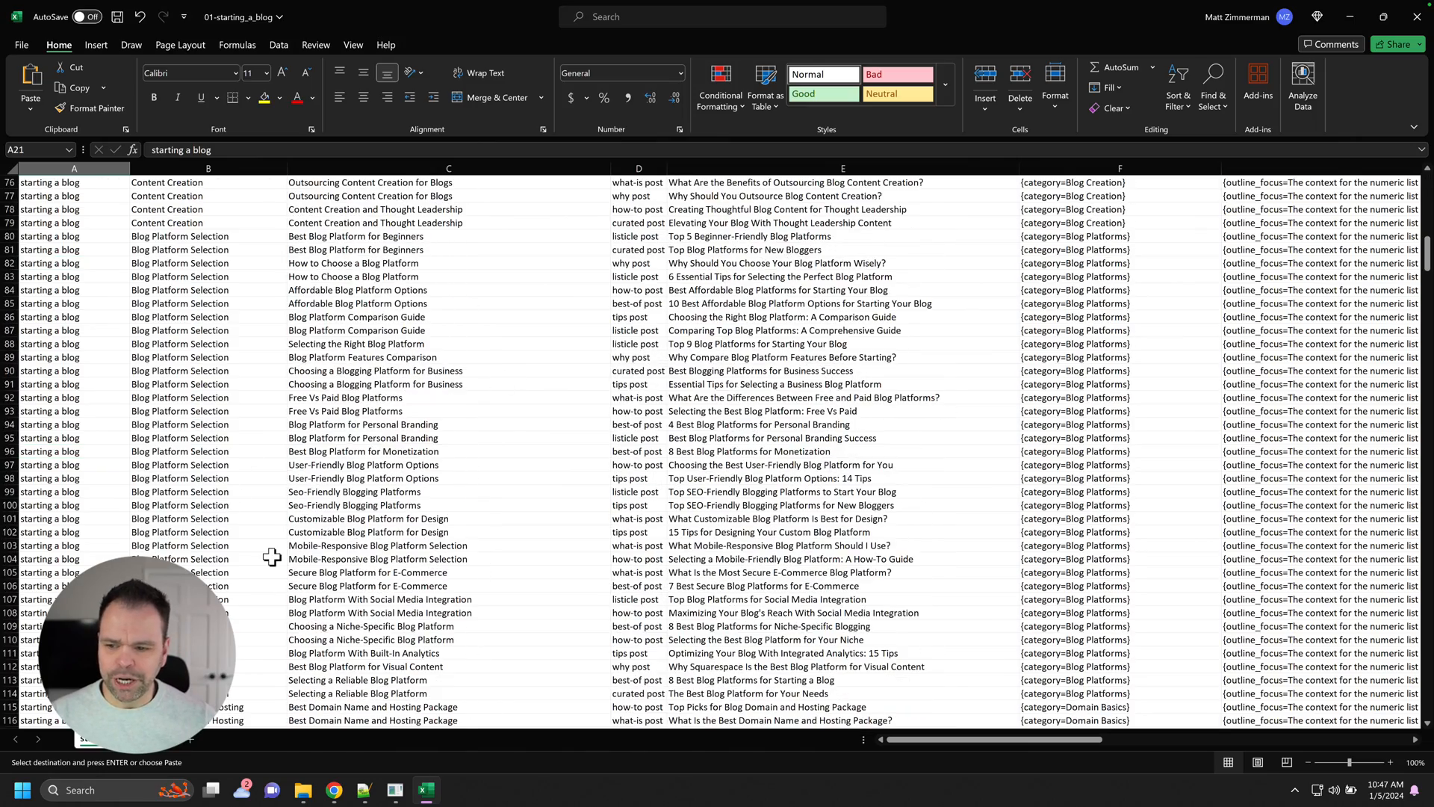
{"action": "scroll", "scroll_direction": "down", "scroll_amount": 3}
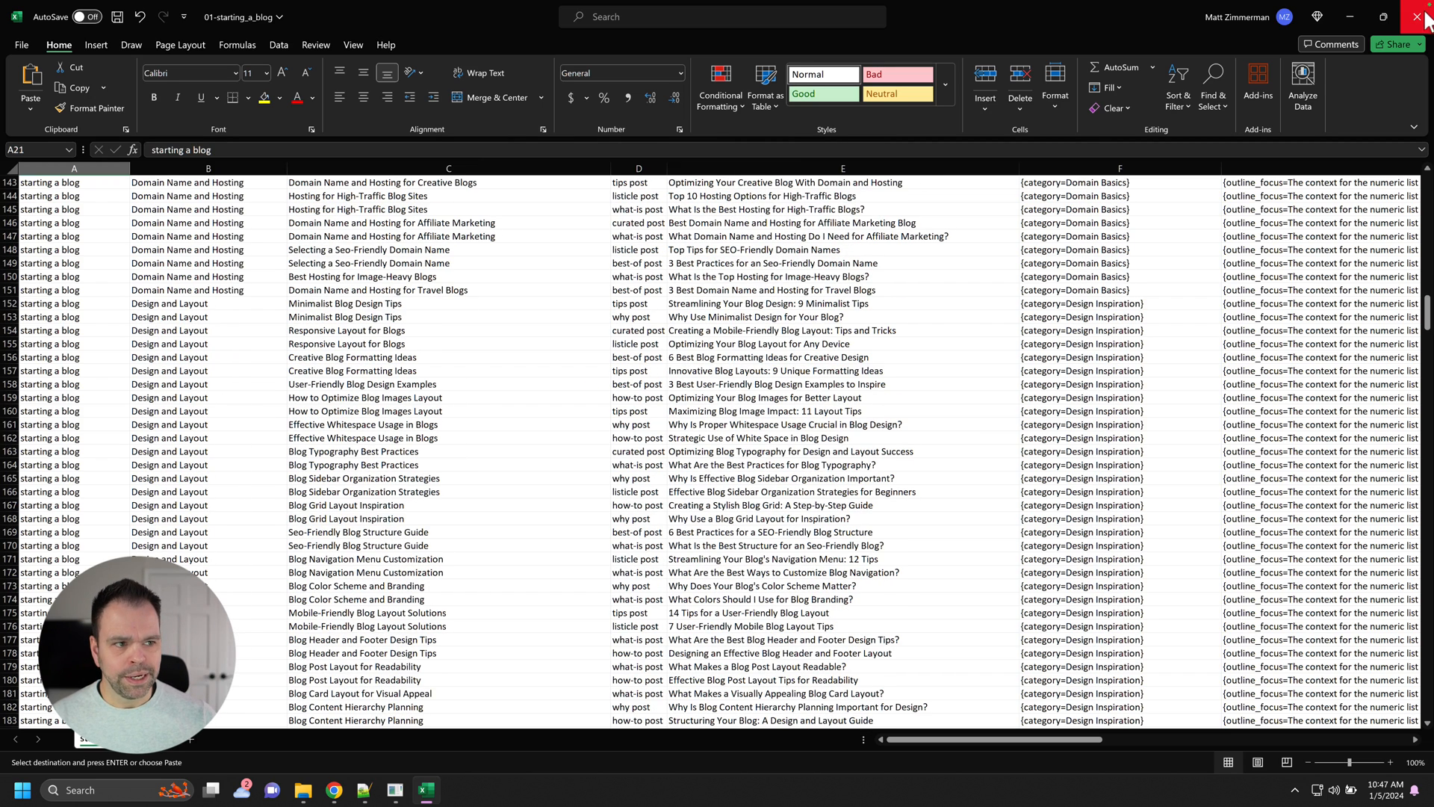
{"action": "left_click", "coordinate": [1420, 17]}
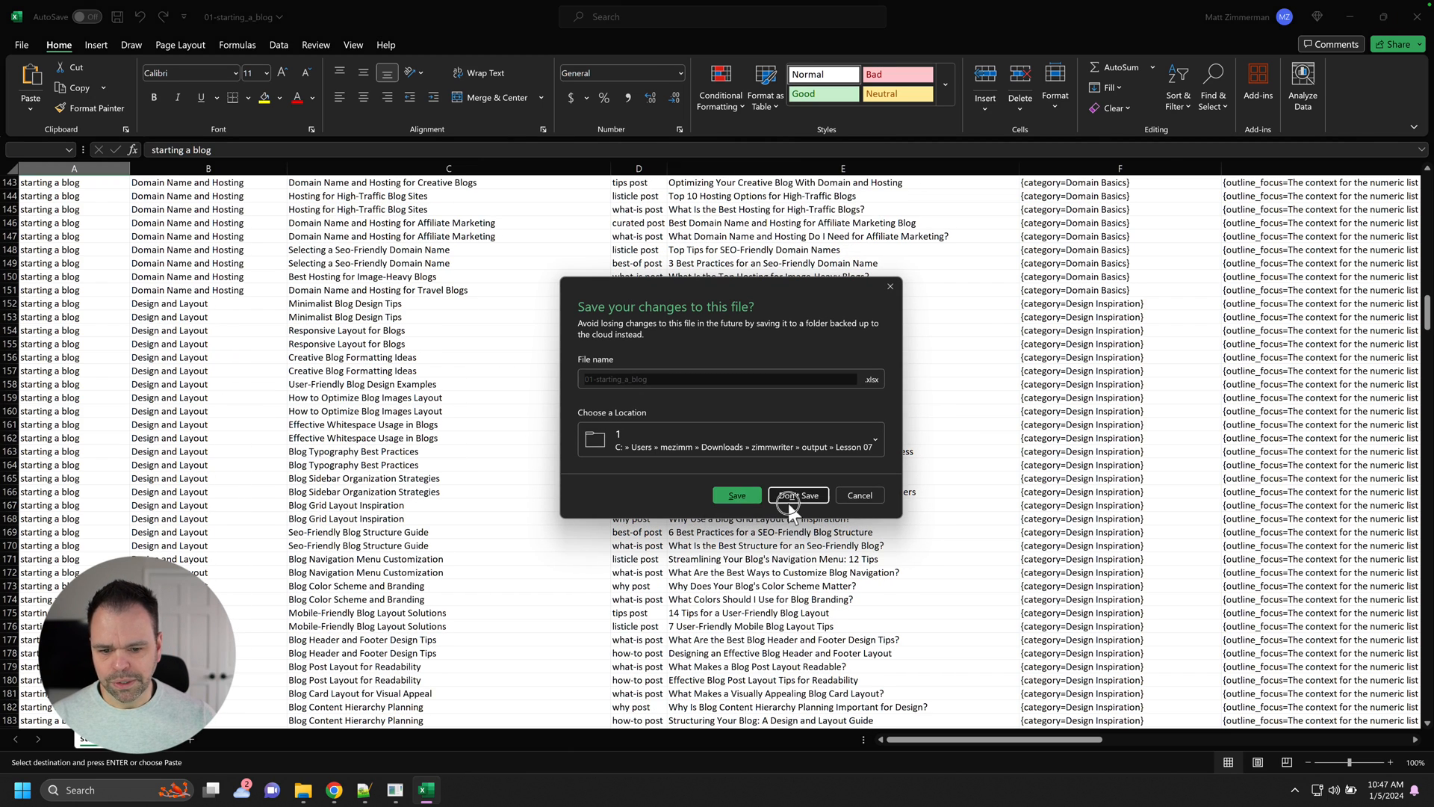
{"action": "left_click", "coordinate": [798, 495]}
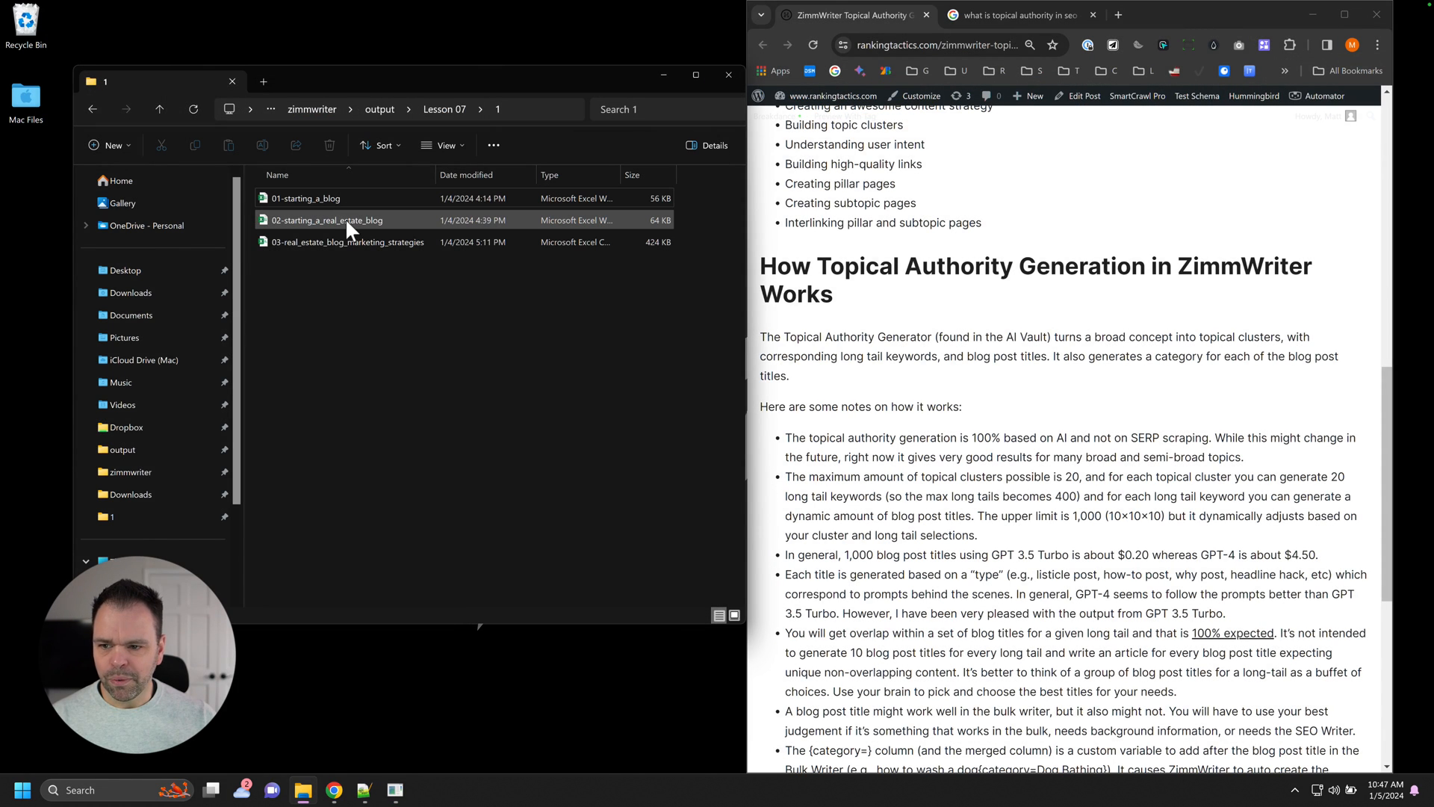
{"action": "mouse_move", "coordinate": [348, 219]}
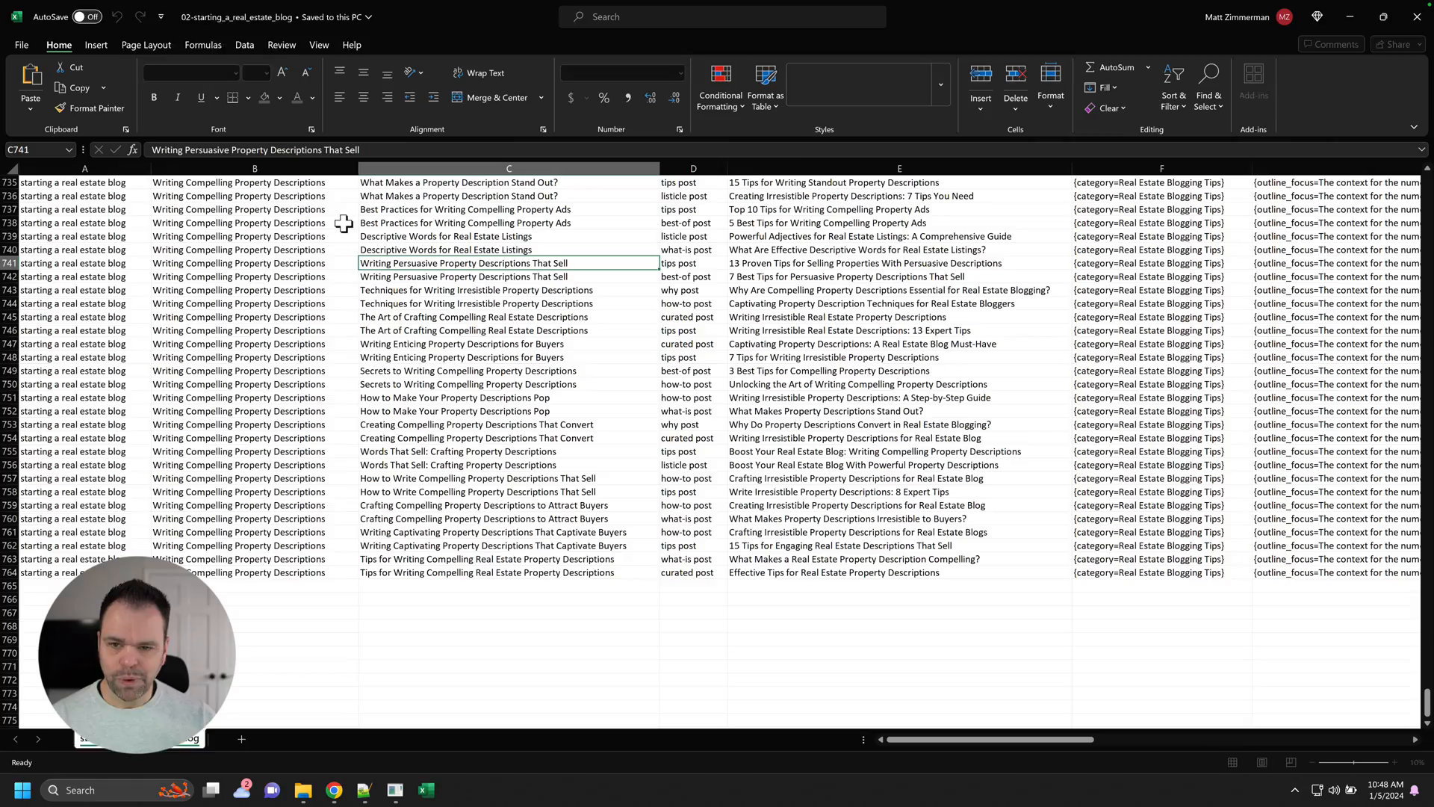
{"action": "scroll", "scroll_direction": "up", "scroll_amount": 3}
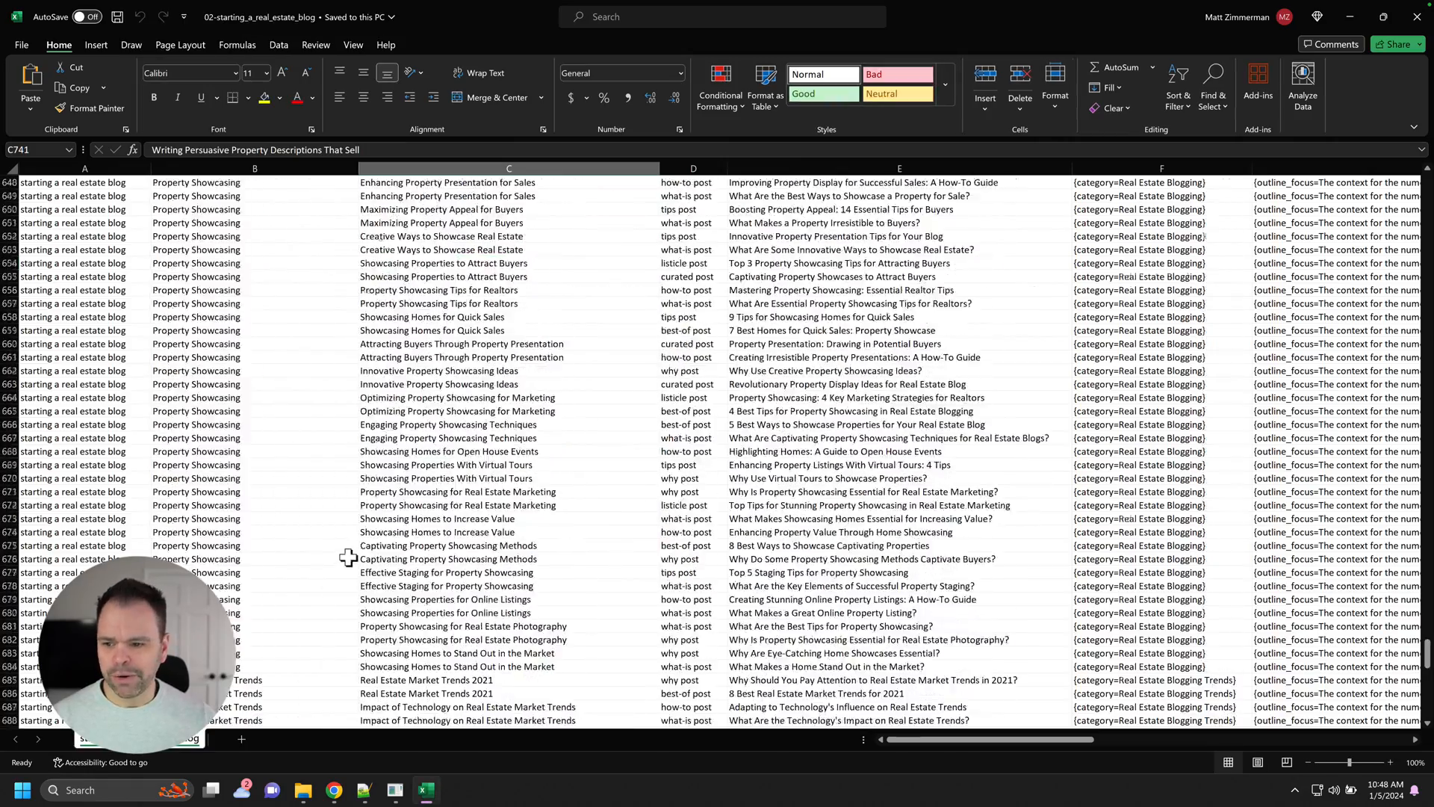
{"action": "scroll", "scroll_direction": "up", "scroll_amount": 3}
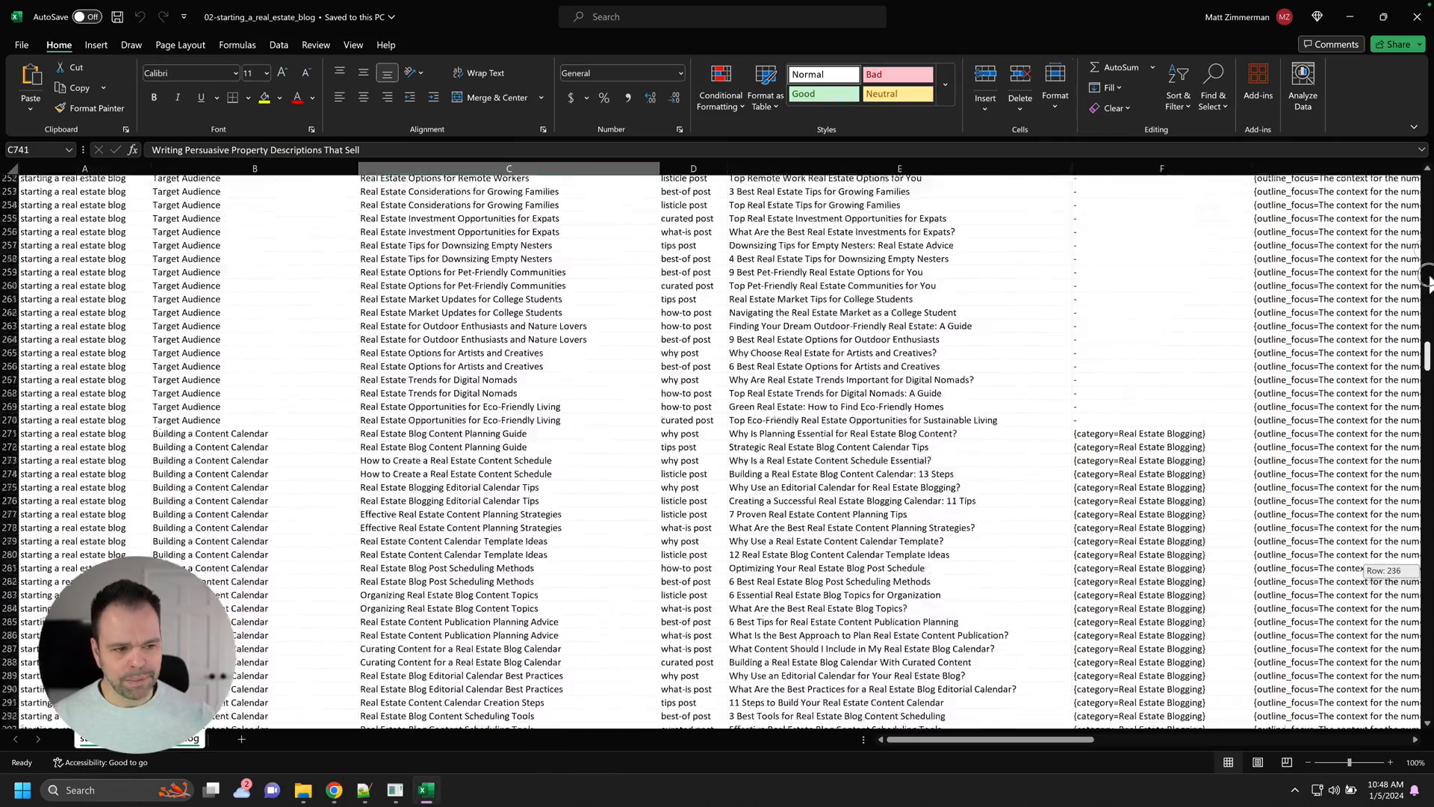
{"action": "scroll", "scroll_direction": "up", "scroll_amount": 3}
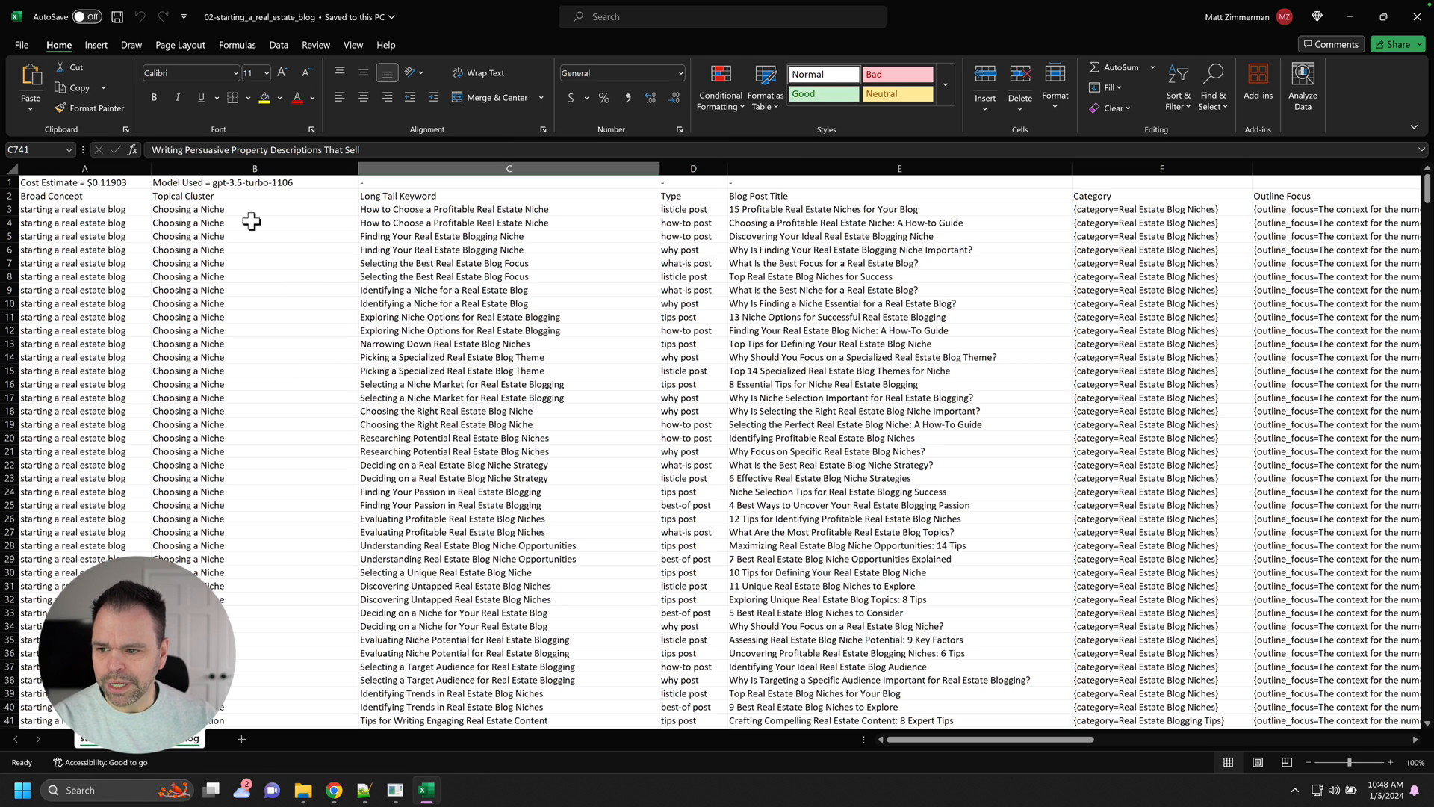
{"action": "scroll", "scroll_direction": "down", "scroll_amount": 3}
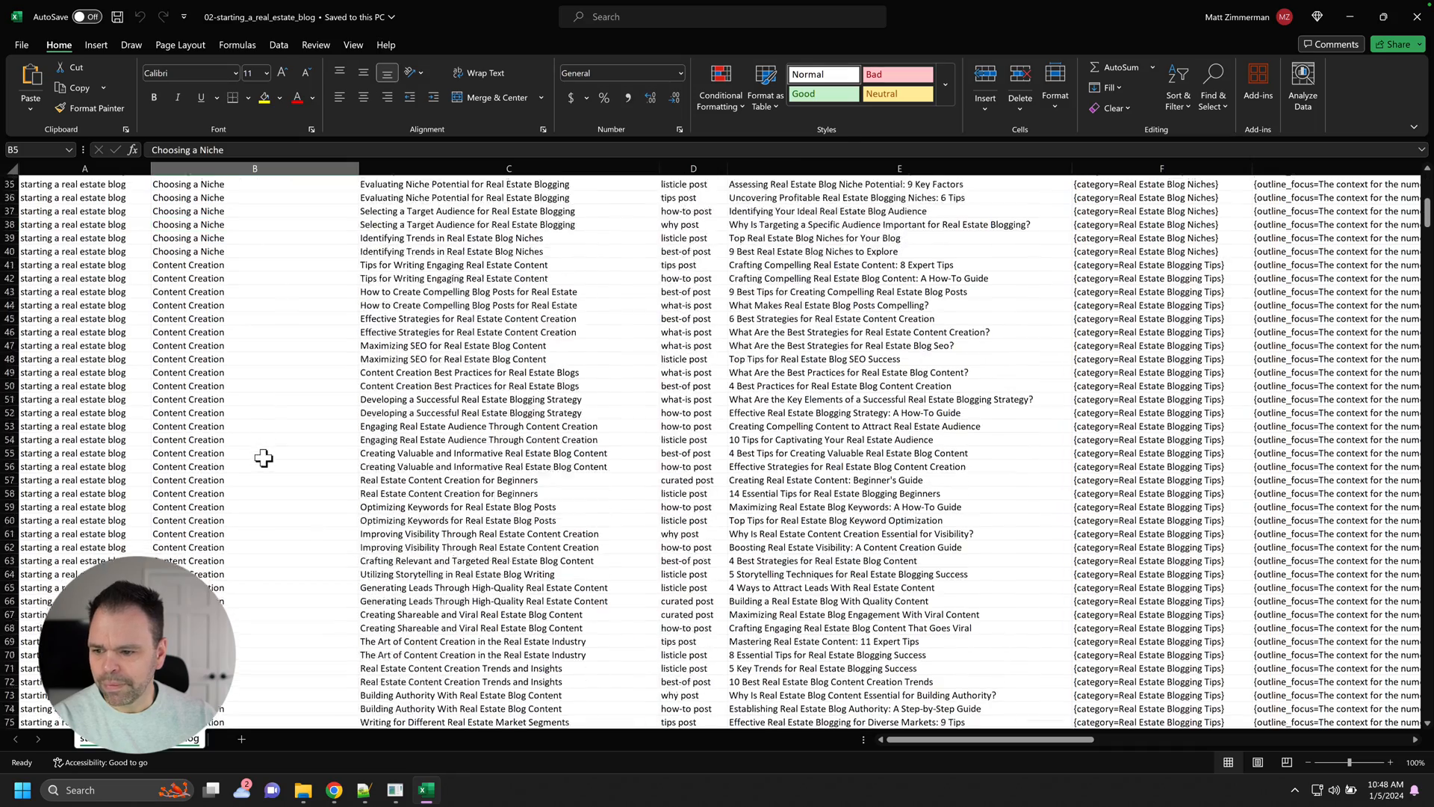
{"action": "scroll", "scroll_direction": "down", "scroll_amount": 3}
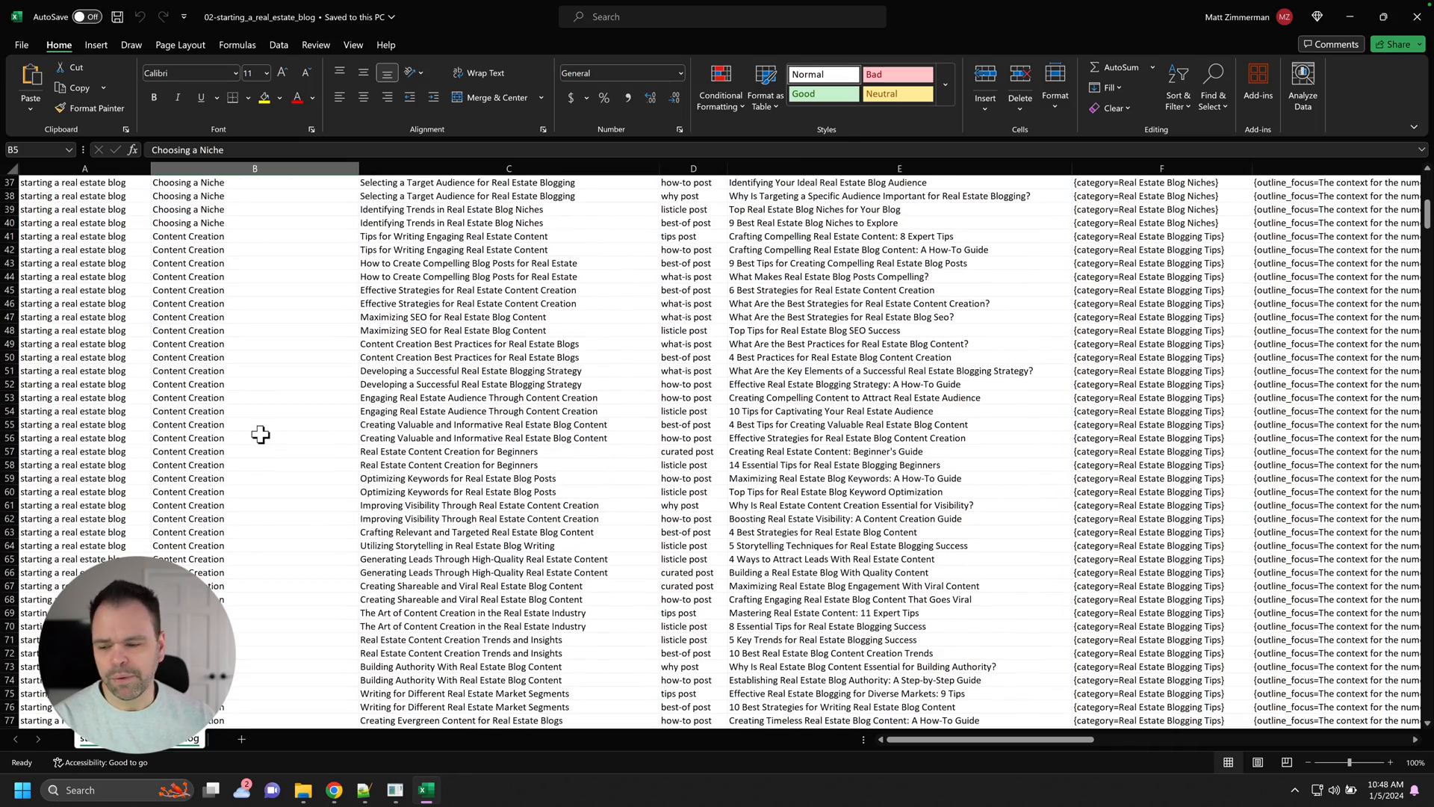
{"action": "scroll", "scroll_direction": "down", "scroll_amount": 3}
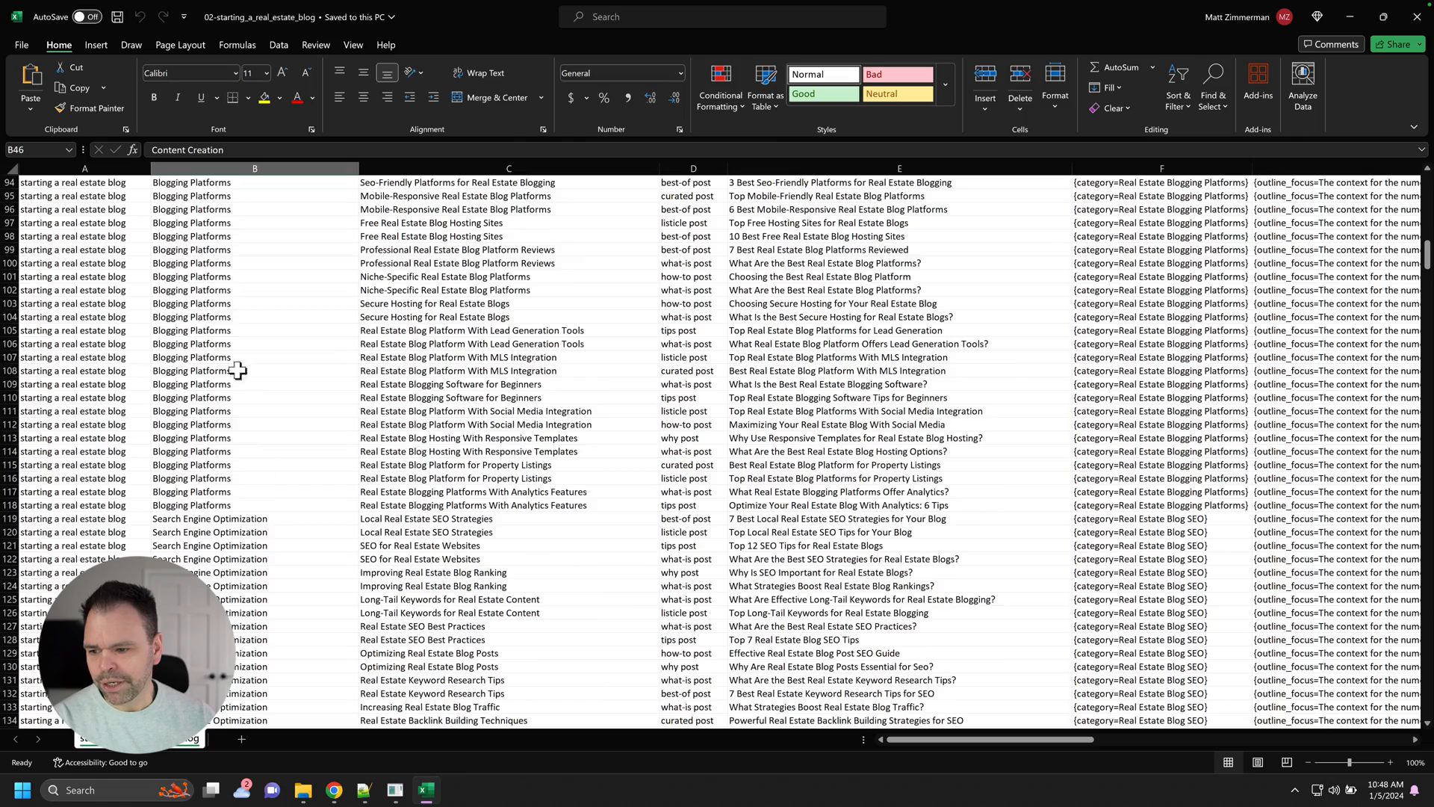
{"action": "scroll", "scroll_direction": "up", "scroll_amount": 3}
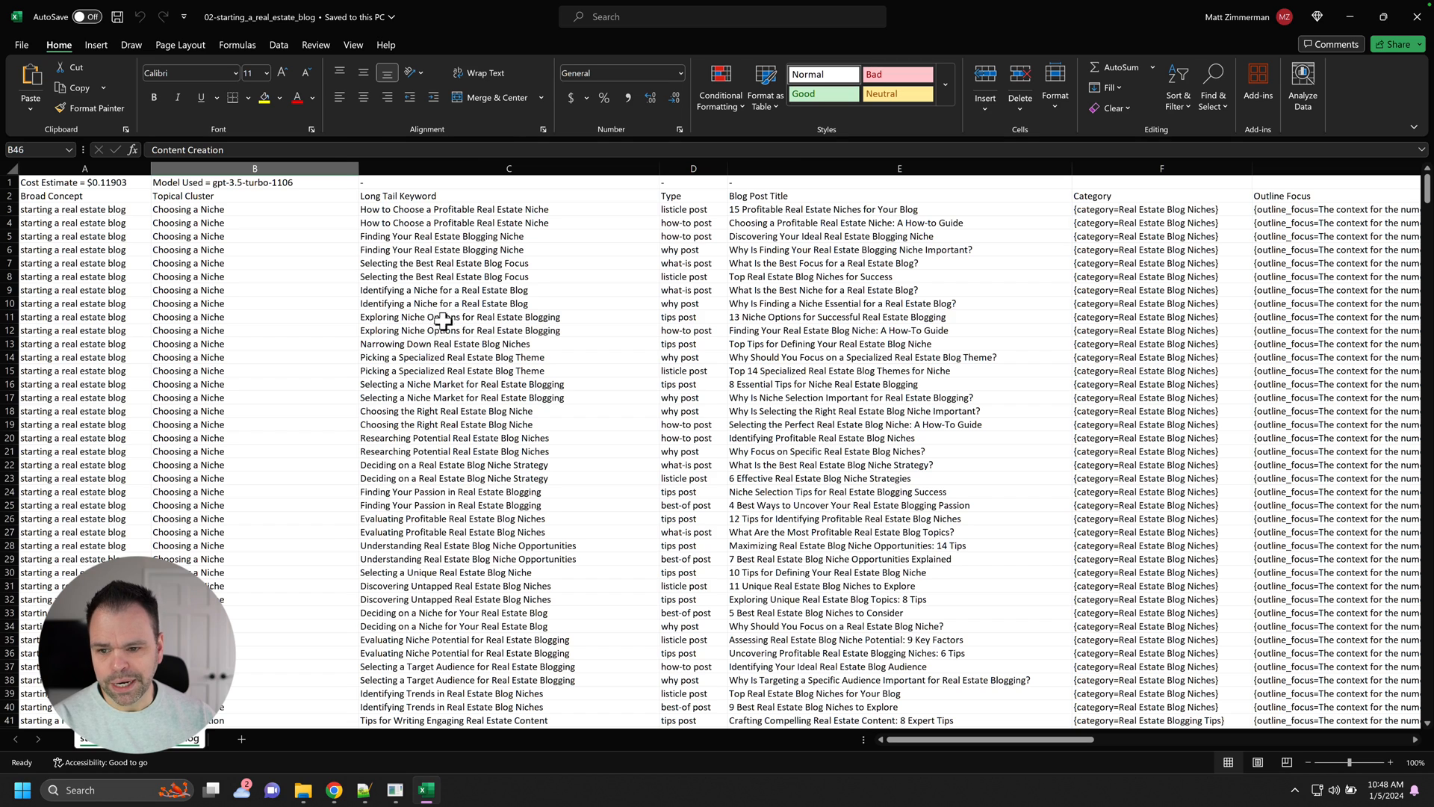
{"action": "scroll", "scroll_direction": "down", "scroll_amount": 3}
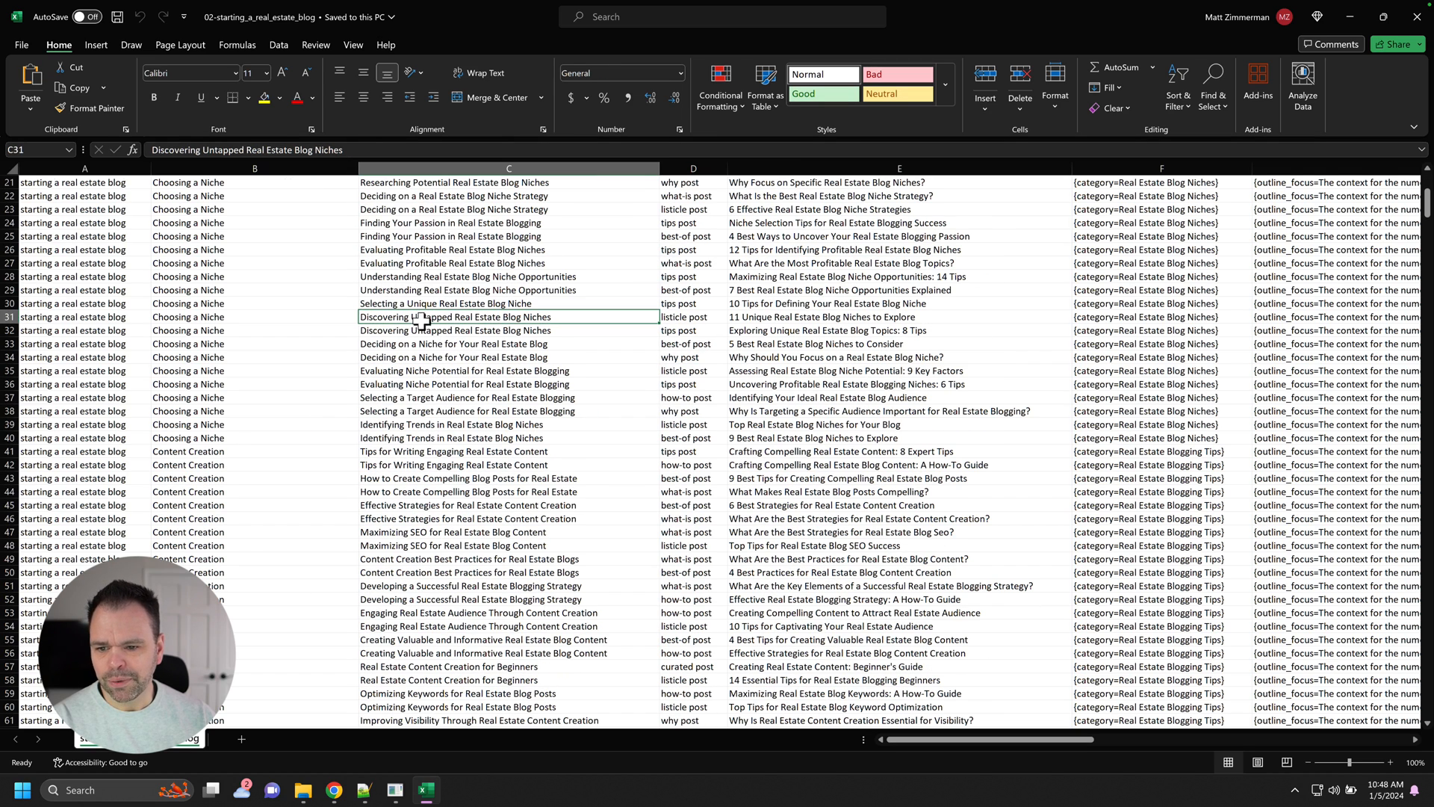
{"action": "scroll", "scroll_direction": "down", "scroll_amount": 3}
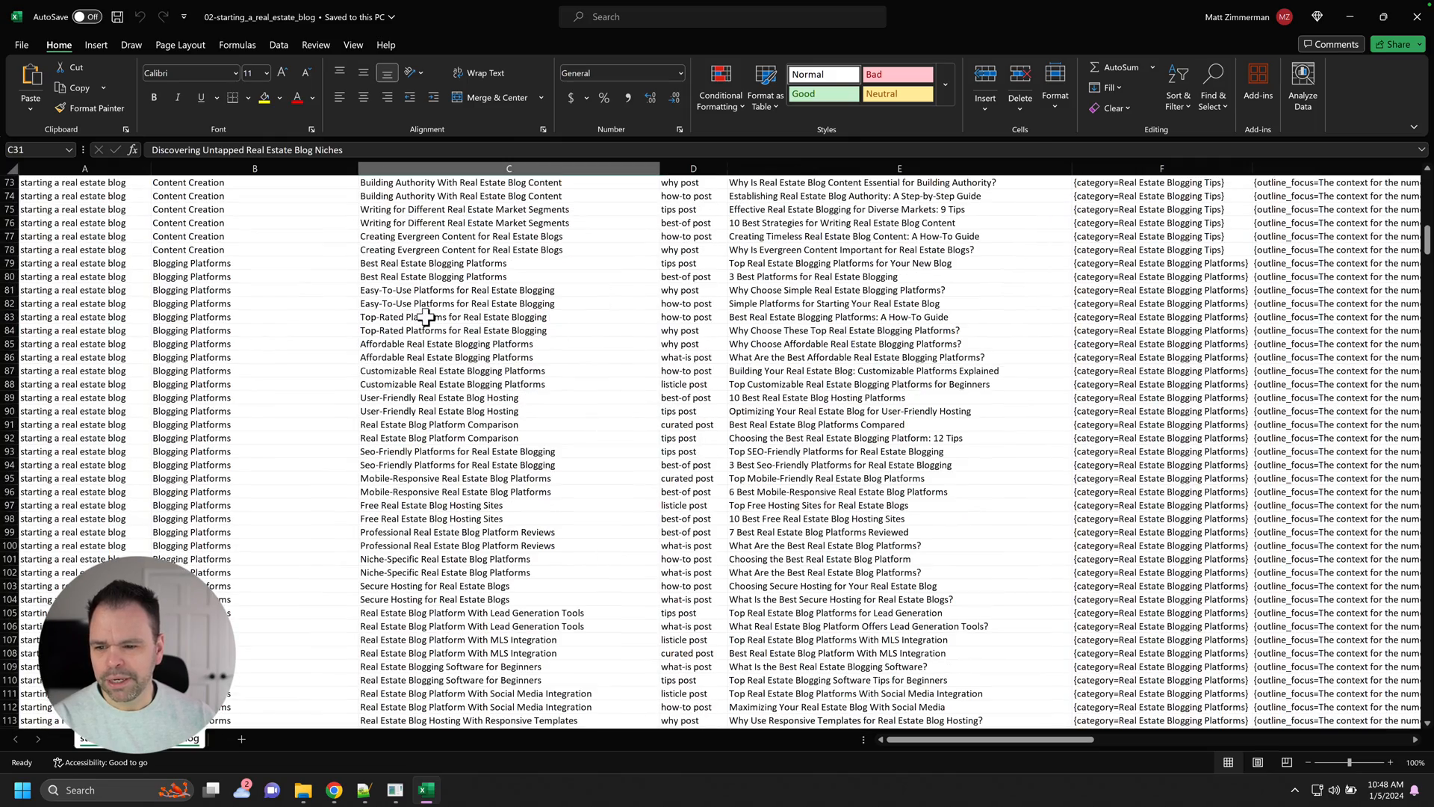
{"action": "scroll", "scroll_direction": "down", "scroll_amount": 3}
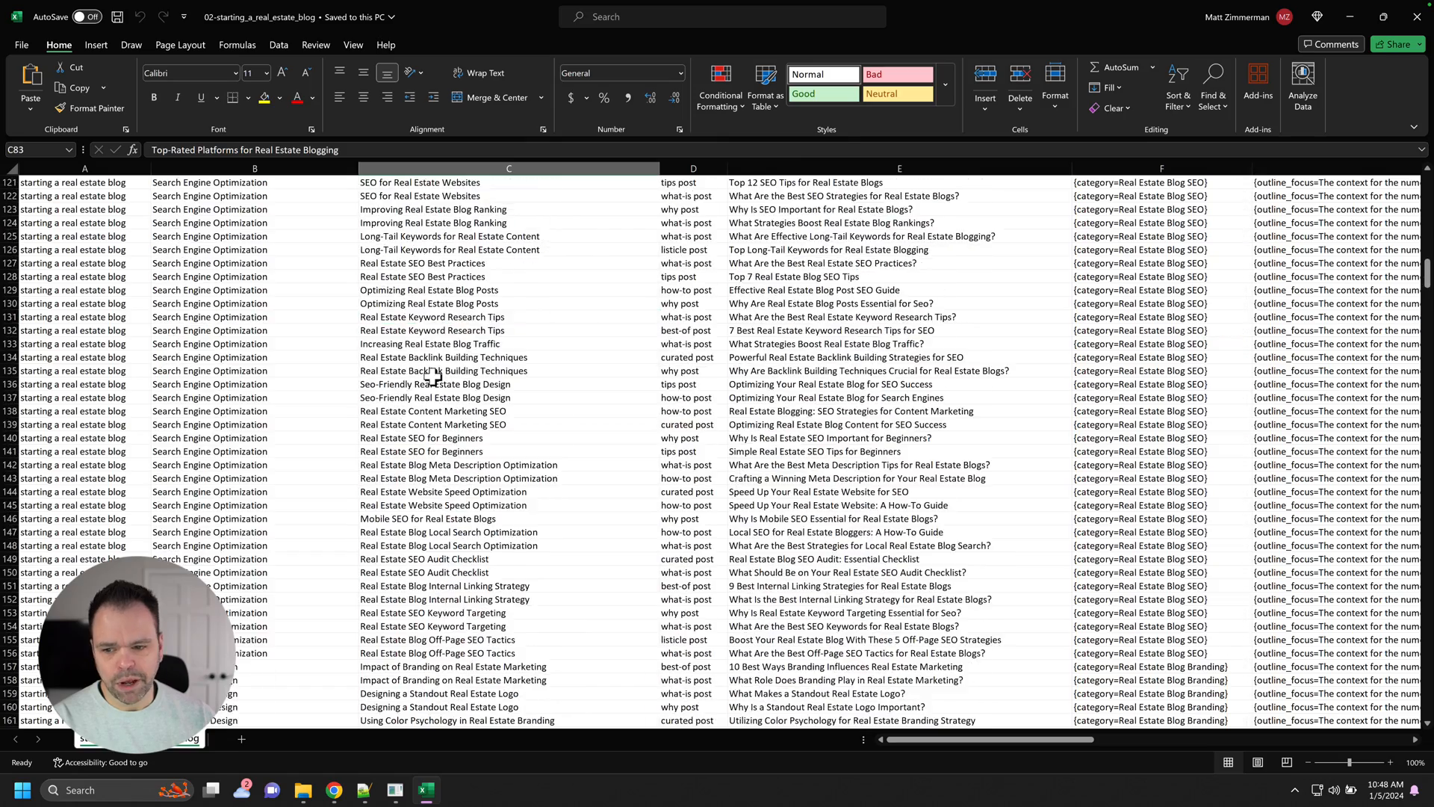
{"action": "scroll", "scroll_direction": "down", "scroll_amount": 3}
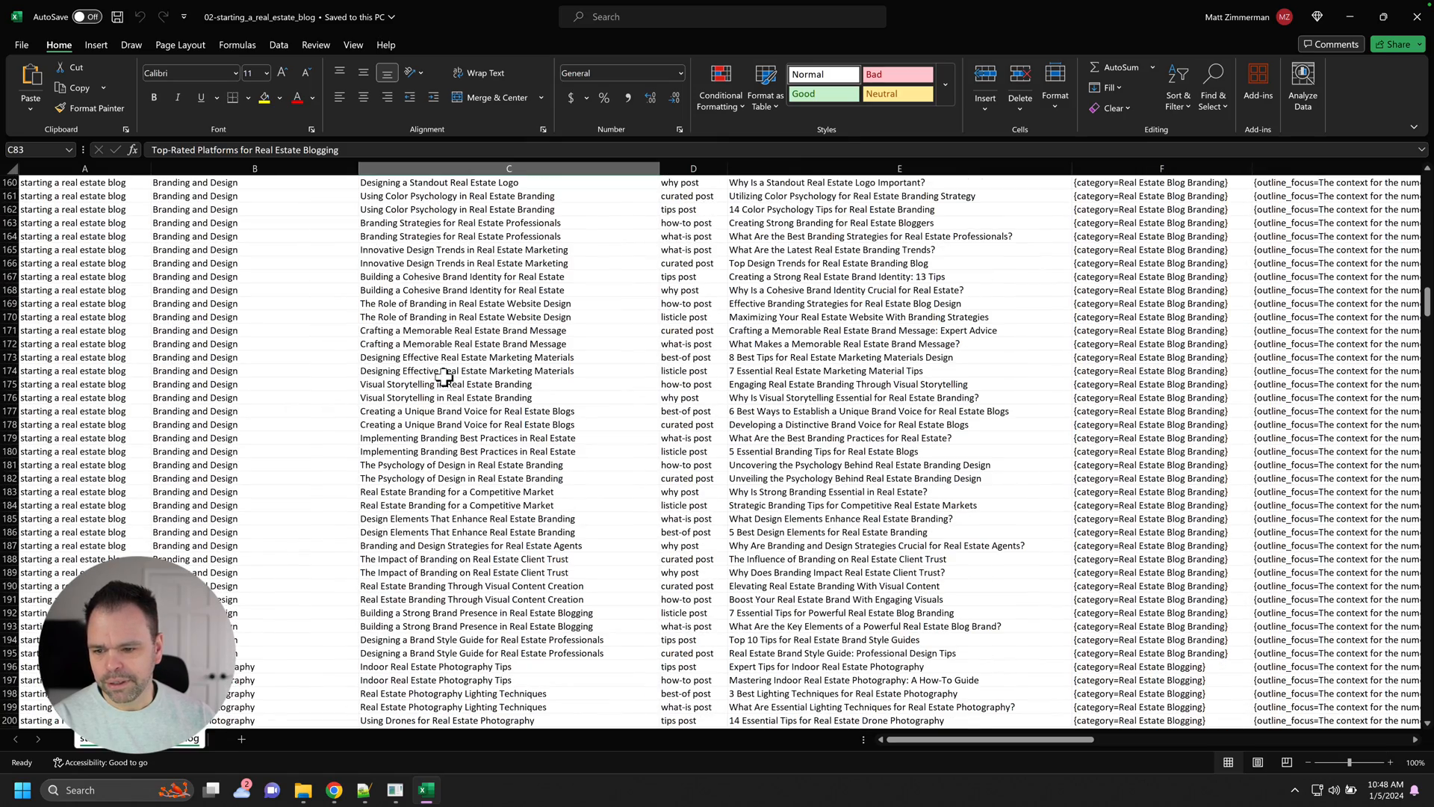
{"action": "left_click", "coordinate": [466, 369]}
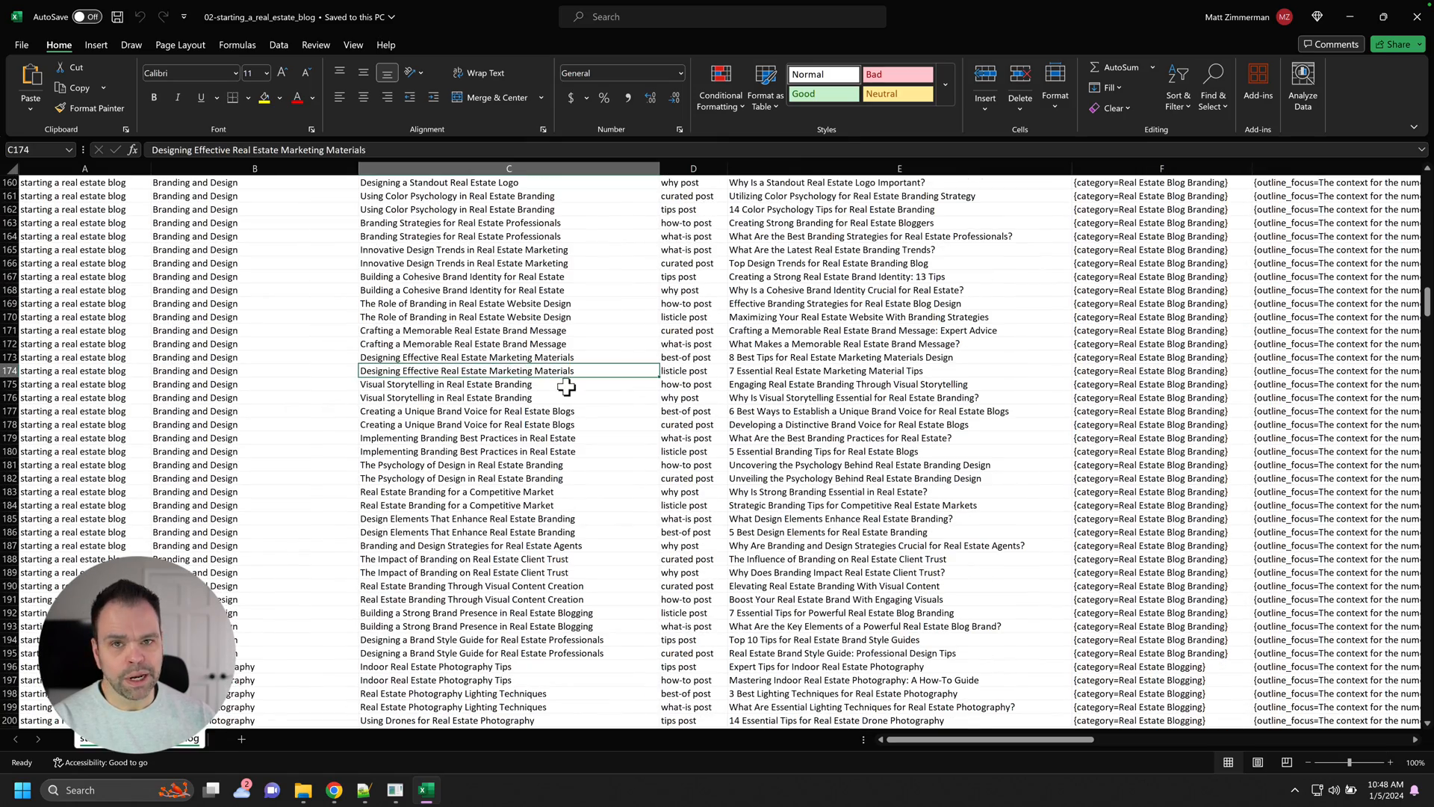
{"action": "scroll", "scroll_direction": "up", "scroll_amount": 3}
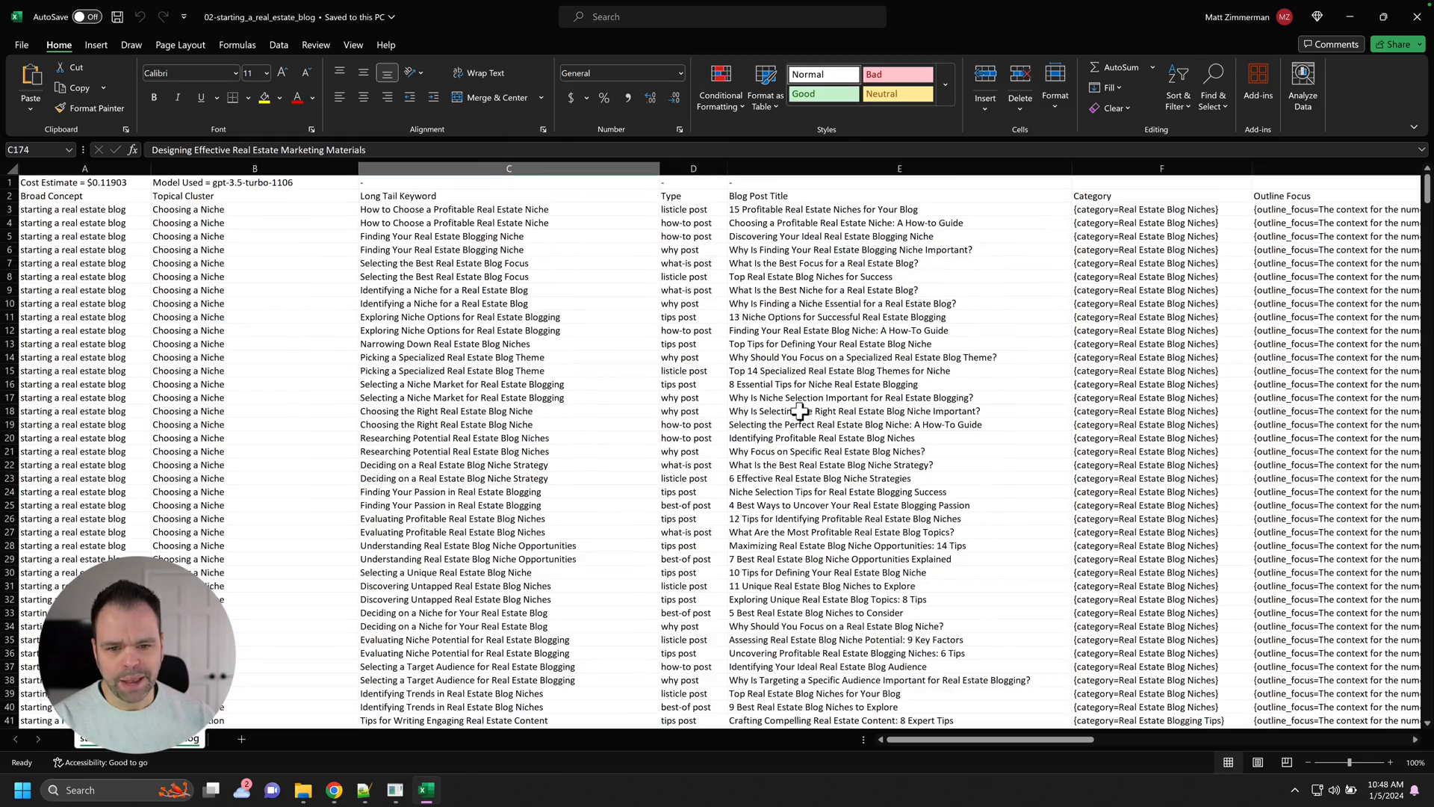
{"action": "mouse_move", "coordinate": [1019, 254]}
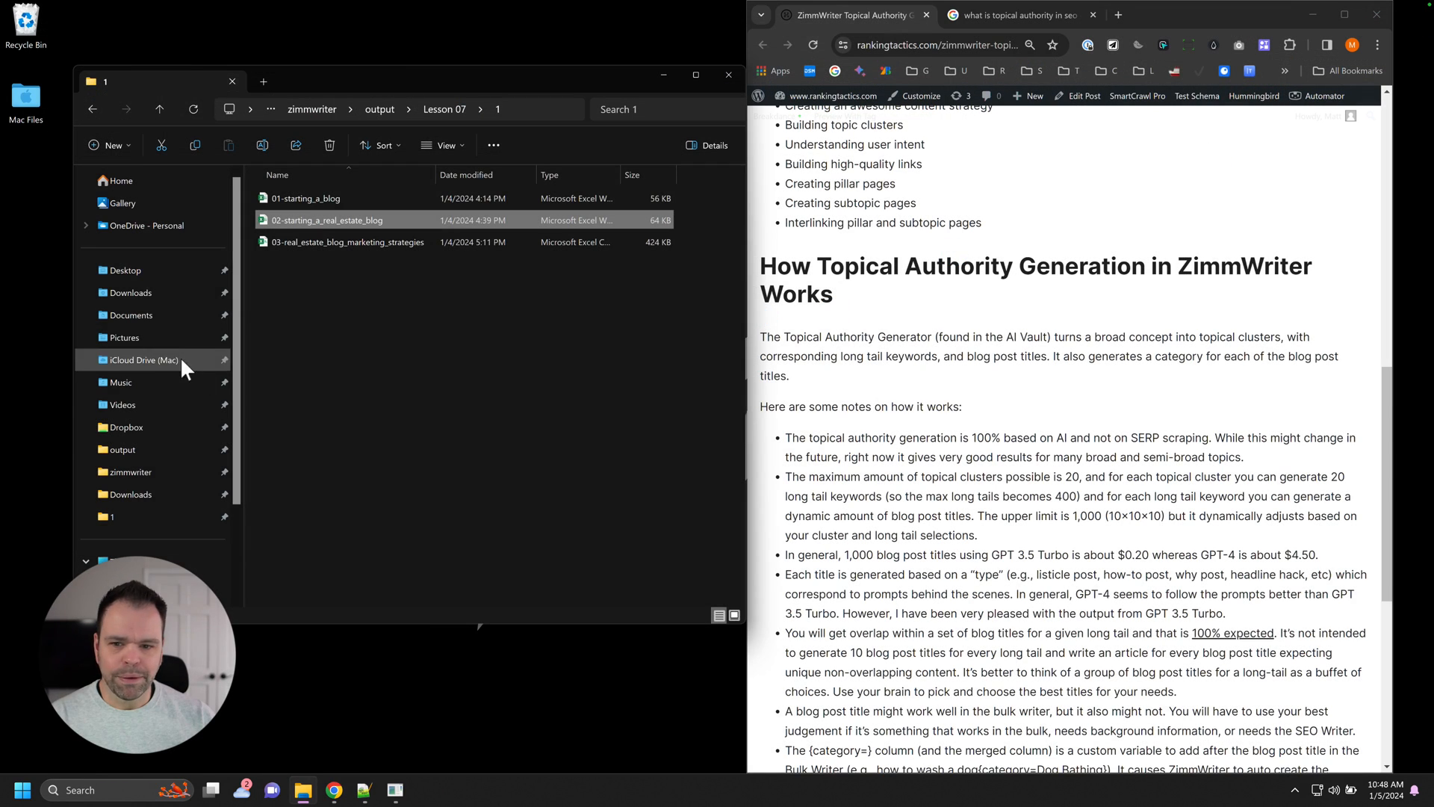
{"action": "left_click", "coordinate": [345, 242]}
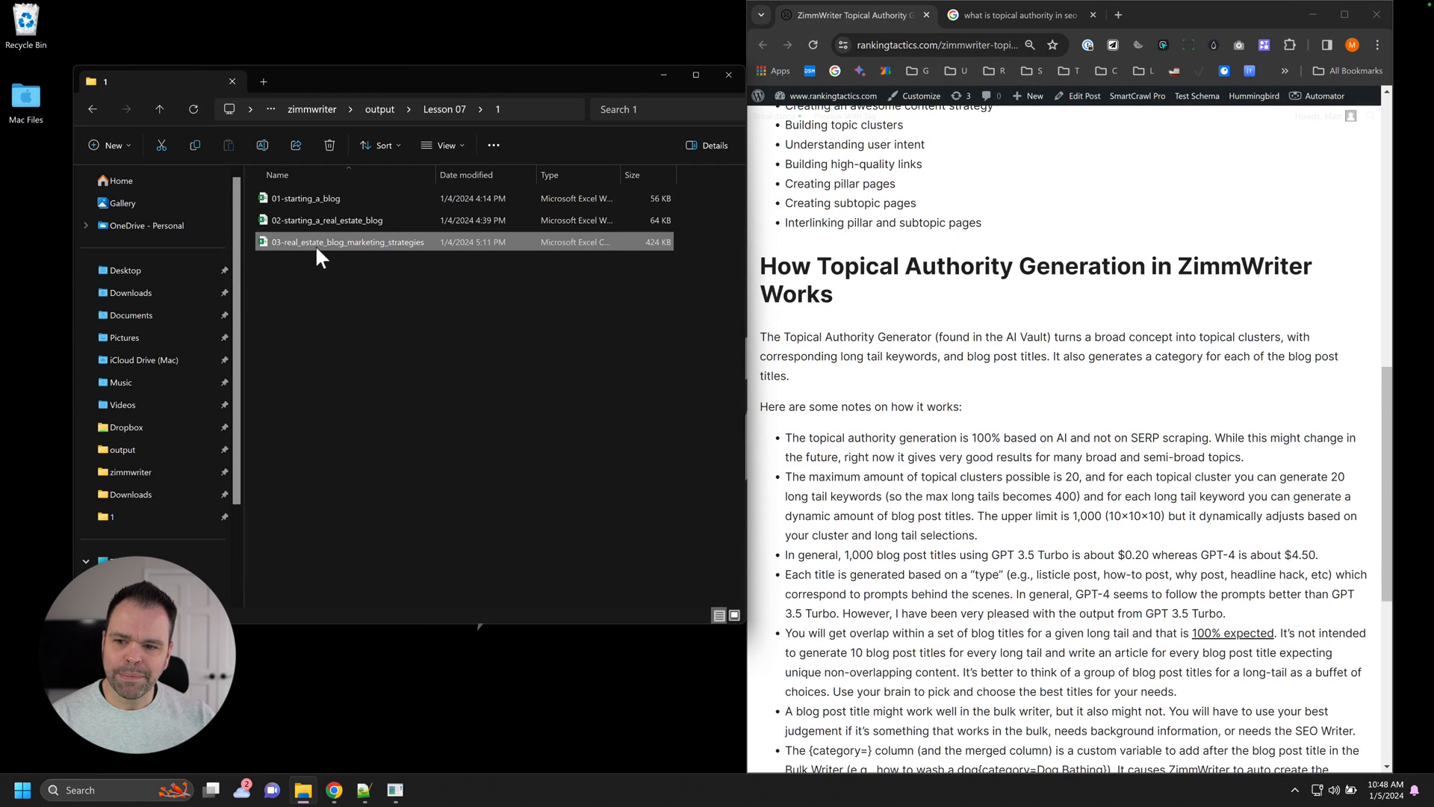
{"action": "double_click", "coordinate": [345, 242]}
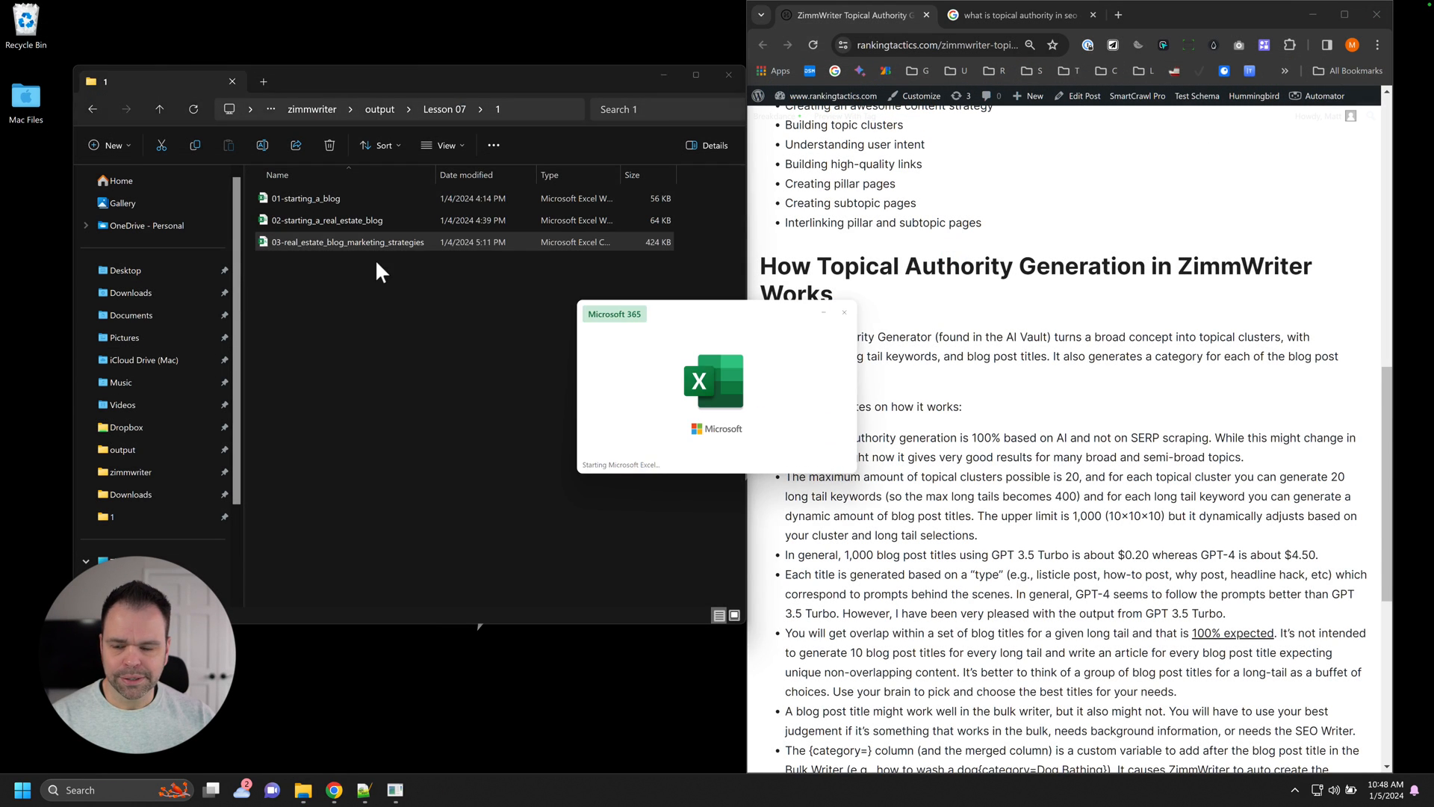
{"action": "double_click", "coordinate": [350, 243]}
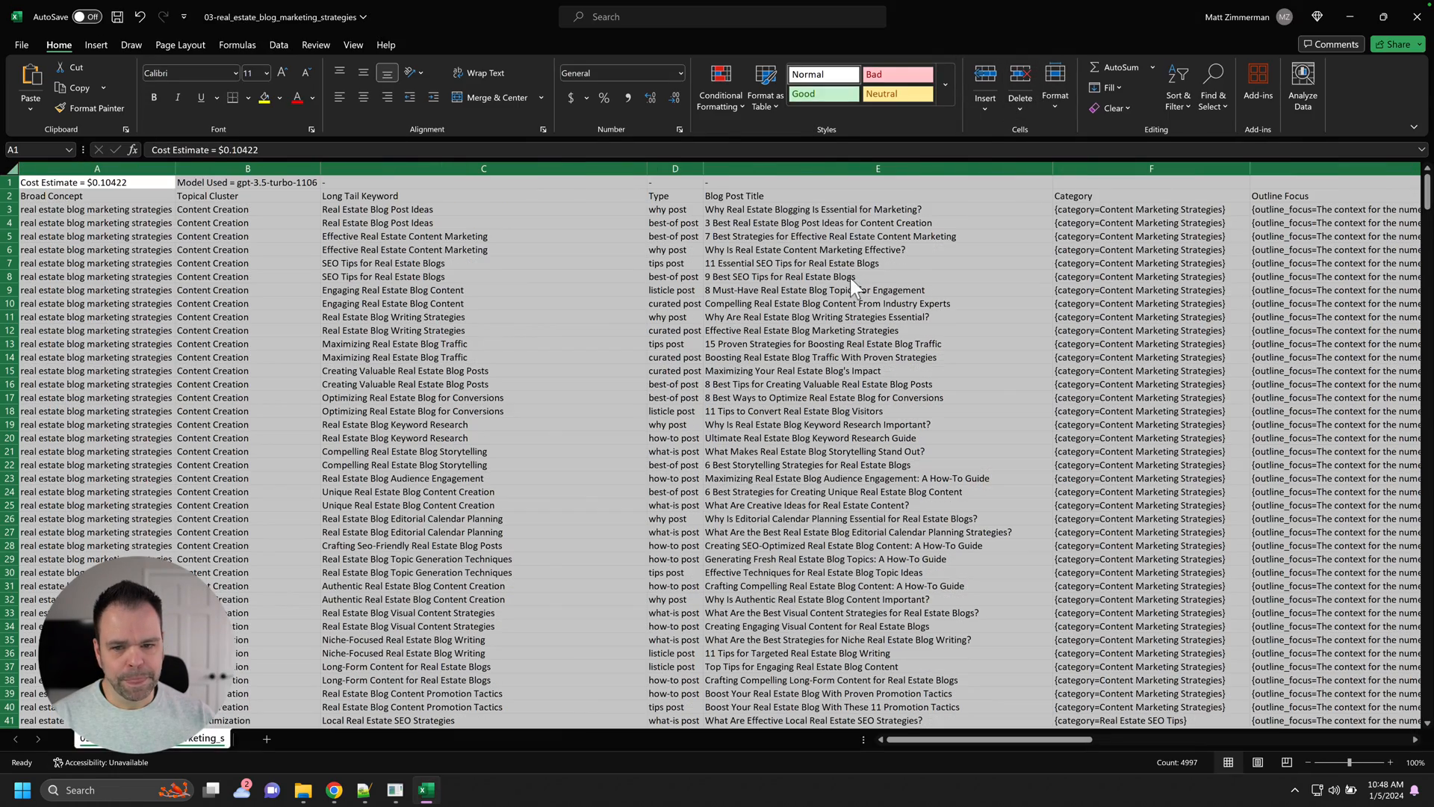
{"action": "left_click", "coordinate": [393, 263]}
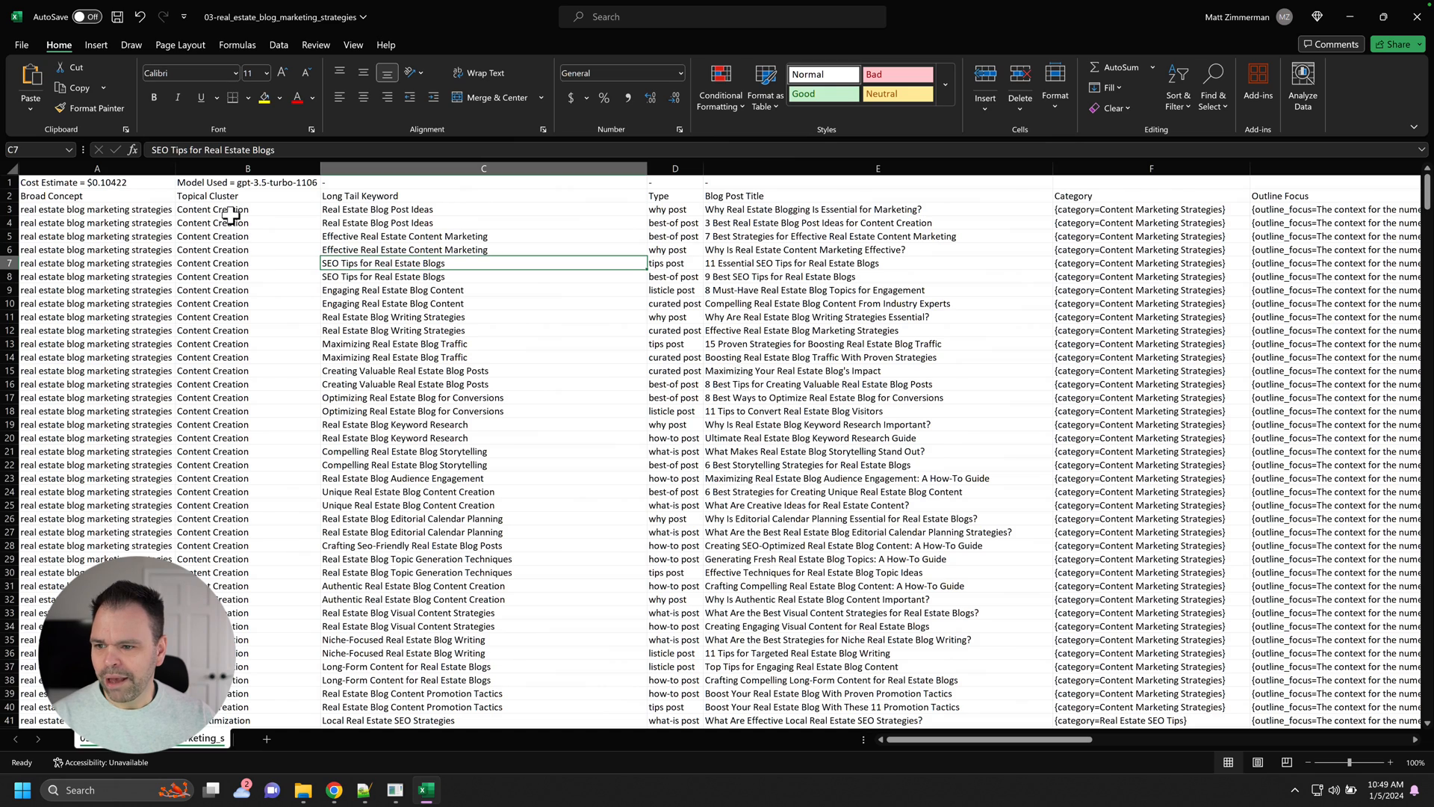
{"action": "mouse_move", "coordinate": [93, 210]}
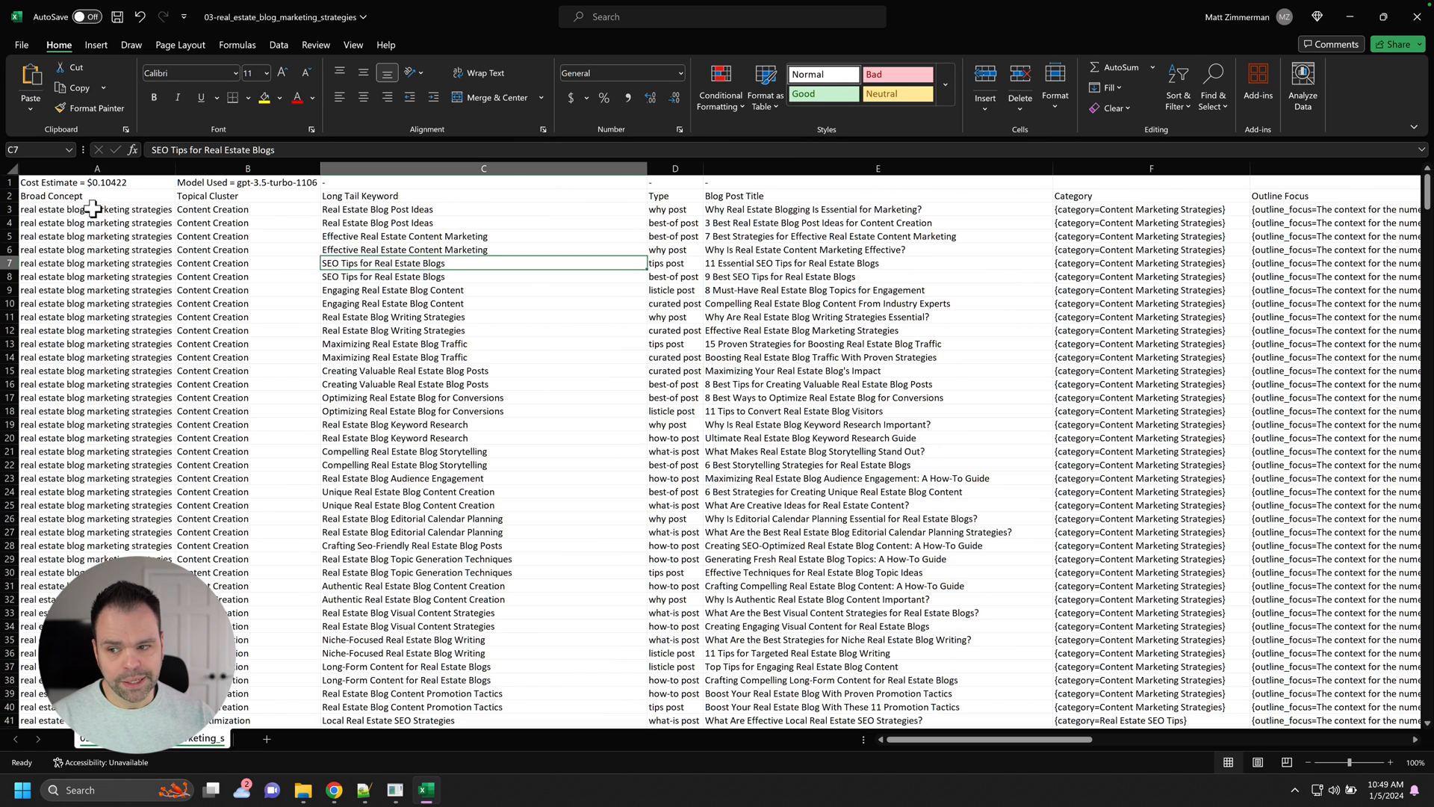
{"action": "left_click", "coordinate": [246, 209]}
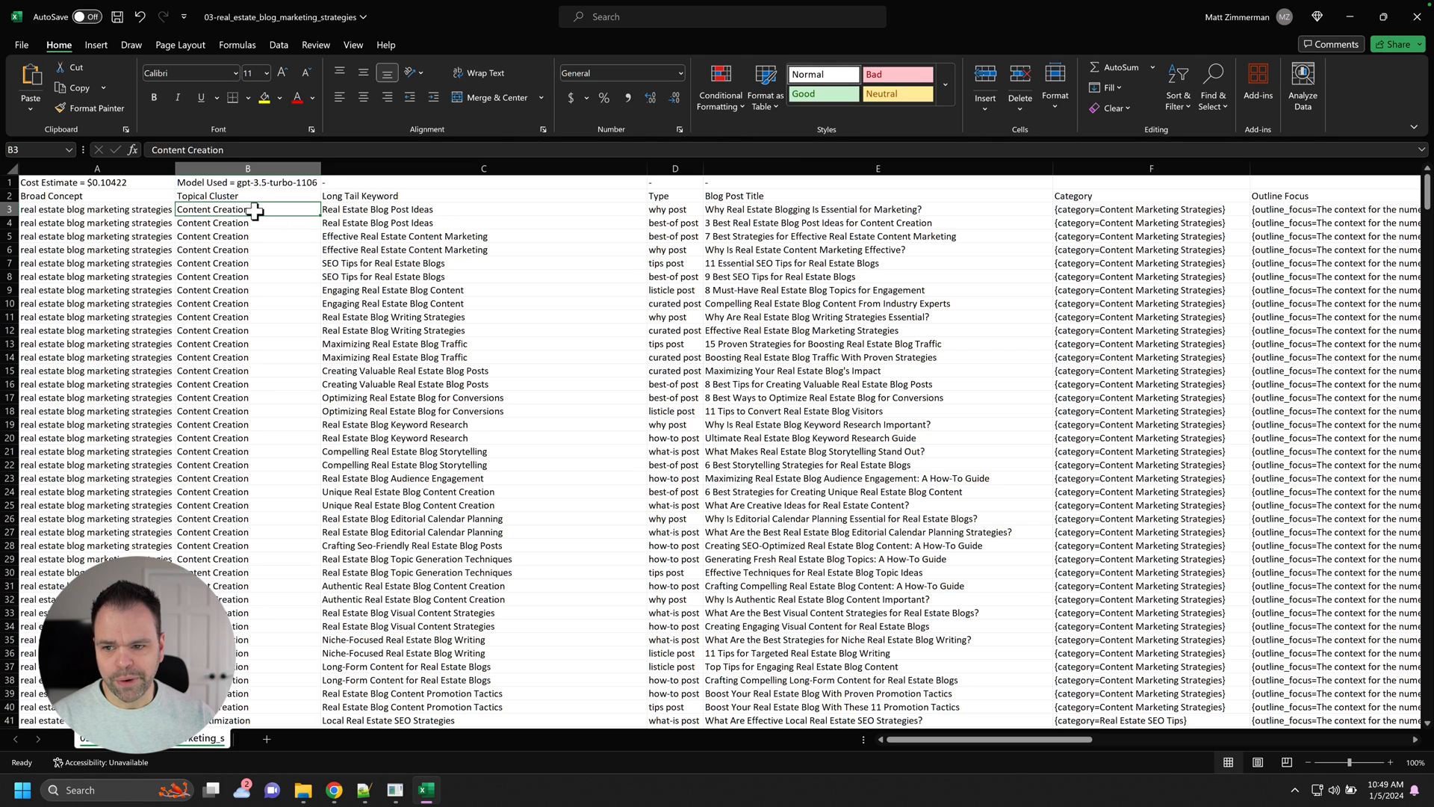
{"action": "left_click", "coordinate": [482, 210]}
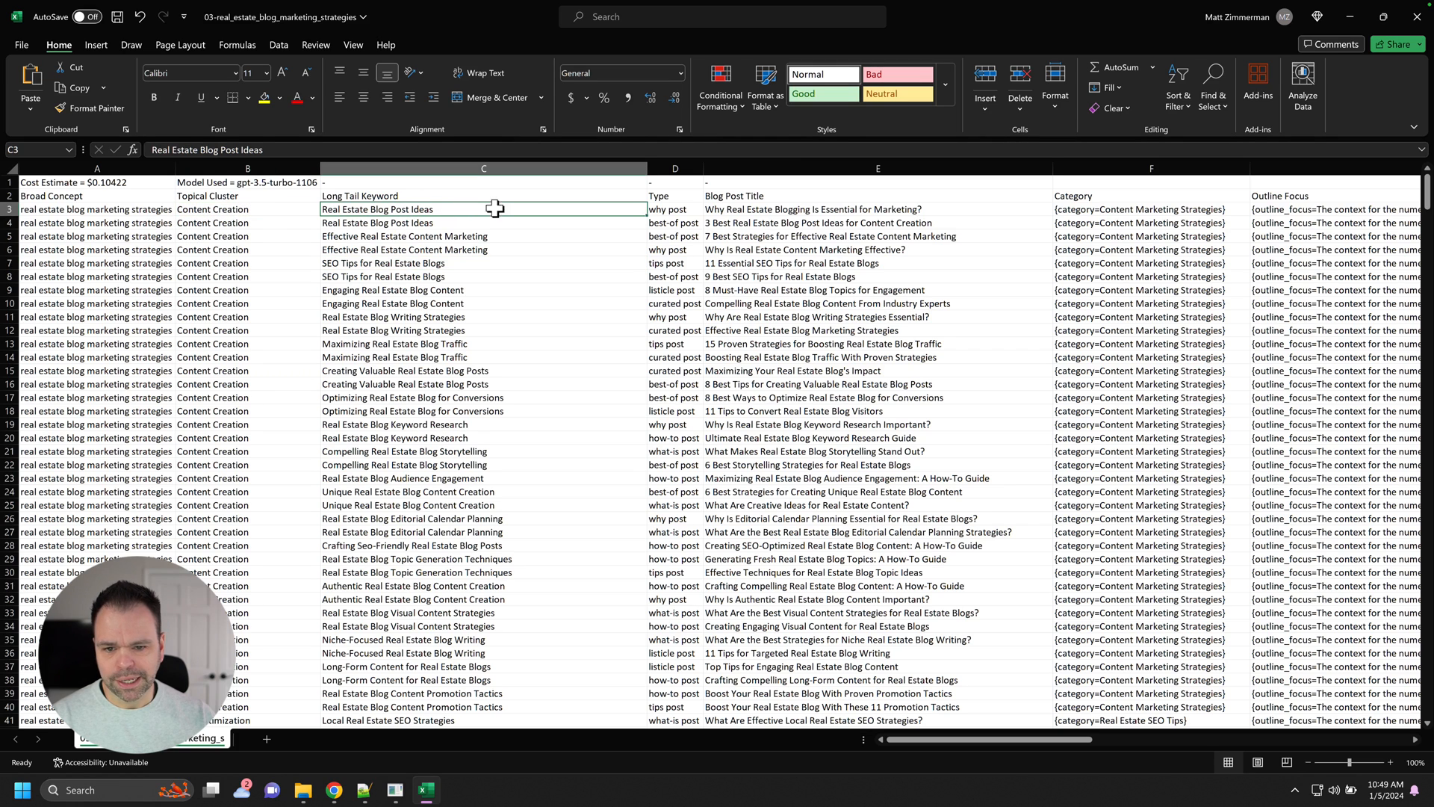
{"action": "left_click", "coordinate": [877, 209]}
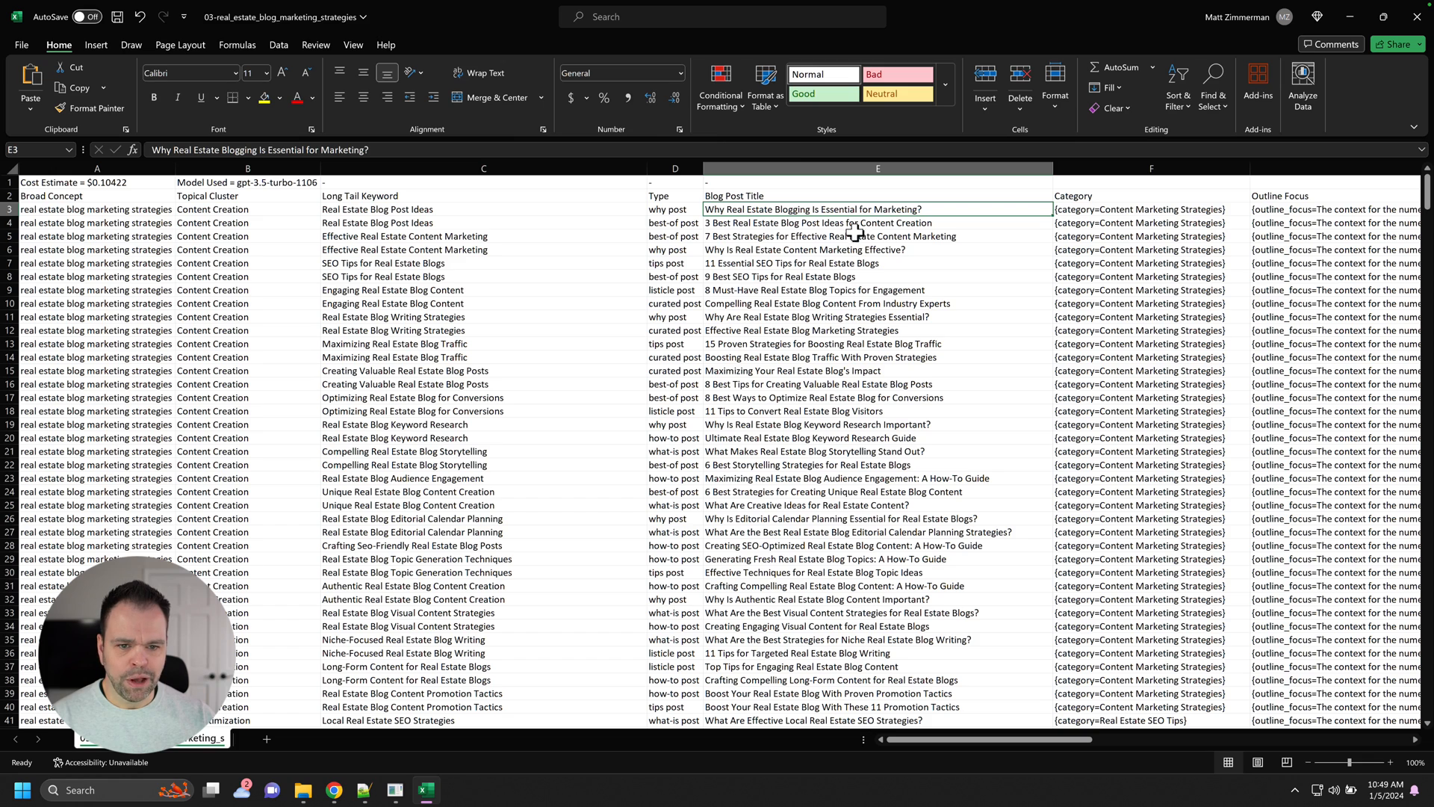
{"action": "mouse_move", "coordinate": [723, 409]}
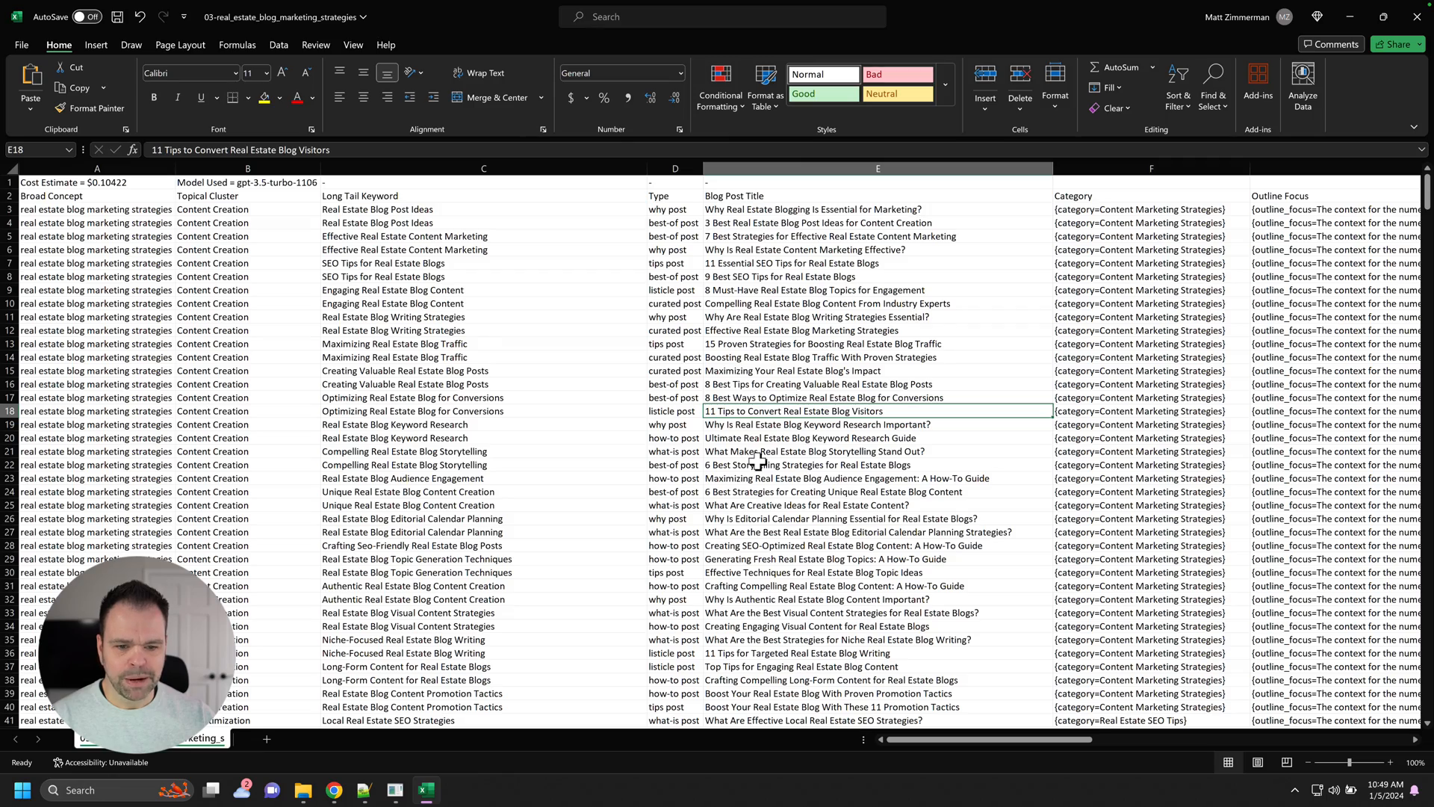
{"action": "scroll", "scroll_direction": "down", "scroll_amount": 3}
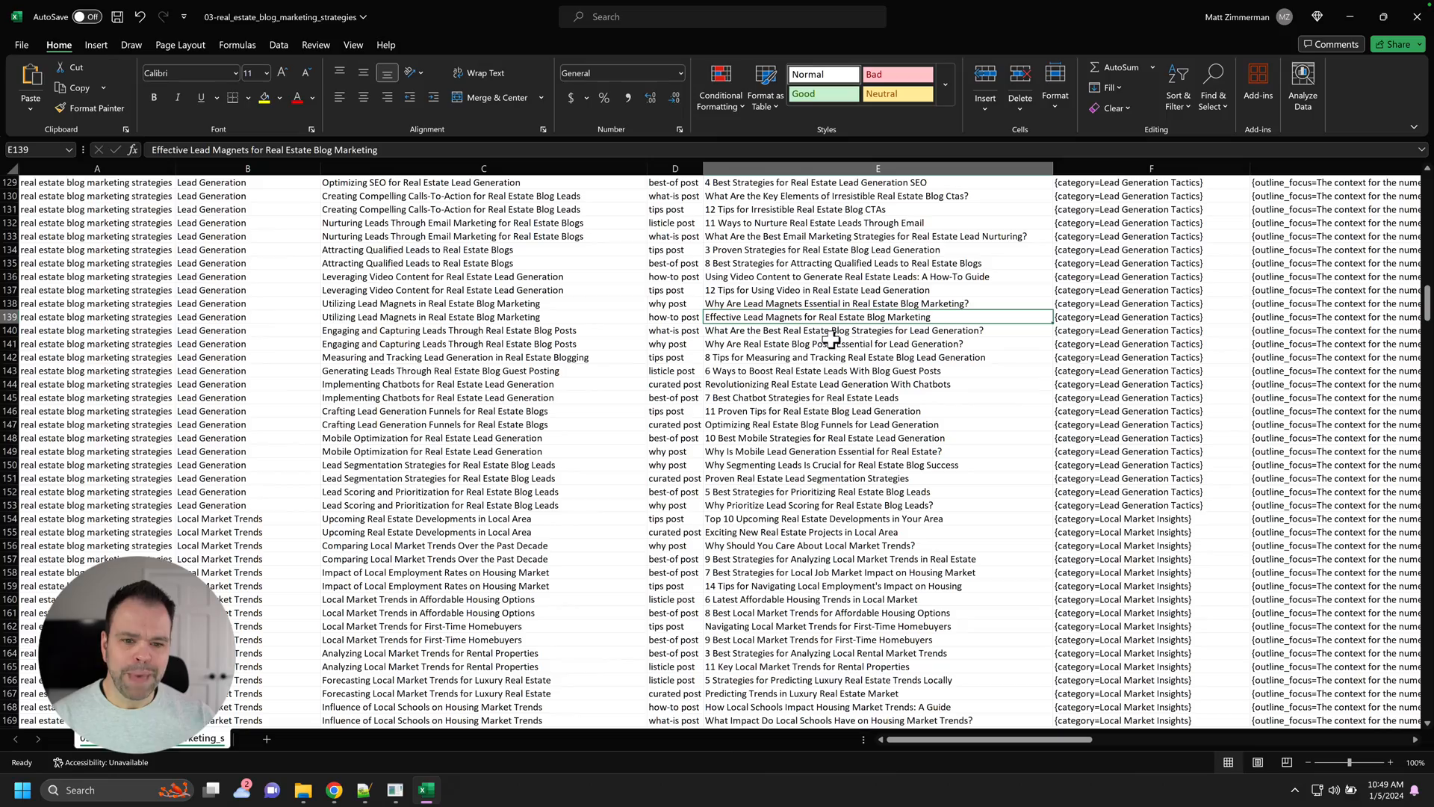
{"action": "scroll", "scroll_direction": "down", "scroll_amount": 3}
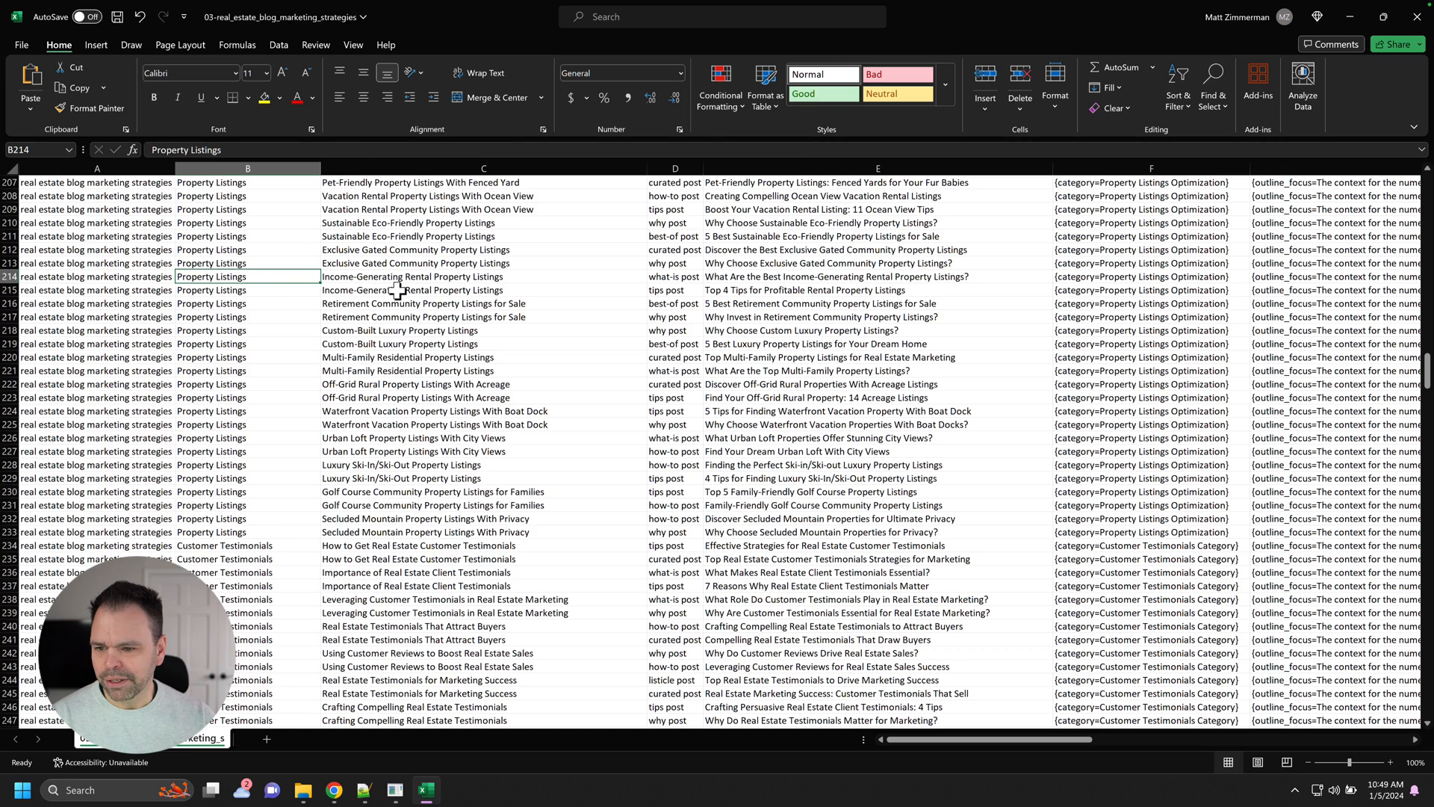
{"action": "left_click", "coordinate": [483, 276]}
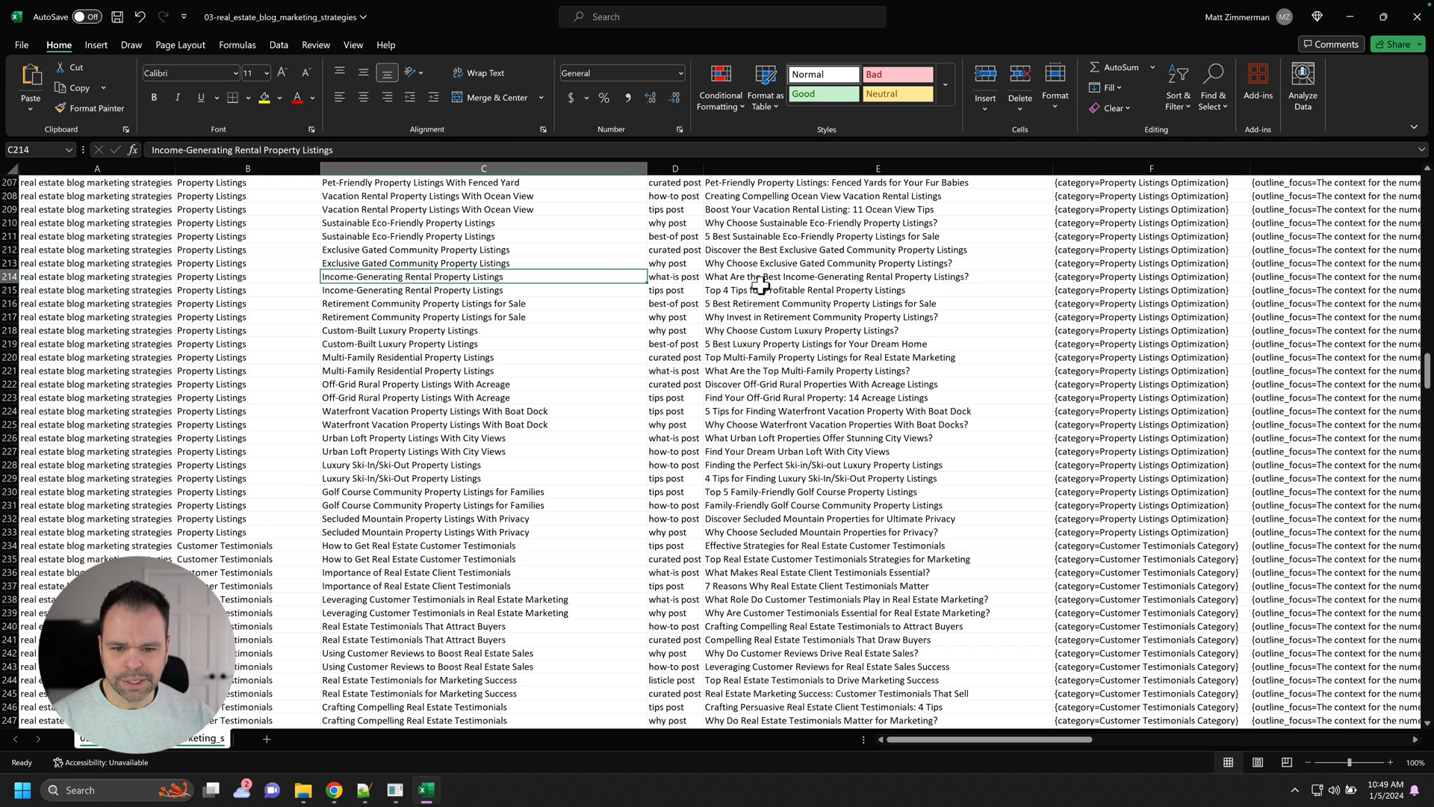
{"action": "mouse_move", "coordinate": [764, 279]}
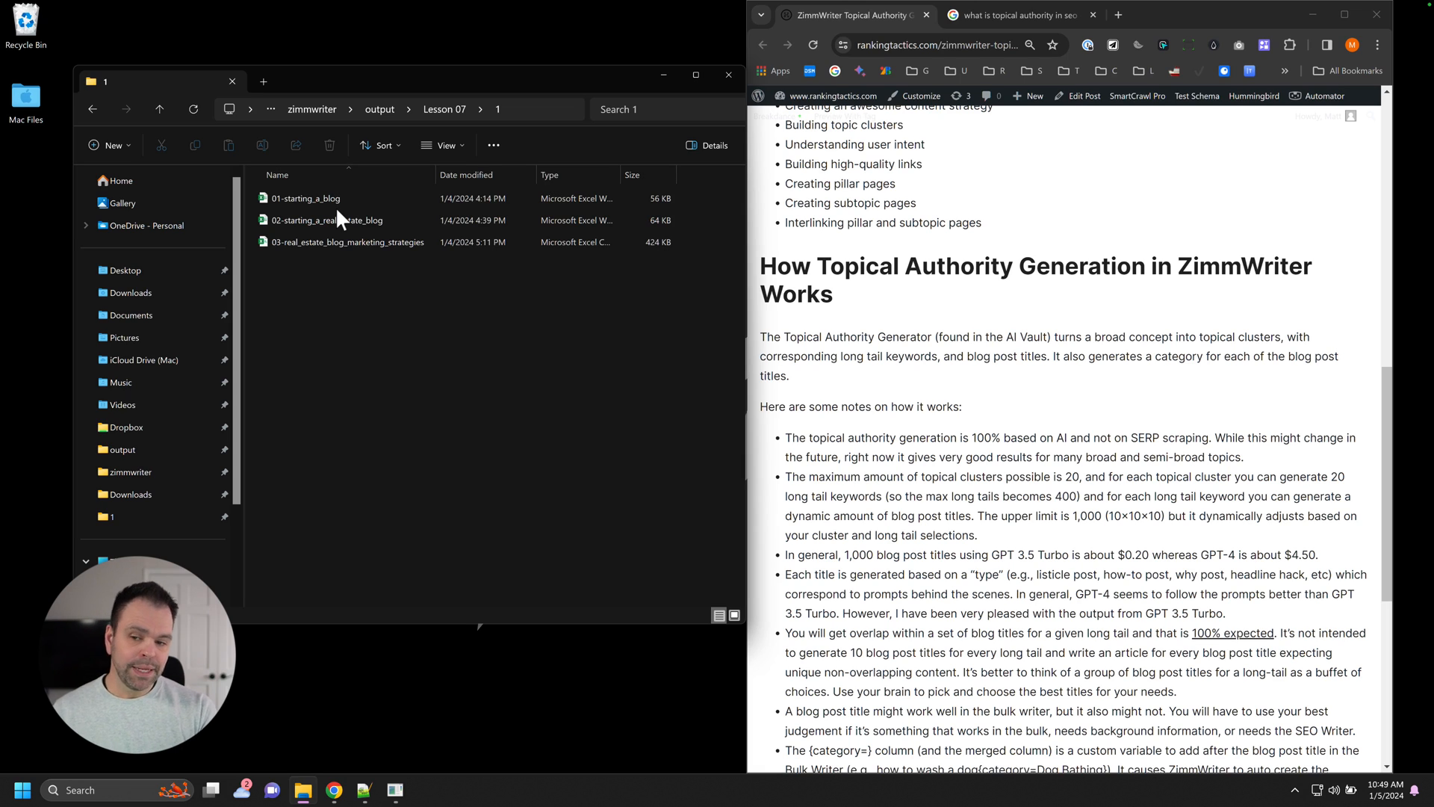
{"action": "left_click", "coordinate": [345, 242]}
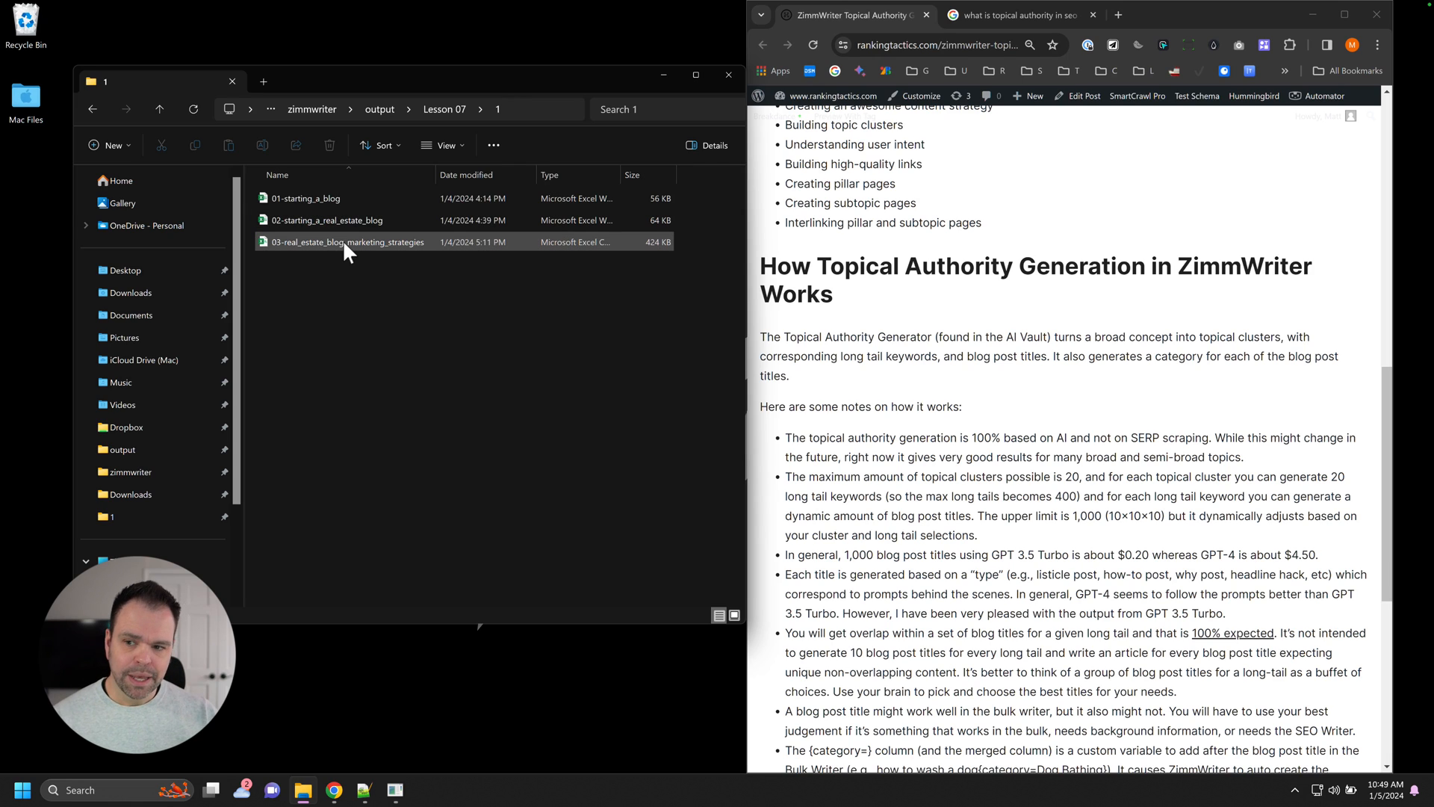
{"action": "mouse_move", "coordinate": [378, 255]}
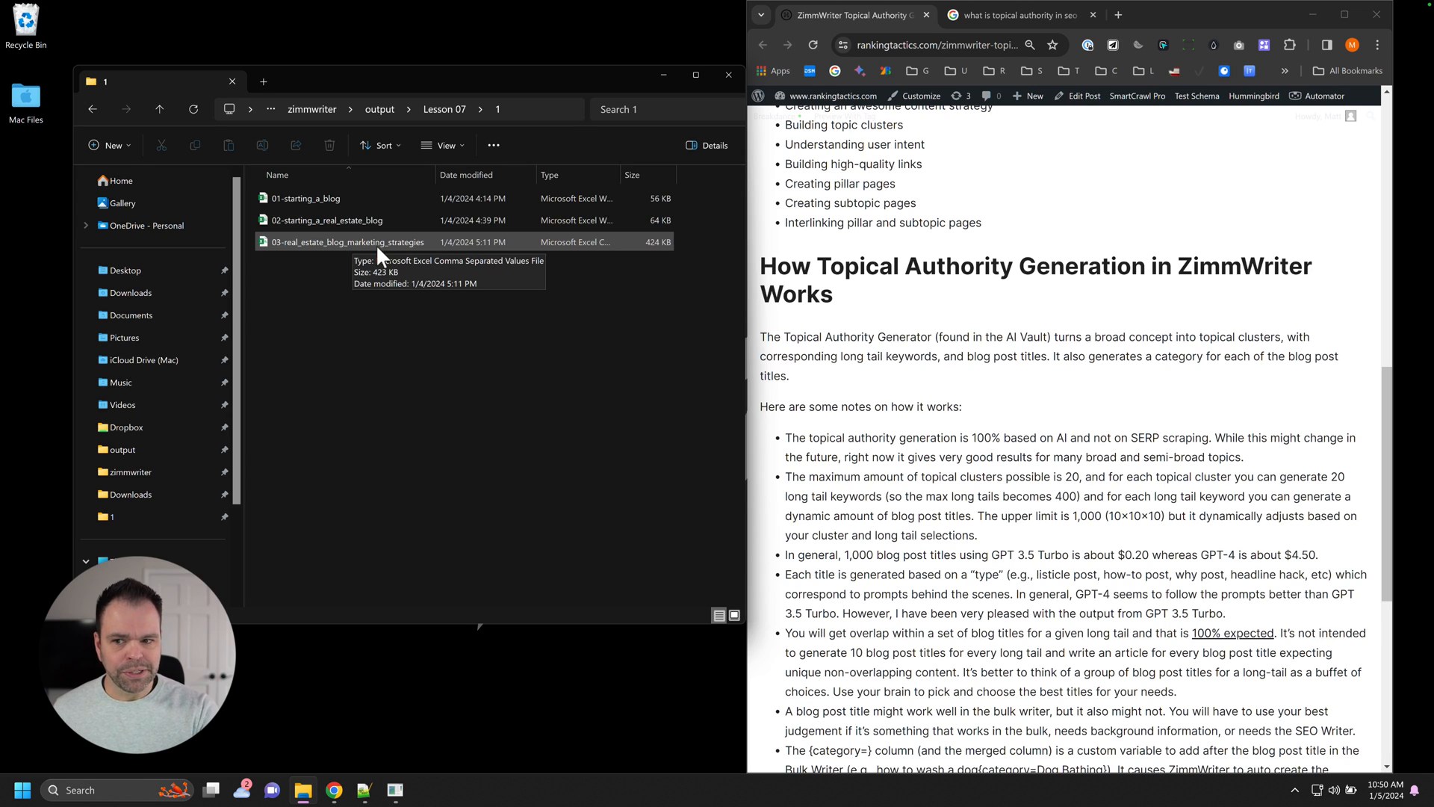
{"action": "mouse_move", "coordinate": [368, 258]}
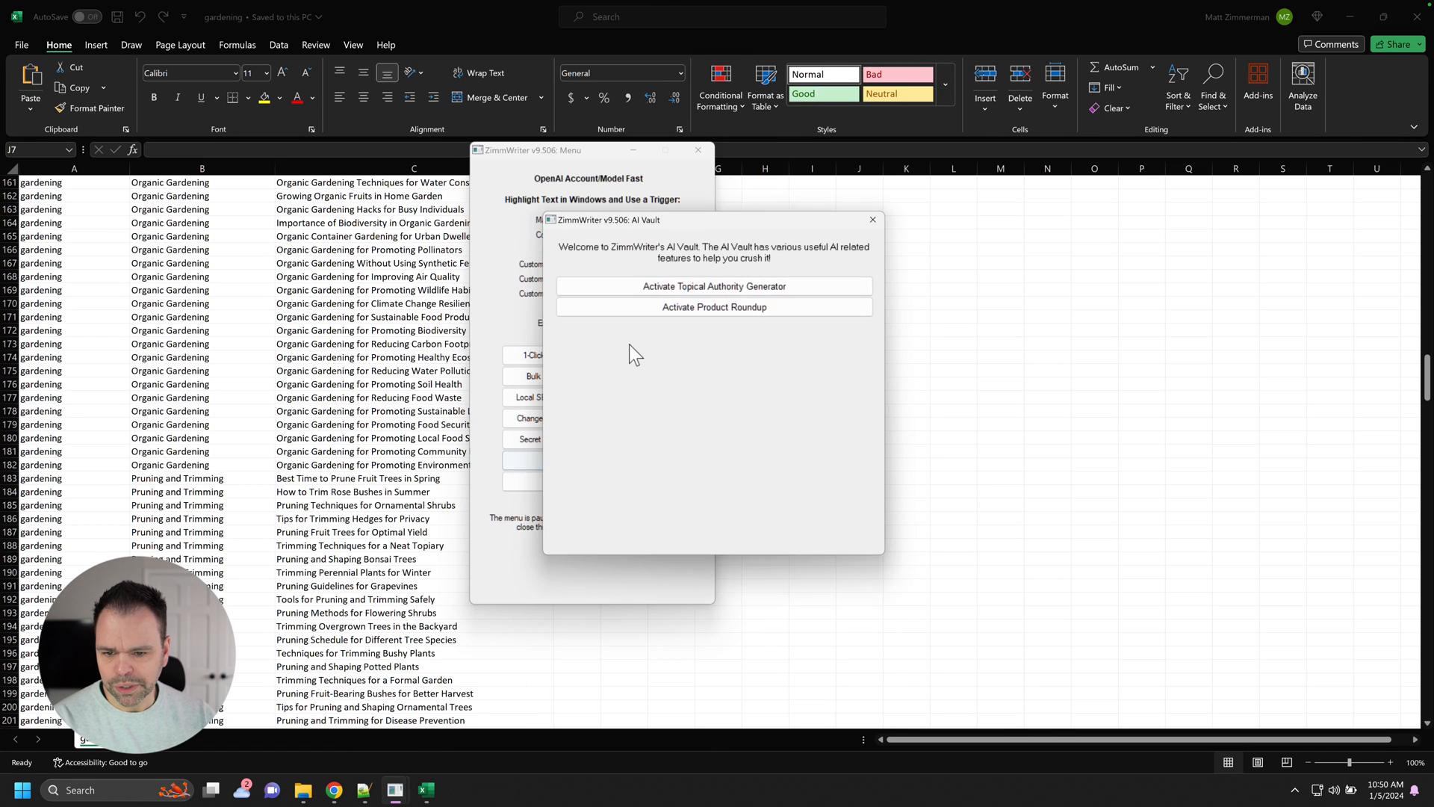
In the Topical Authority Generator set 2 blog titles per long tail and the gpt-3.5-turbo-1106 model, then return to the gardening sheet.
{"action": "left_click", "coordinate": [714, 285]}
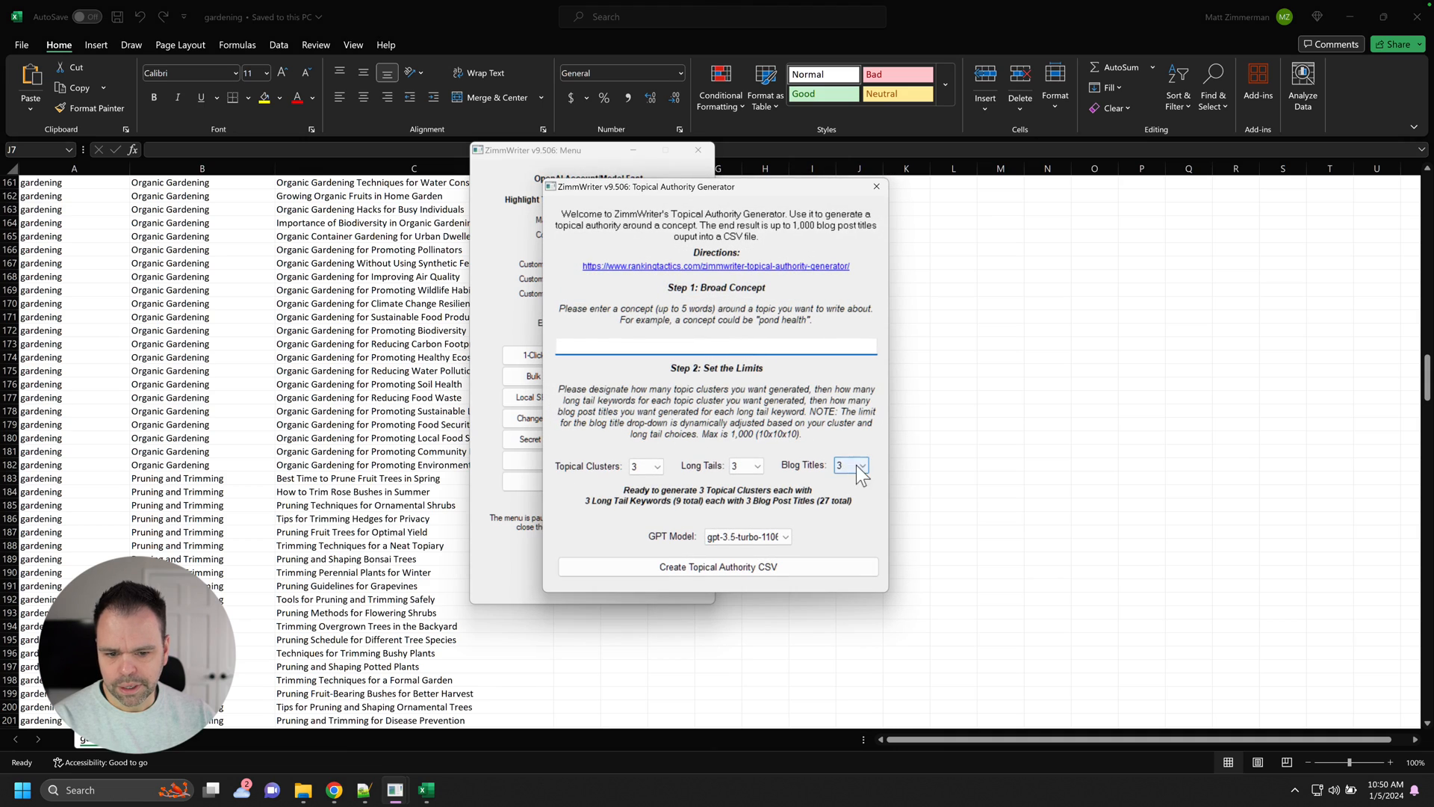
{"action": "left_click", "coordinate": [850, 465]}
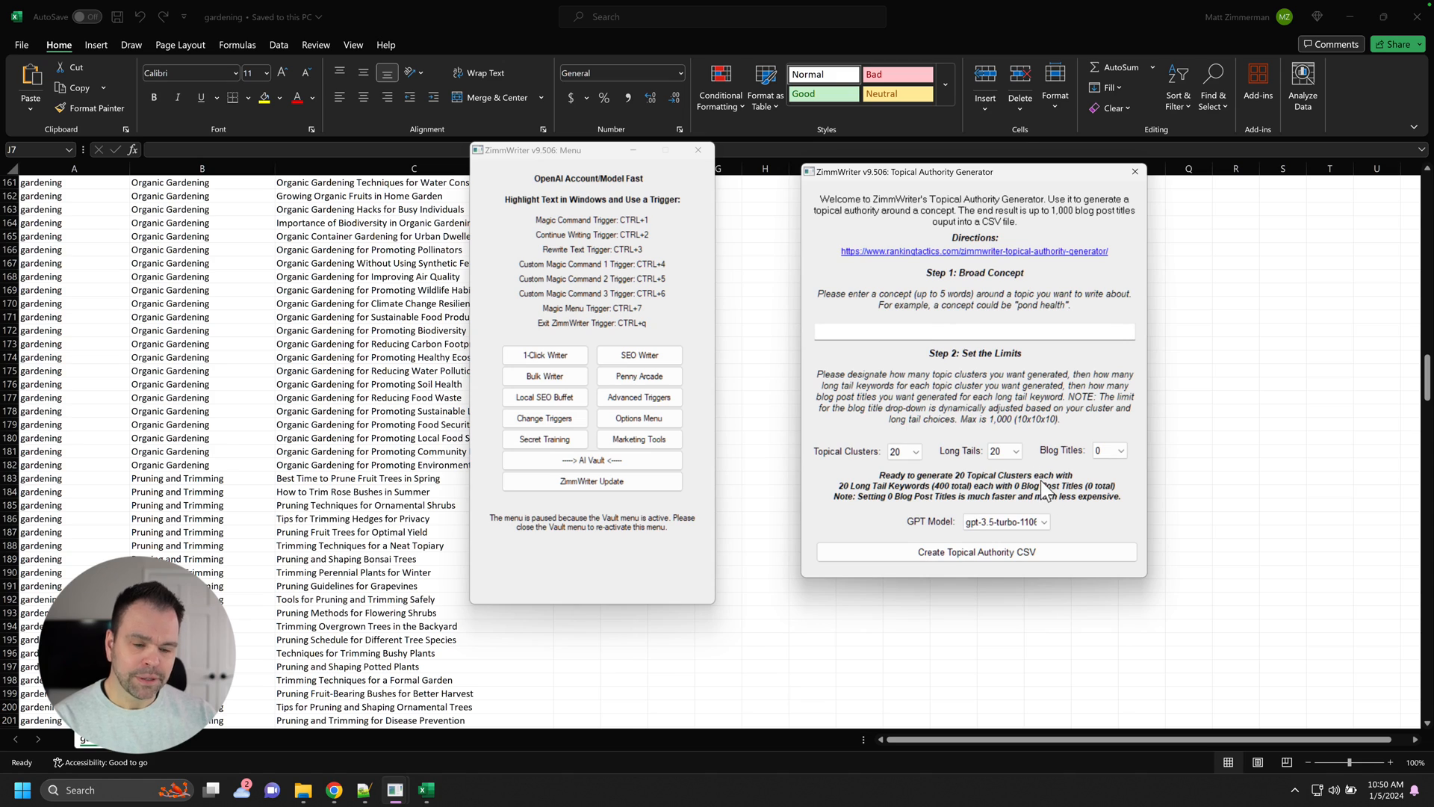
{"action": "left_click", "coordinate": [1004, 521]}
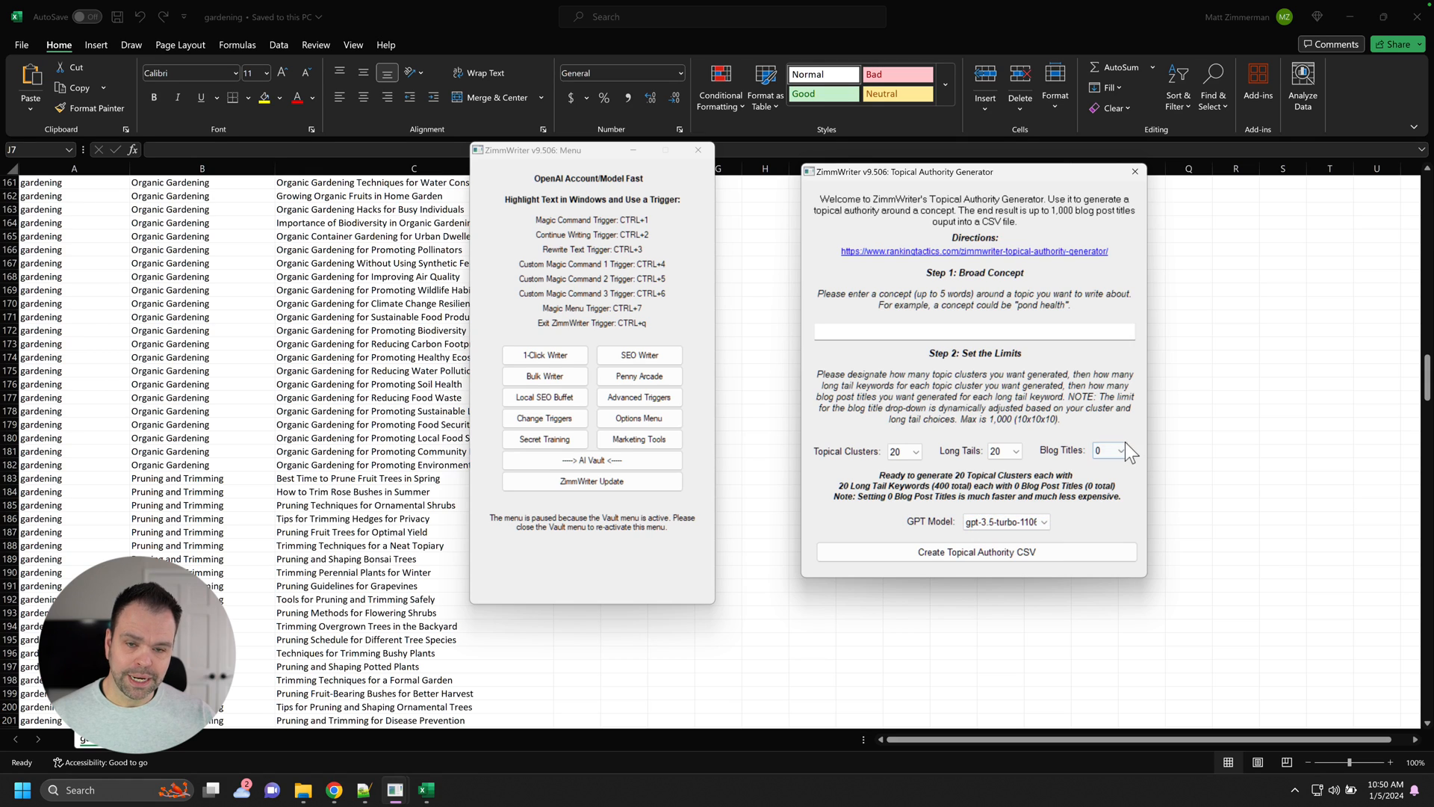
{"action": "left_click", "coordinate": [1107, 449]}
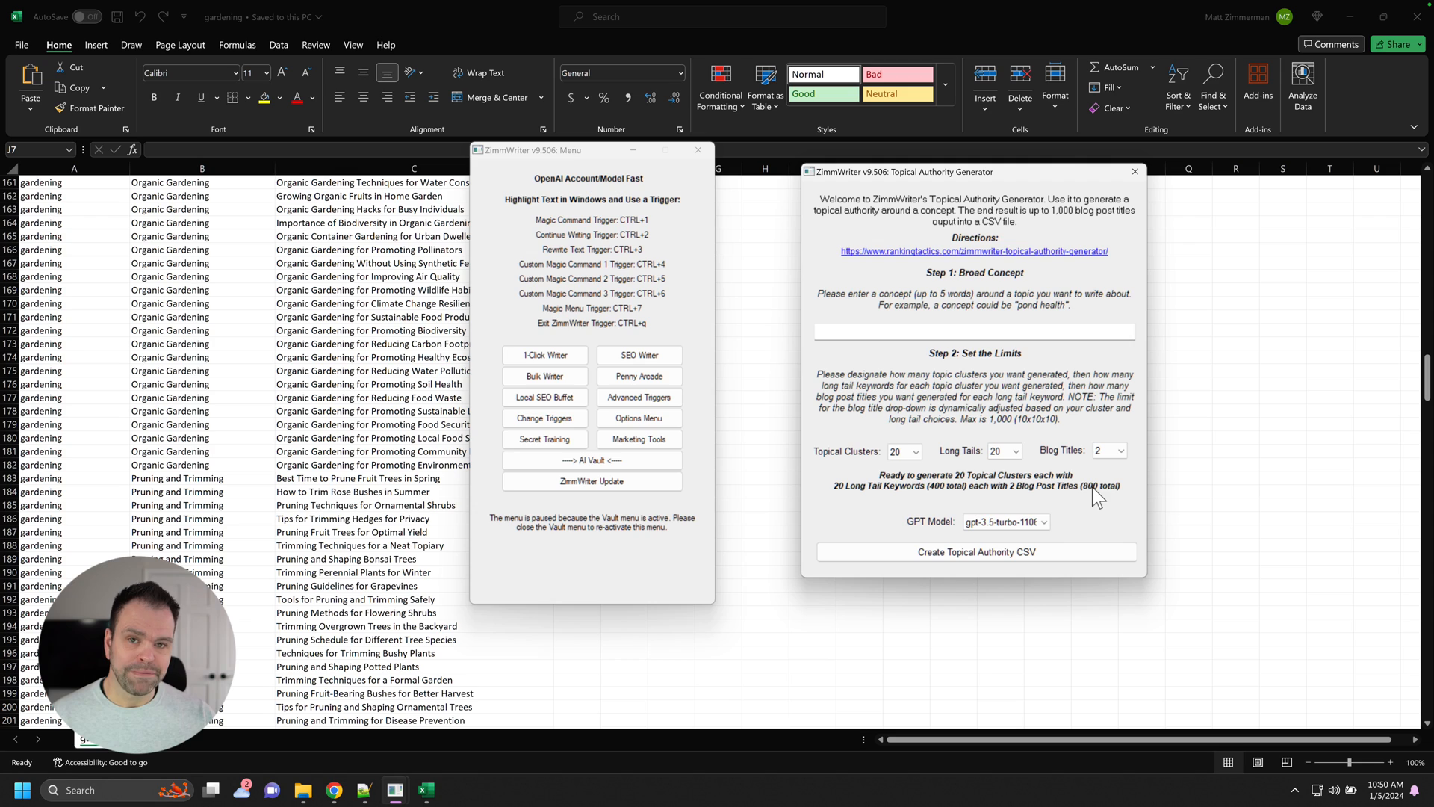
{"action": "left_click", "coordinate": [1043, 521]}
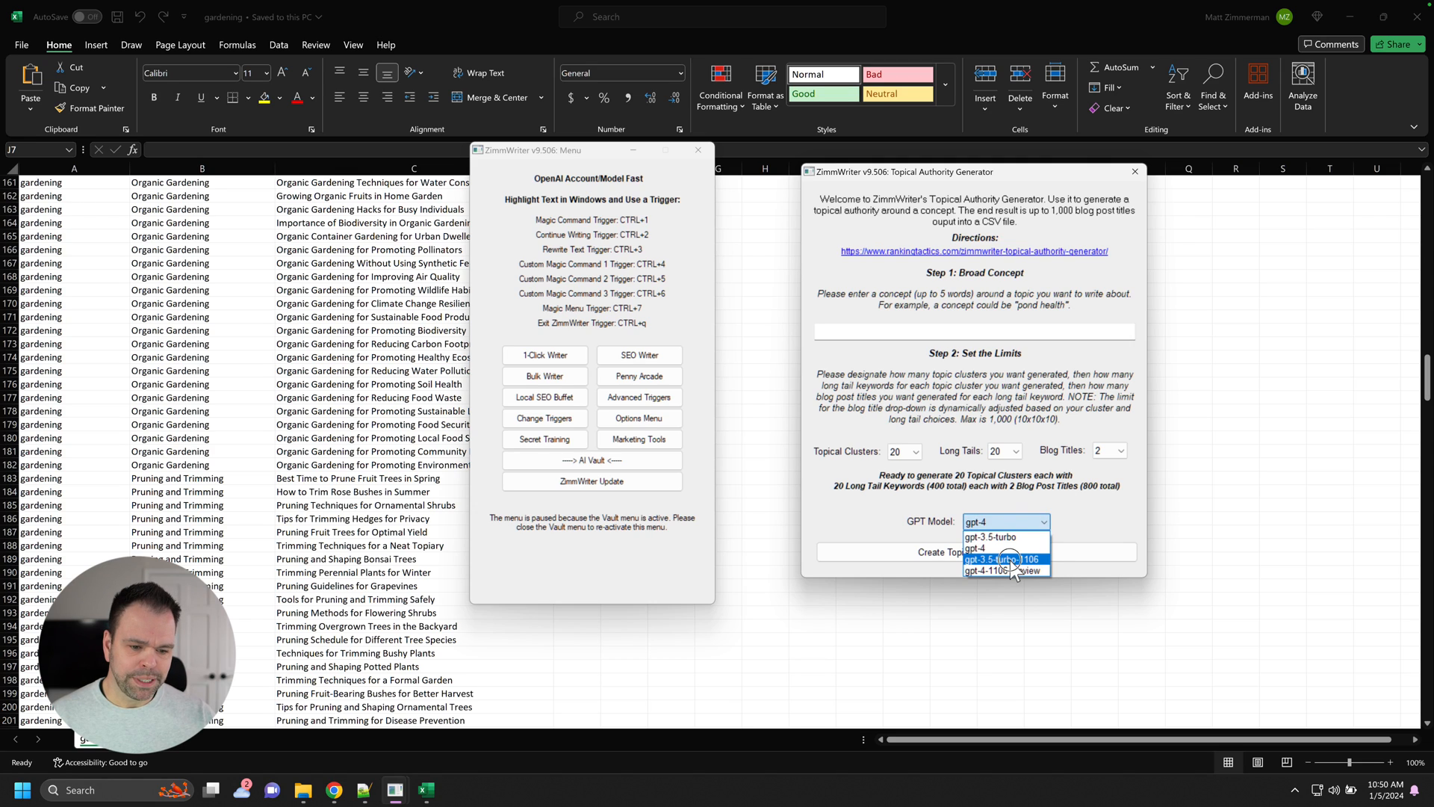
{"action": "left_click", "coordinate": [1001, 559]}
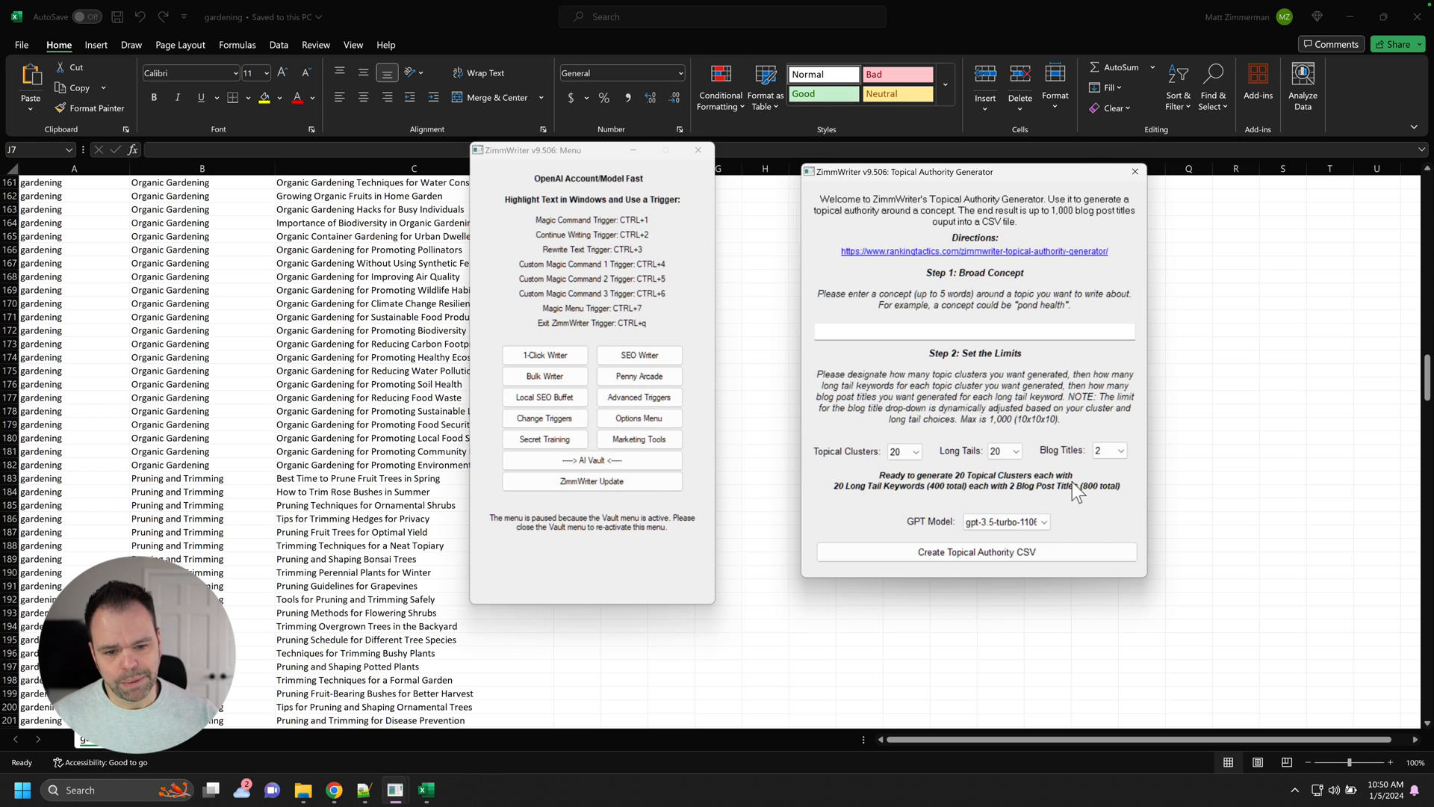
{"action": "left_click", "coordinate": [1107, 450]}
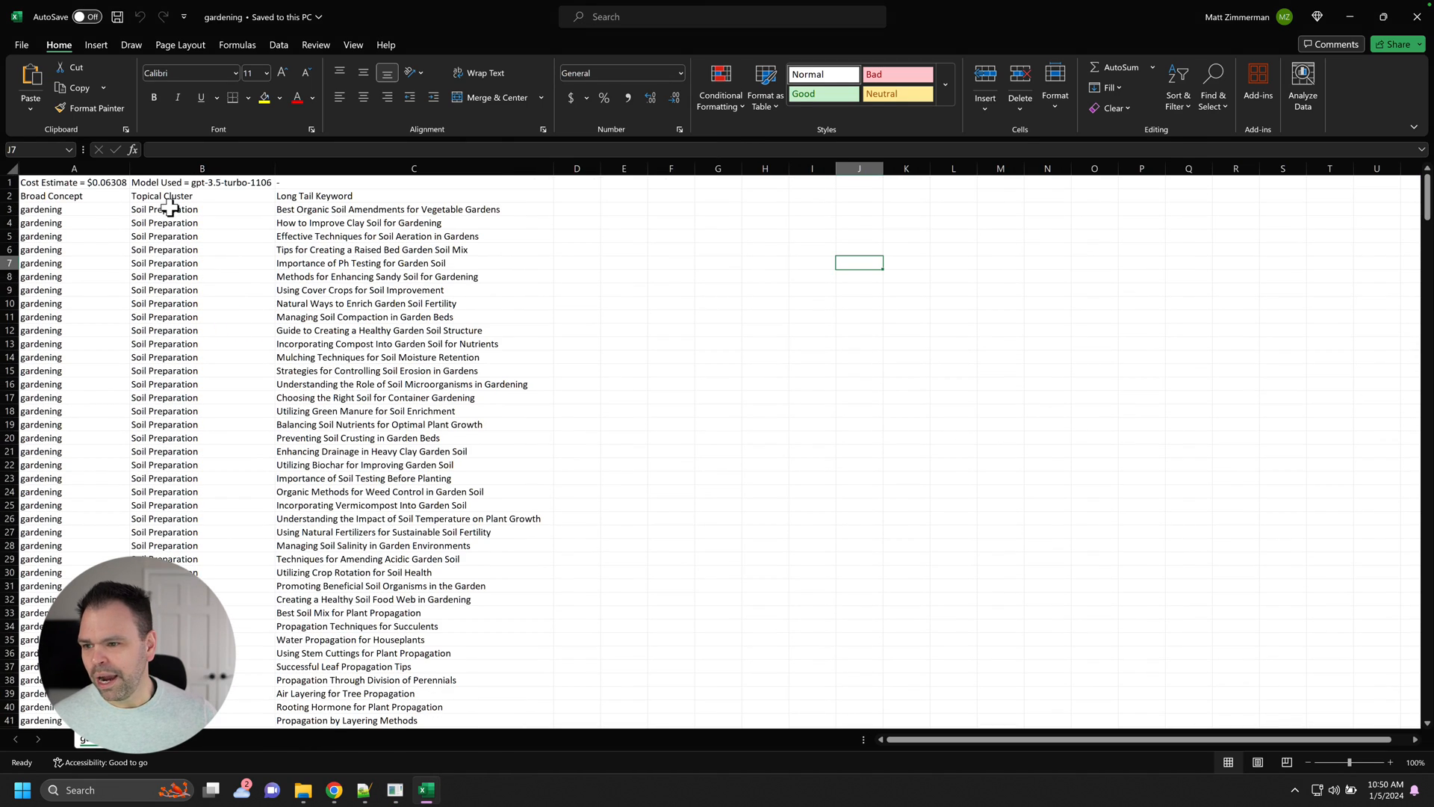
{"action": "mouse_move", "coordinate": [109, 182]}
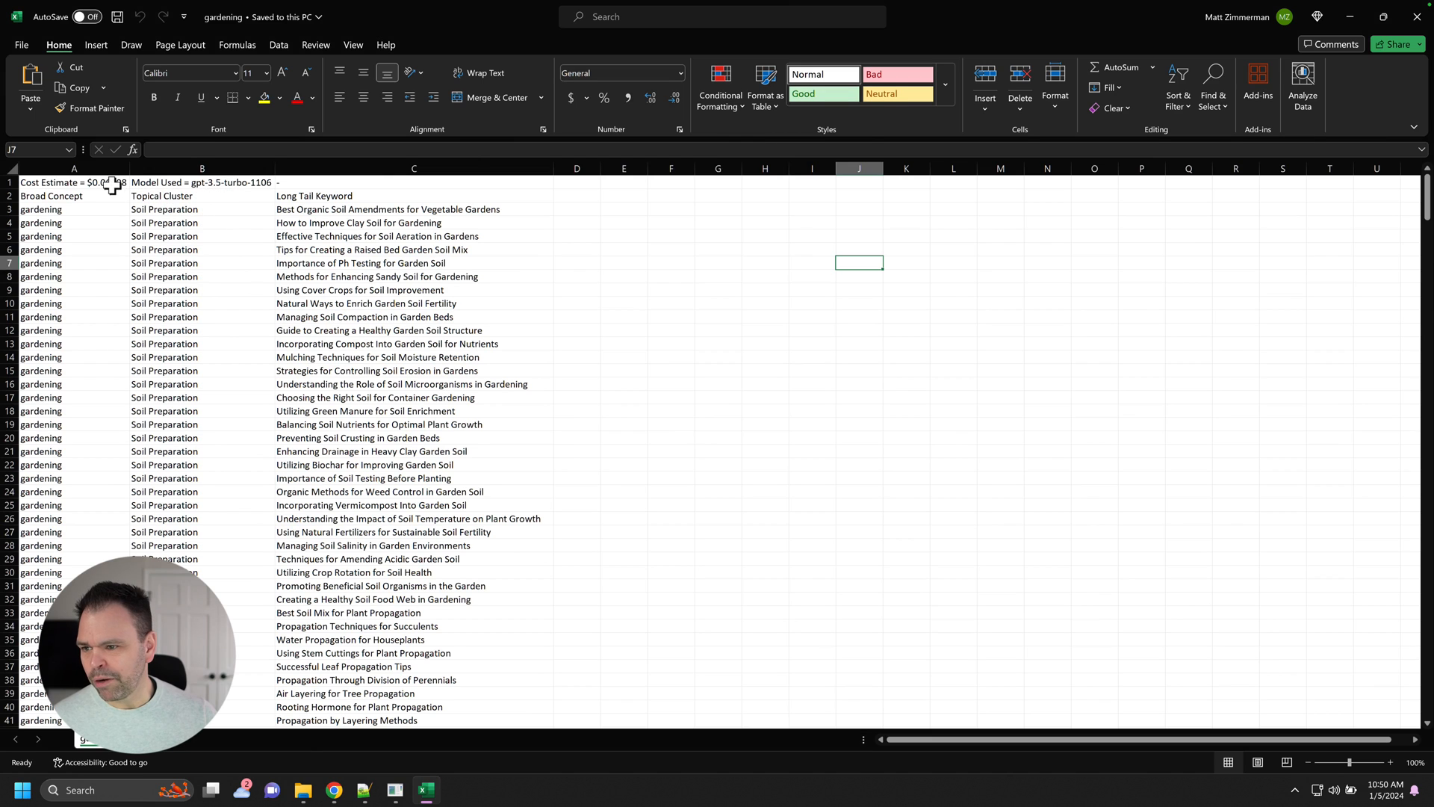
Scroll the gardening keyword list and point out the Long Tail Keyword column heading.
{"action": "scroll", "scroll_direction": "down", "scroll_amount": 3}
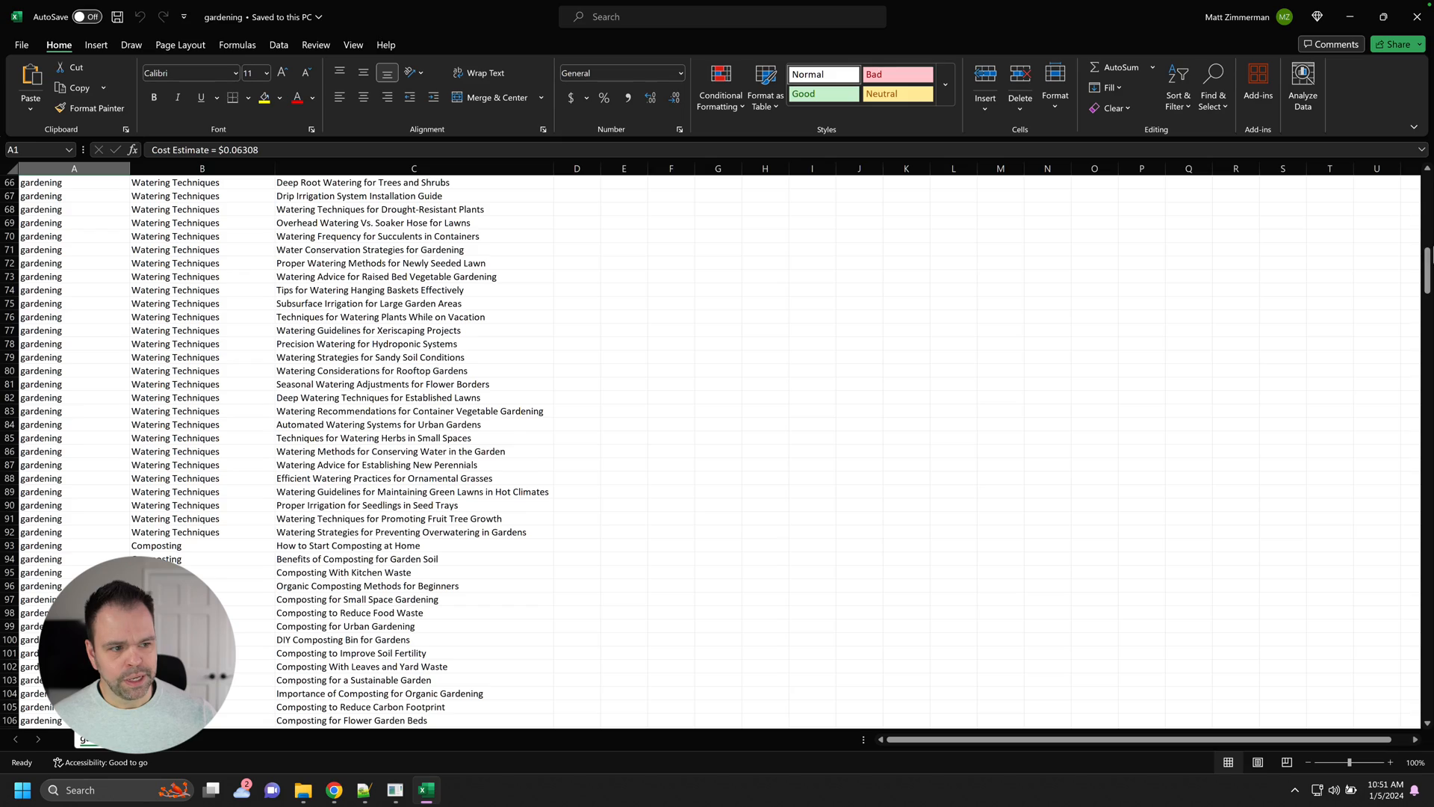
{"action": "scroll", "scroll_direction": "down", "scroll_amount": 3}
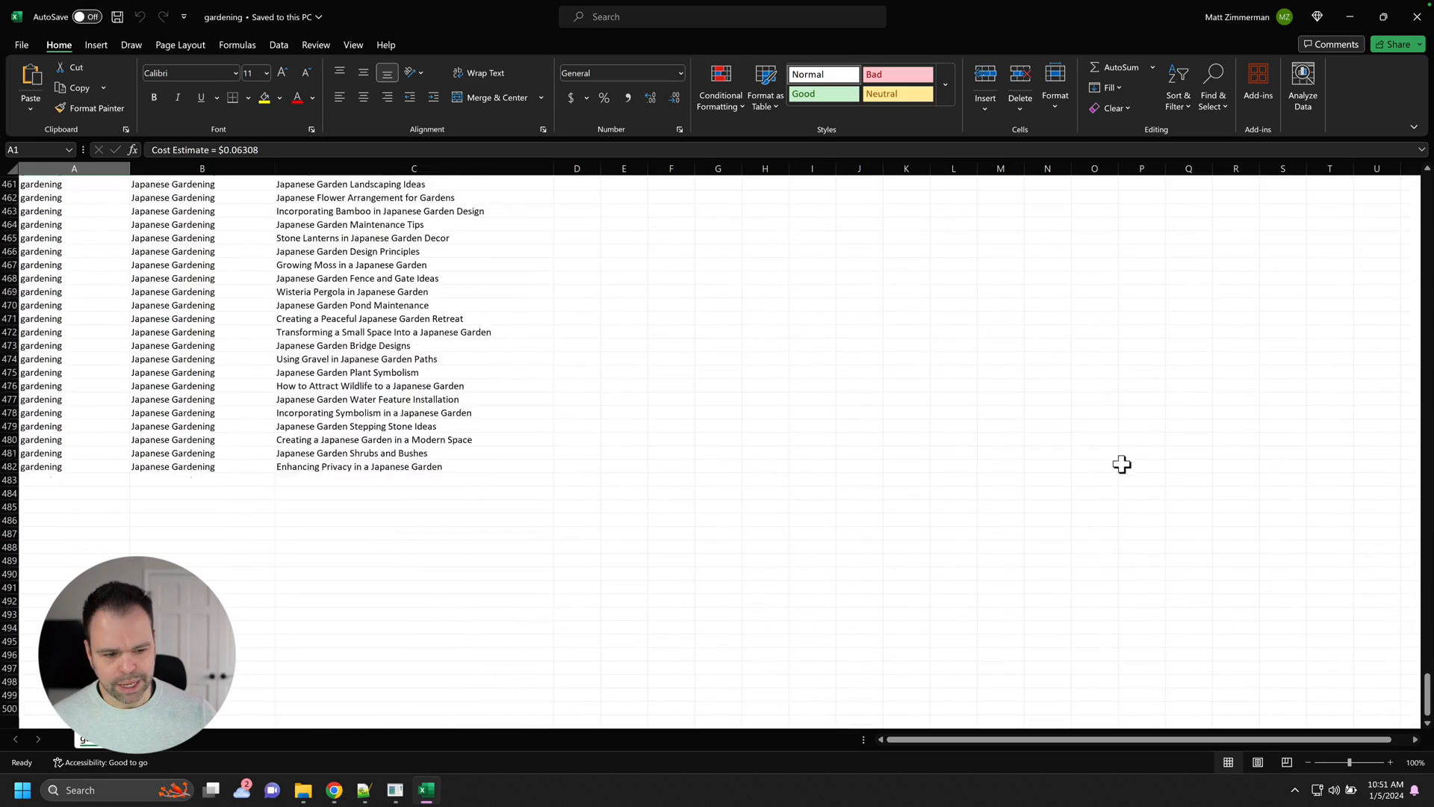
{"action": "scroll", "scroll_direction": "up", "scroll_amount": 3}
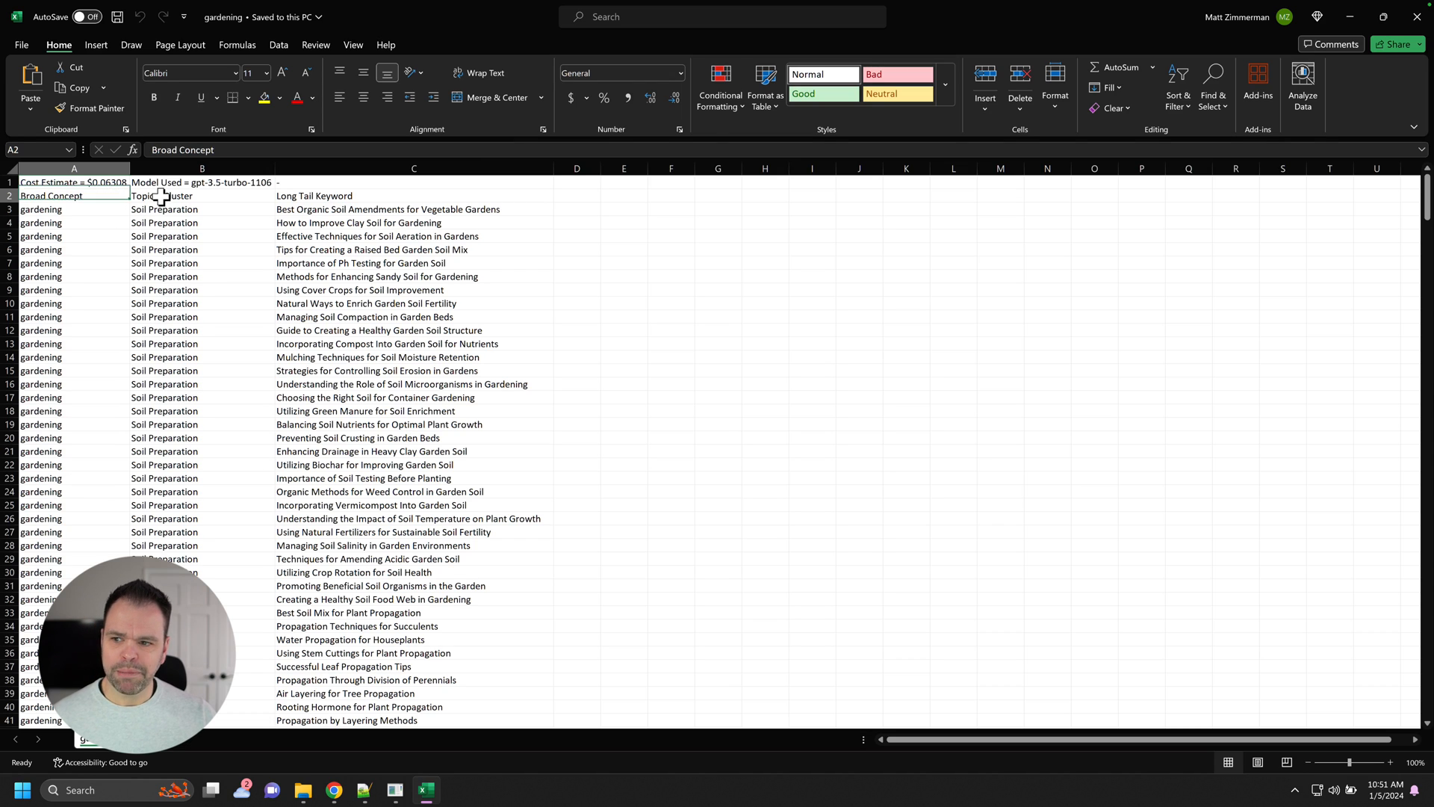
{"action": "left_click", "coordinate": [414, 194]}
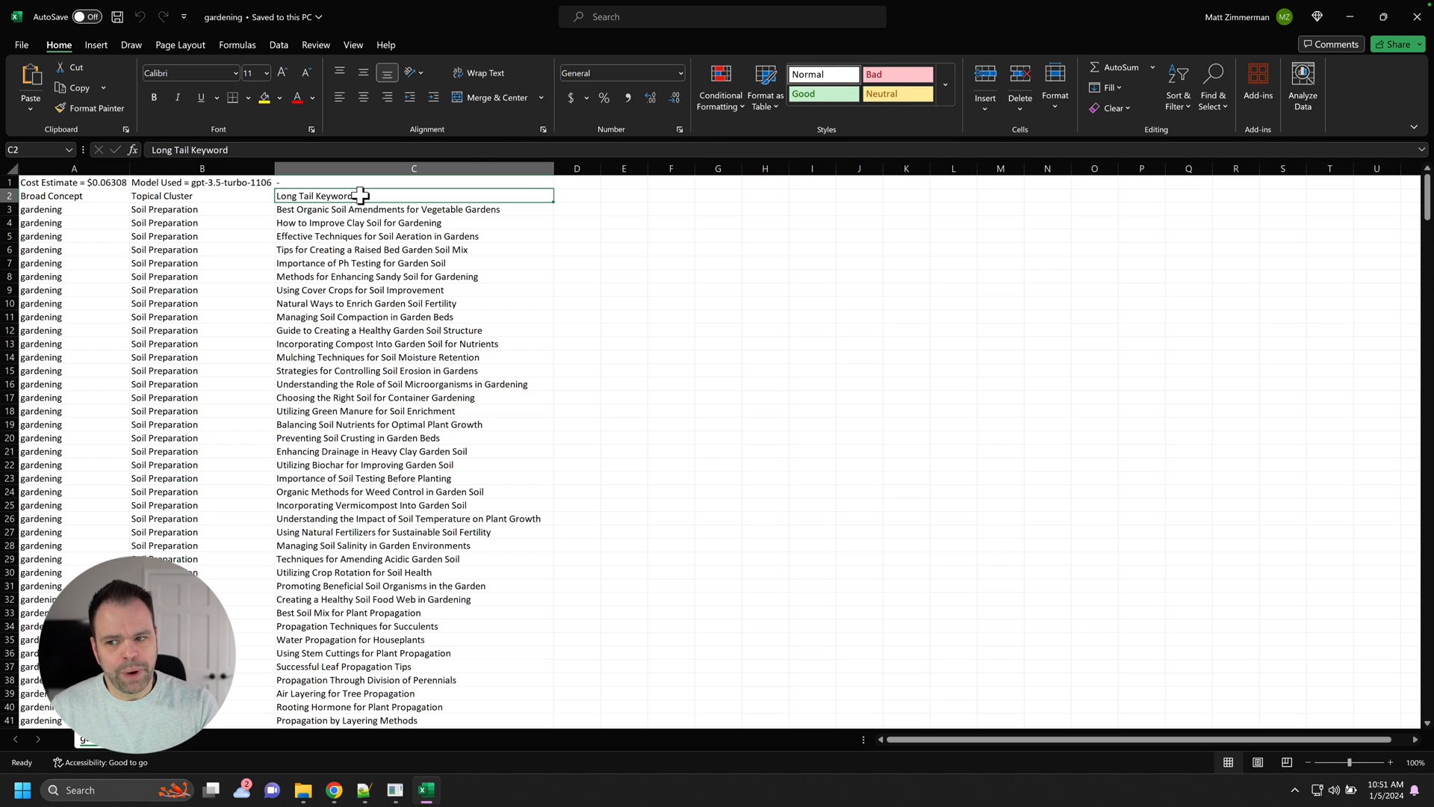
{"action": "mouse_move", "coordinate": [197, 374]}
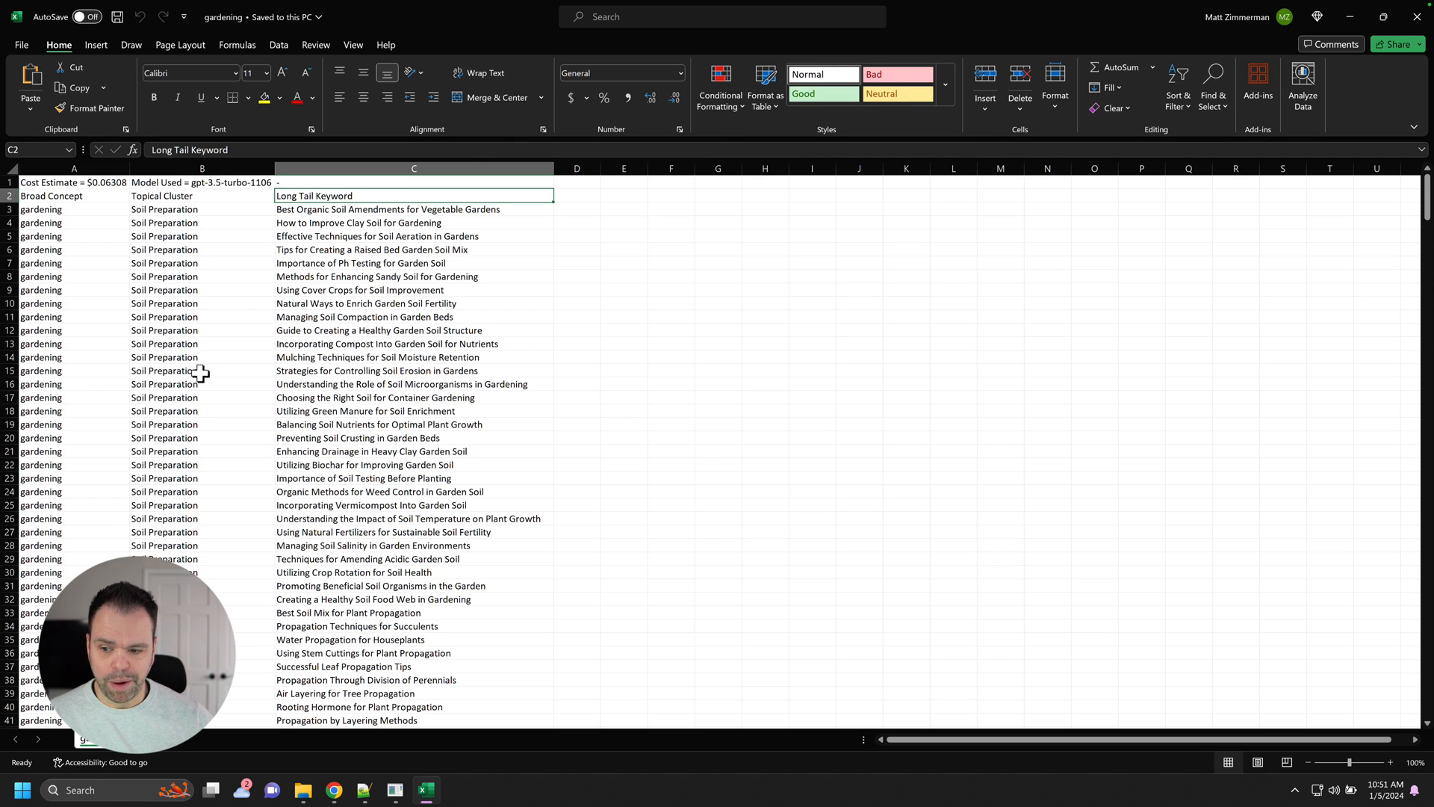
{"action": "mouse_move", "coordinate": [345, 345]}
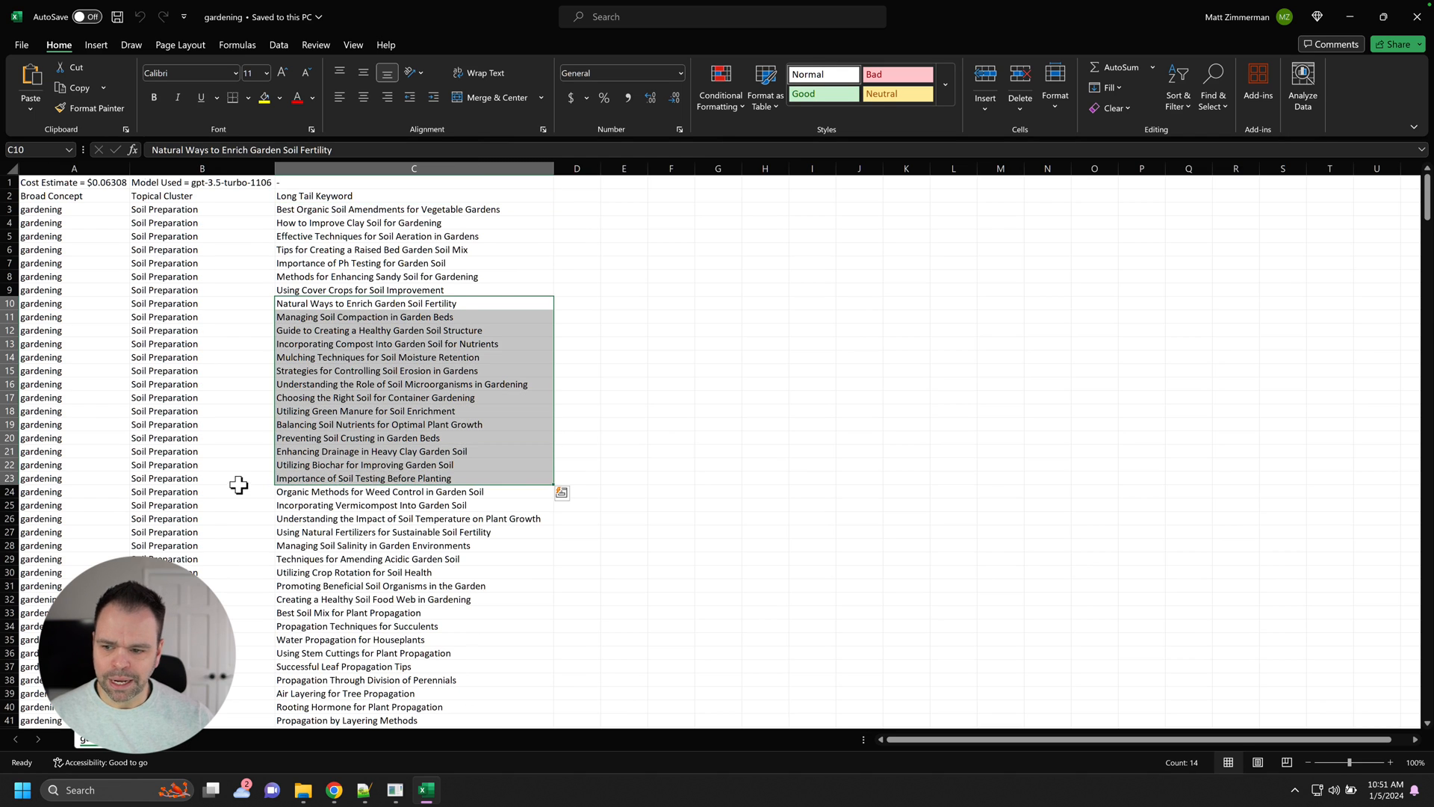
Scroll down through the clusters to the Pest Control rows.
{"action": "scroll", "scroll_direction": "down", "scroll_amount": 3}
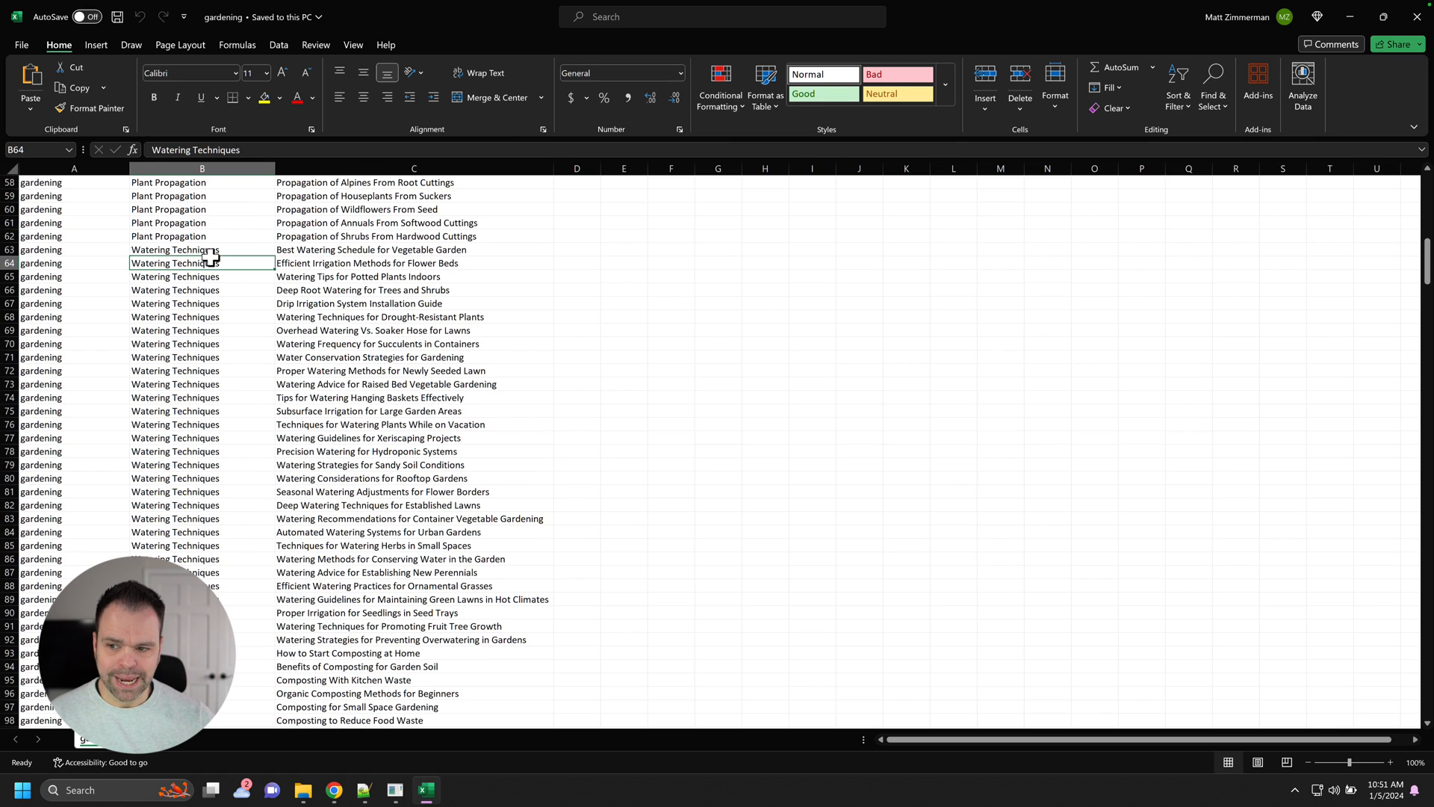
{"action": "mouse_move", "coordinate": [209, 291]}
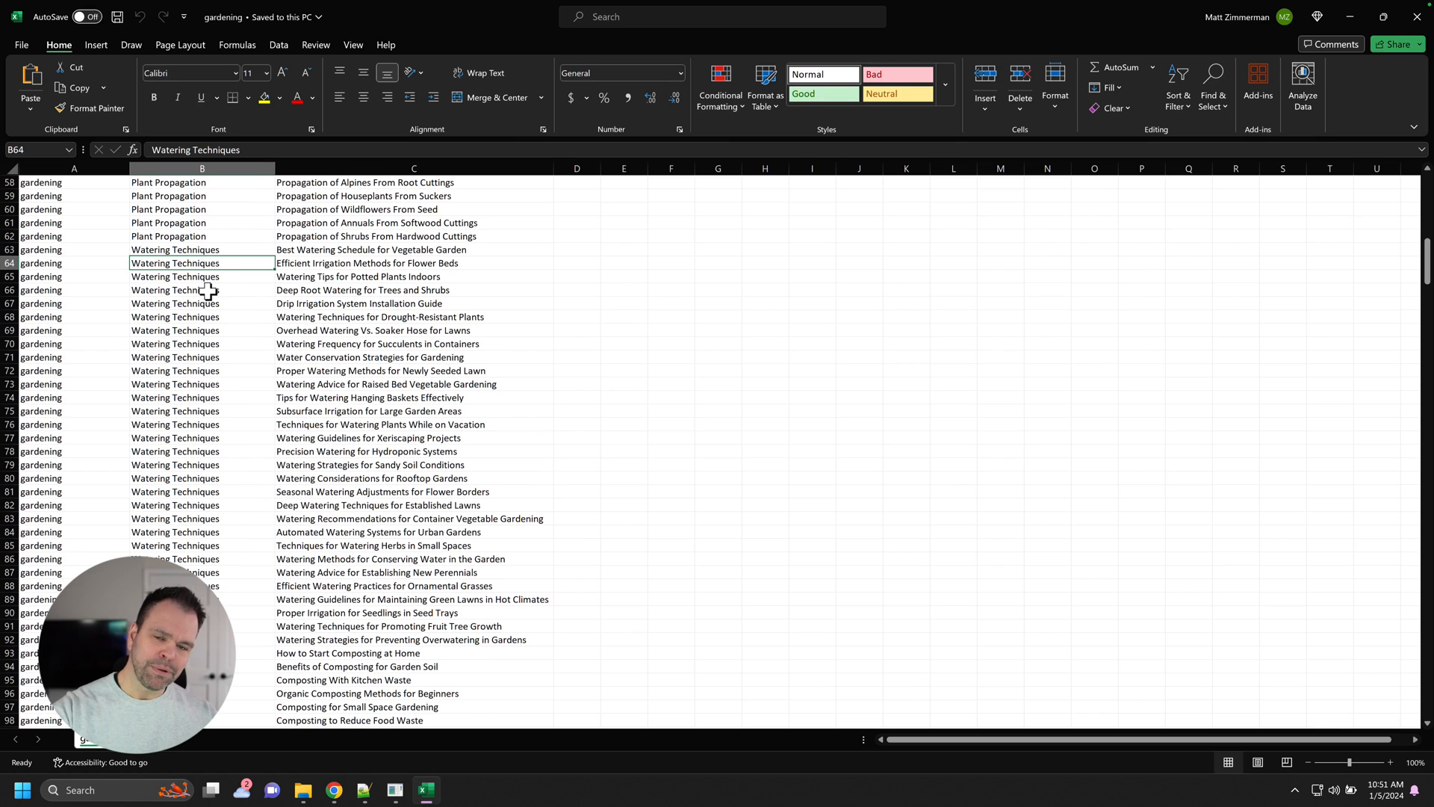
{"action": "scroll", "scroll_direction": "down", "scroll_amount": 3}
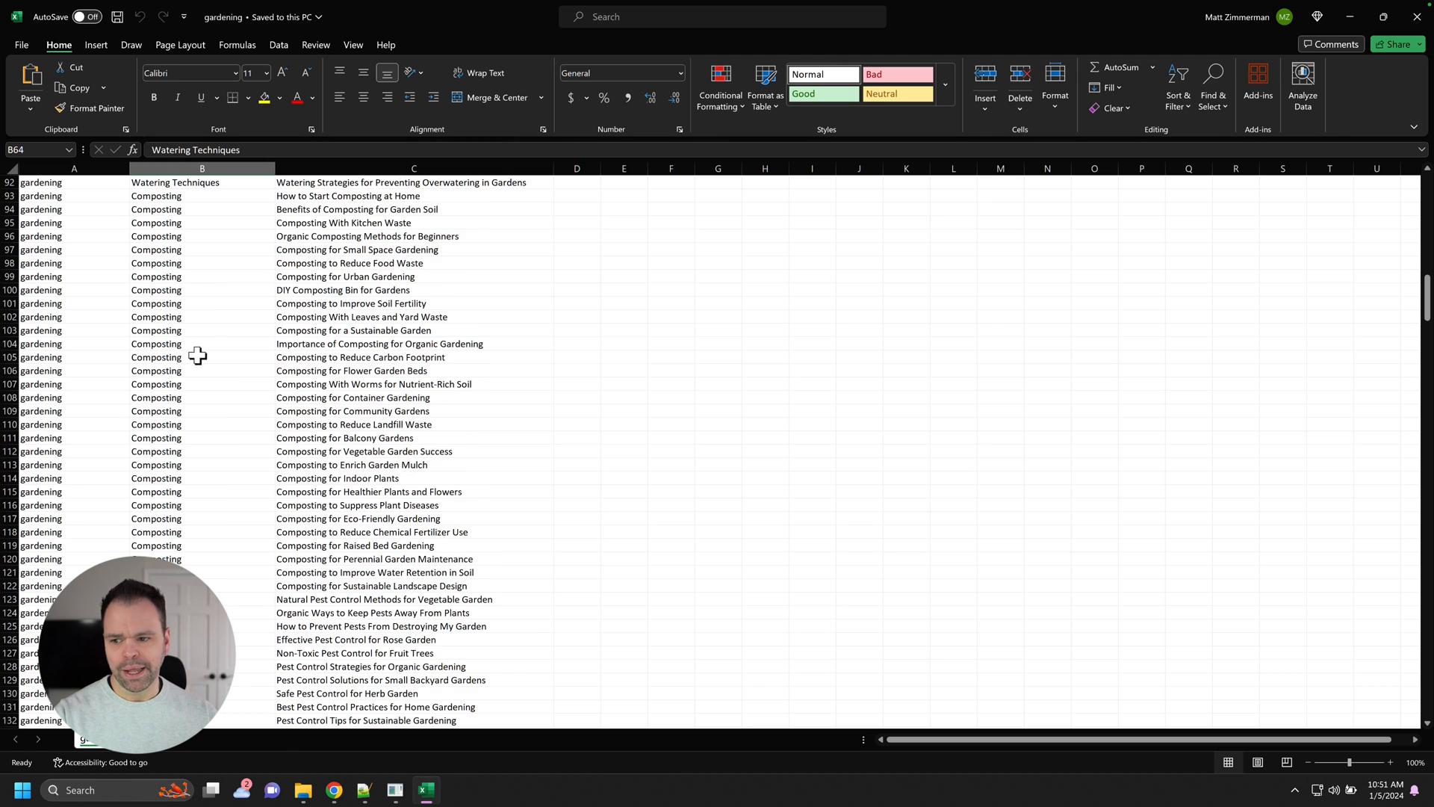
{"action": "scroll", "scroll_direction": "down", "scroll_amount": 3}
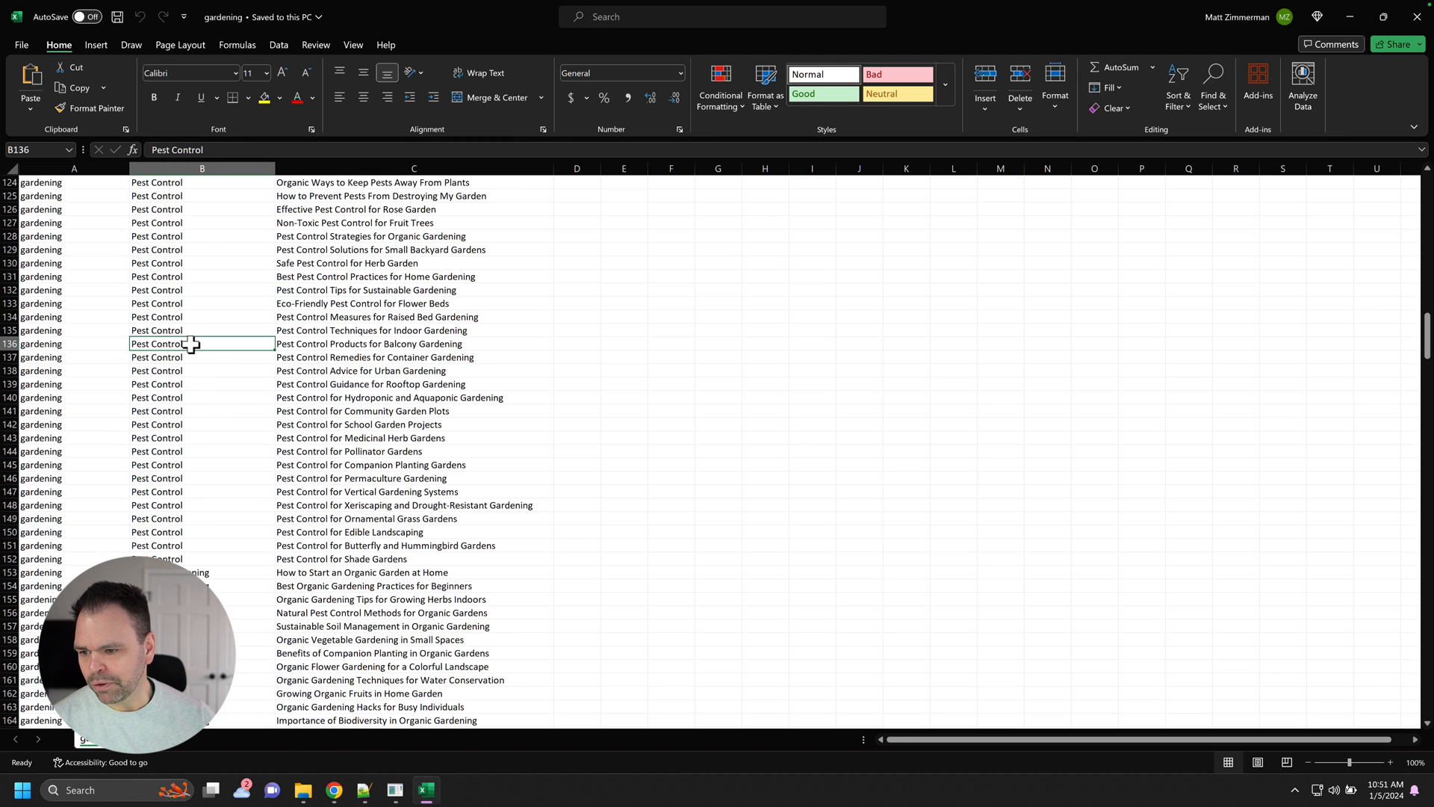
{"action": "scroll", "scroll_direction": "up", "scroll_amount": 3}
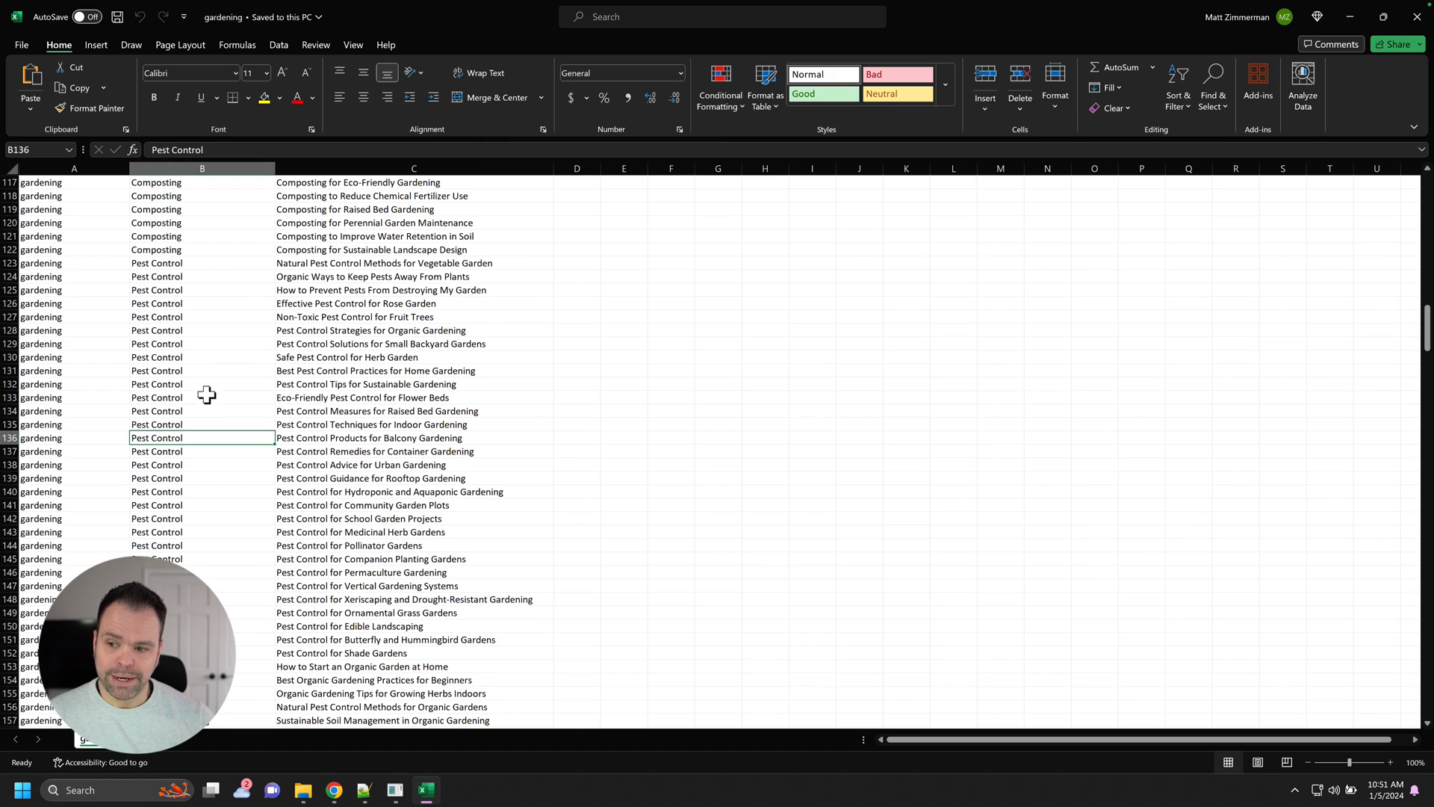
{"action": "mouse_move", "coordinate": [192, 372]}
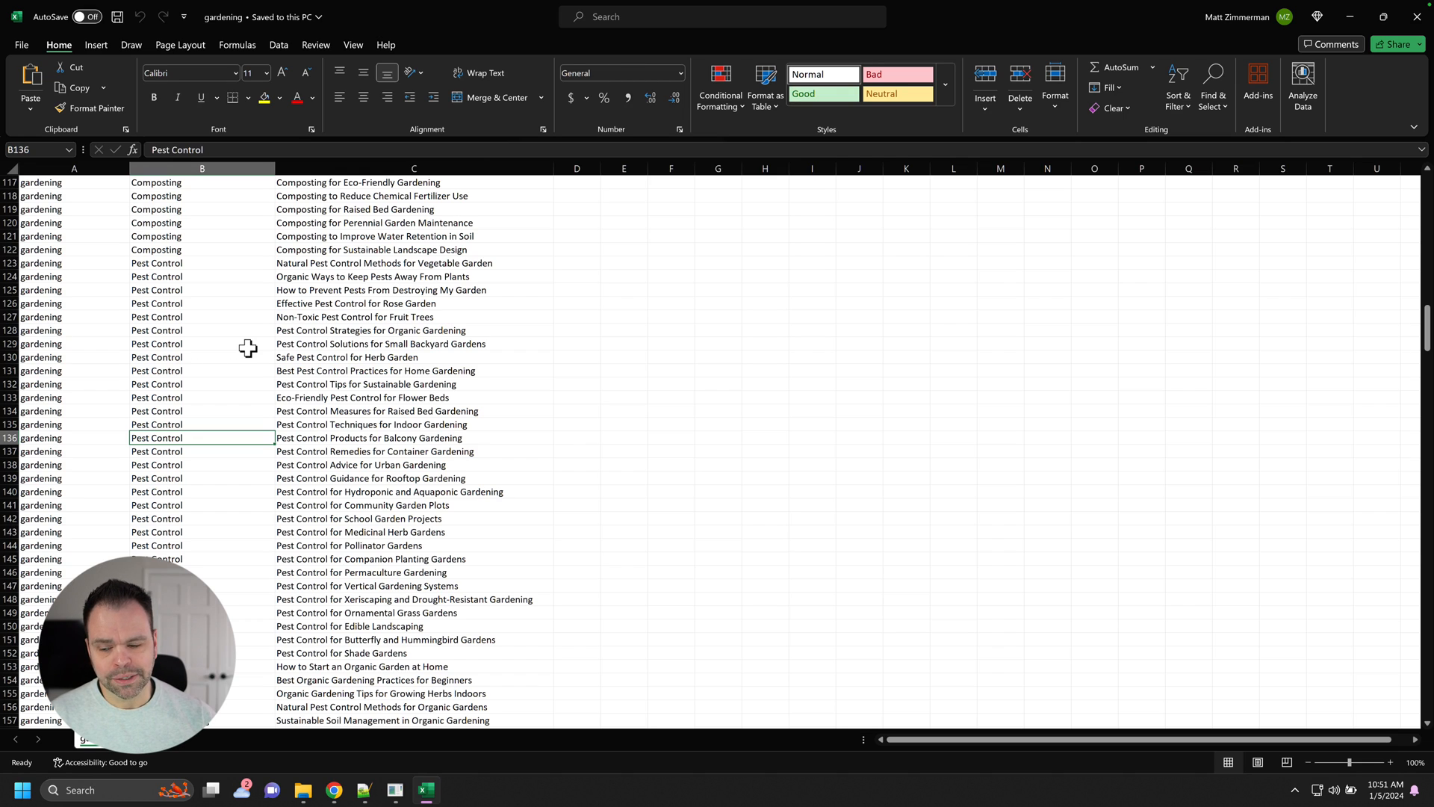
Copy 'Pest Control' into the Broad Concept with 2 blog titles per keyword, then close the generator.
{"action": "key", "text": "ctrl+c"}
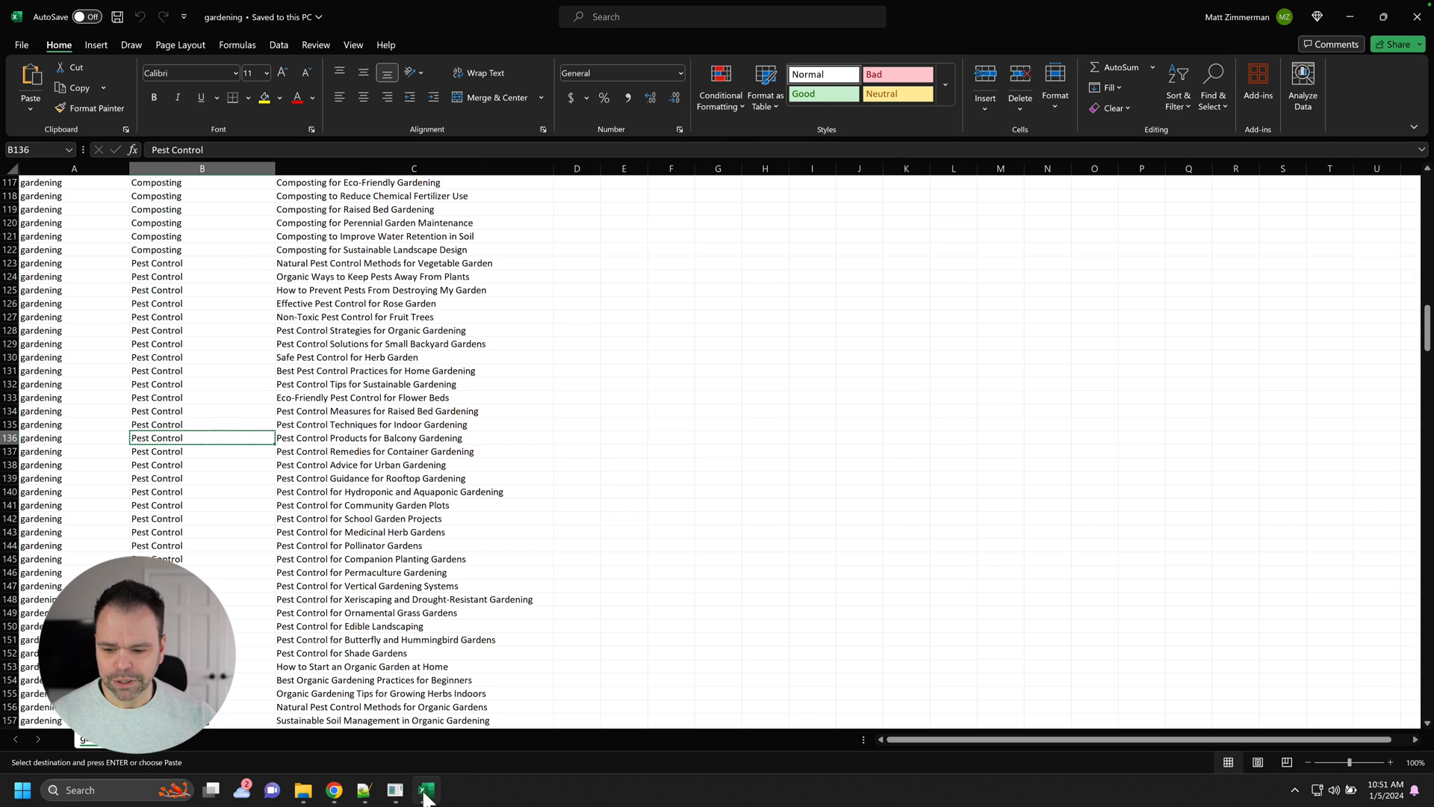
{"action": "left_click", "coordinate": [394, 789]}
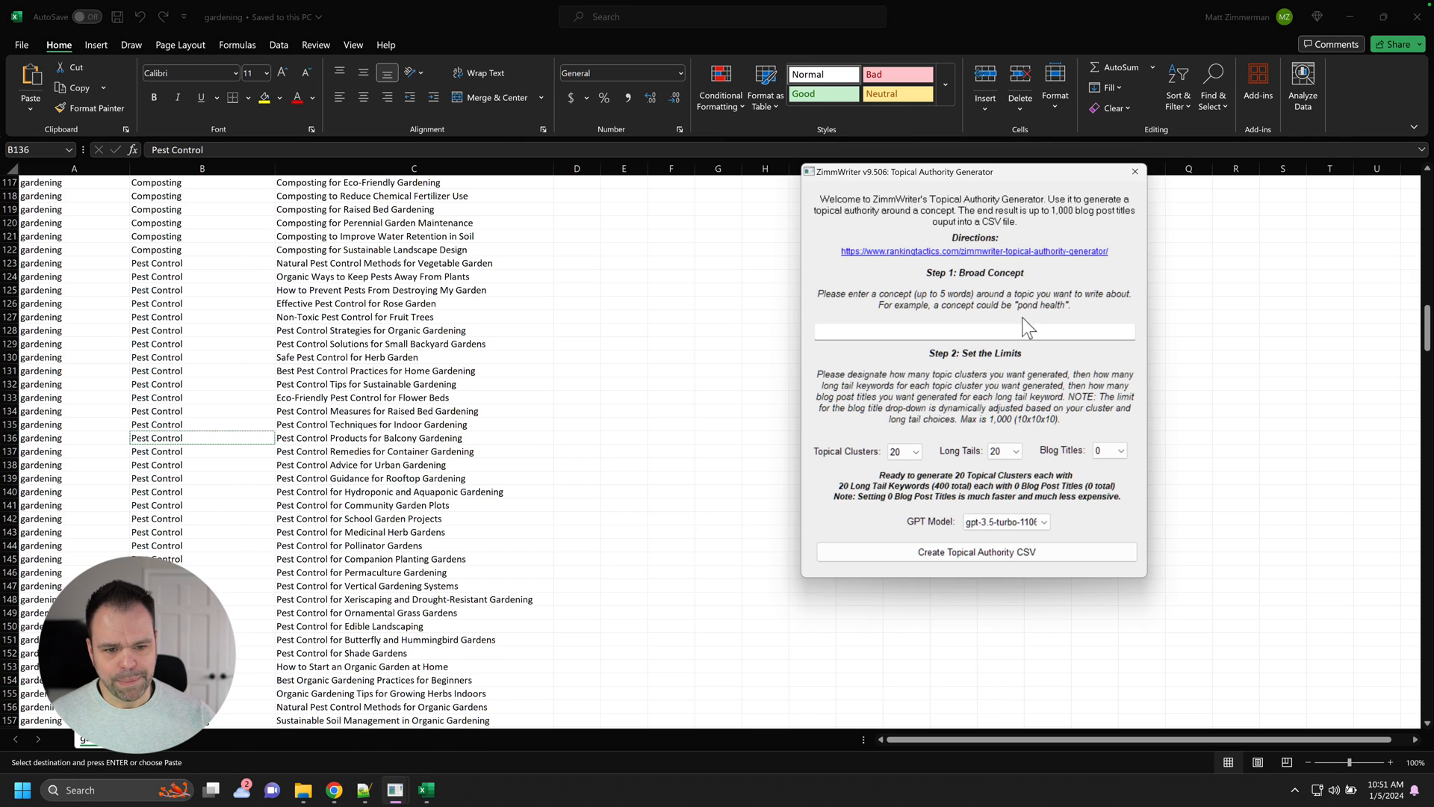
{"action": "type", "text": "Pest Control"}
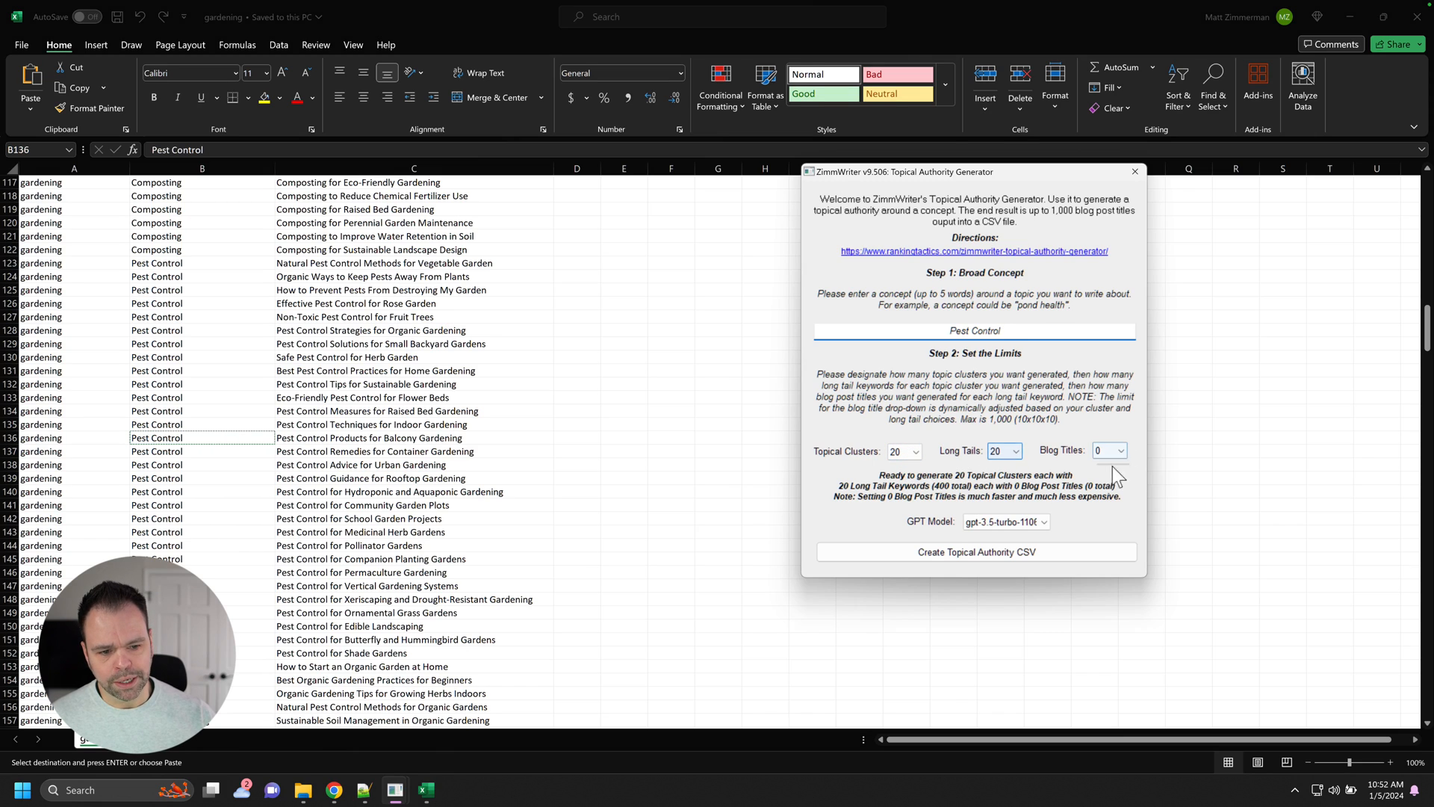
{"action": "left_click", "coordinate": [1107, 450]}
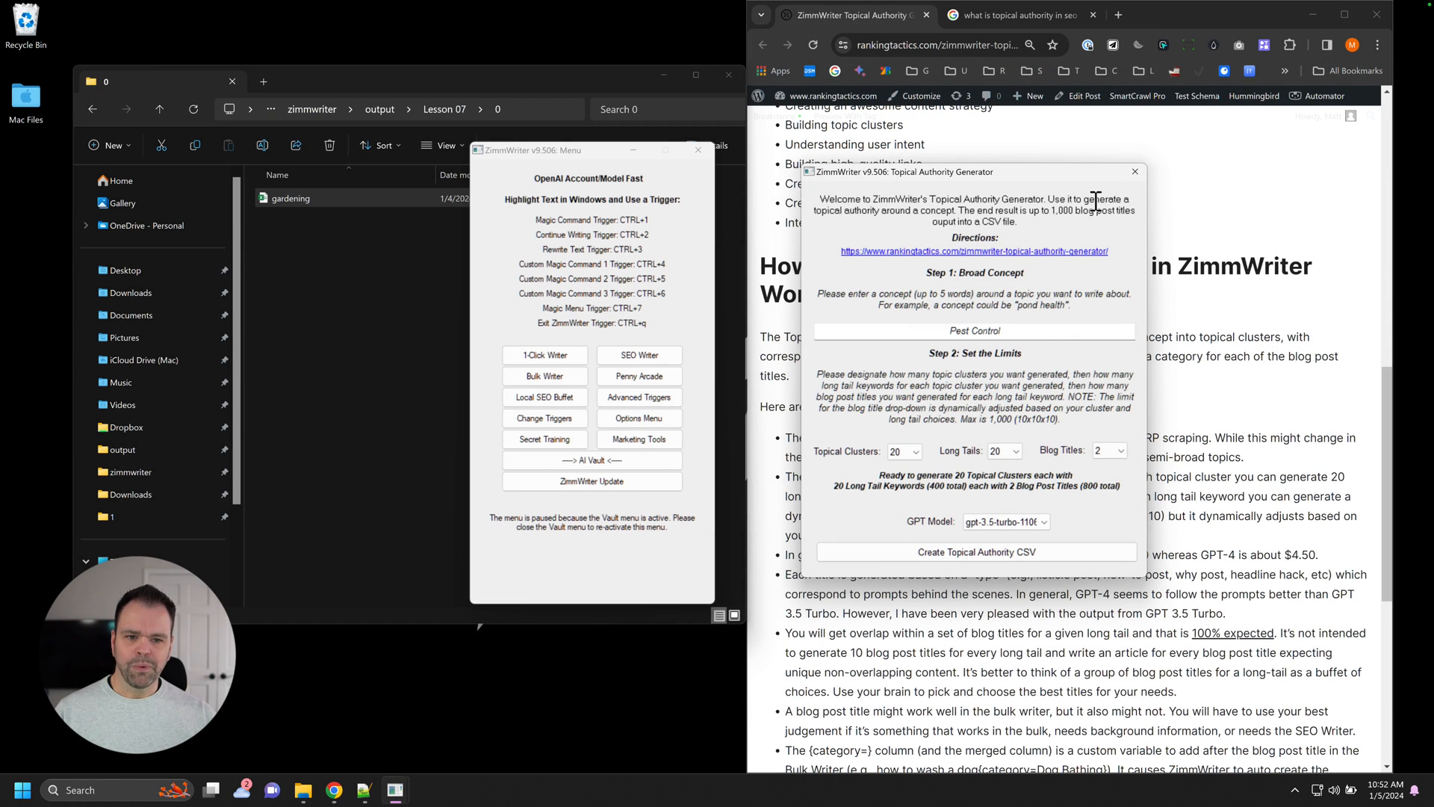
{"action": "left_click", "coordinate": [1134, 170]}
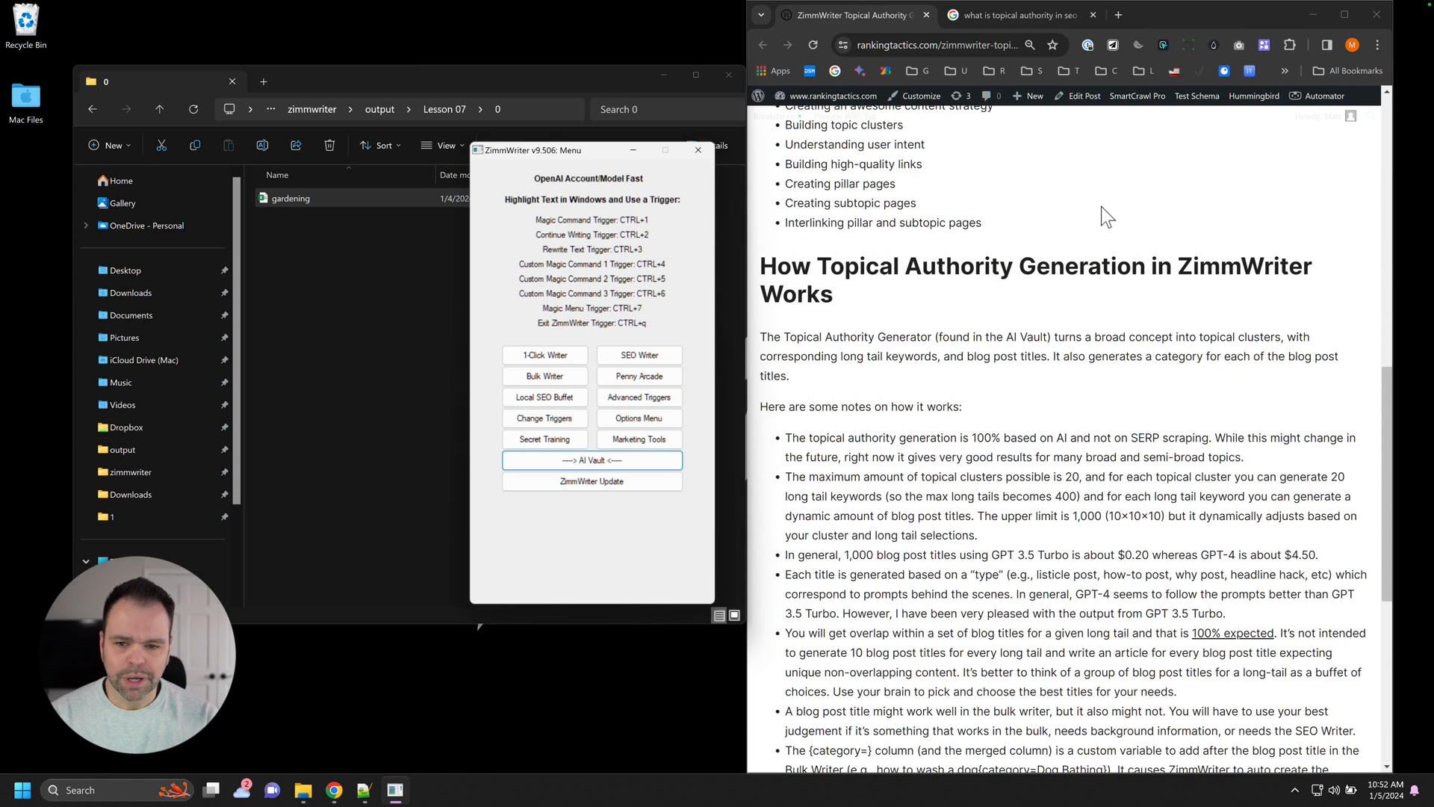